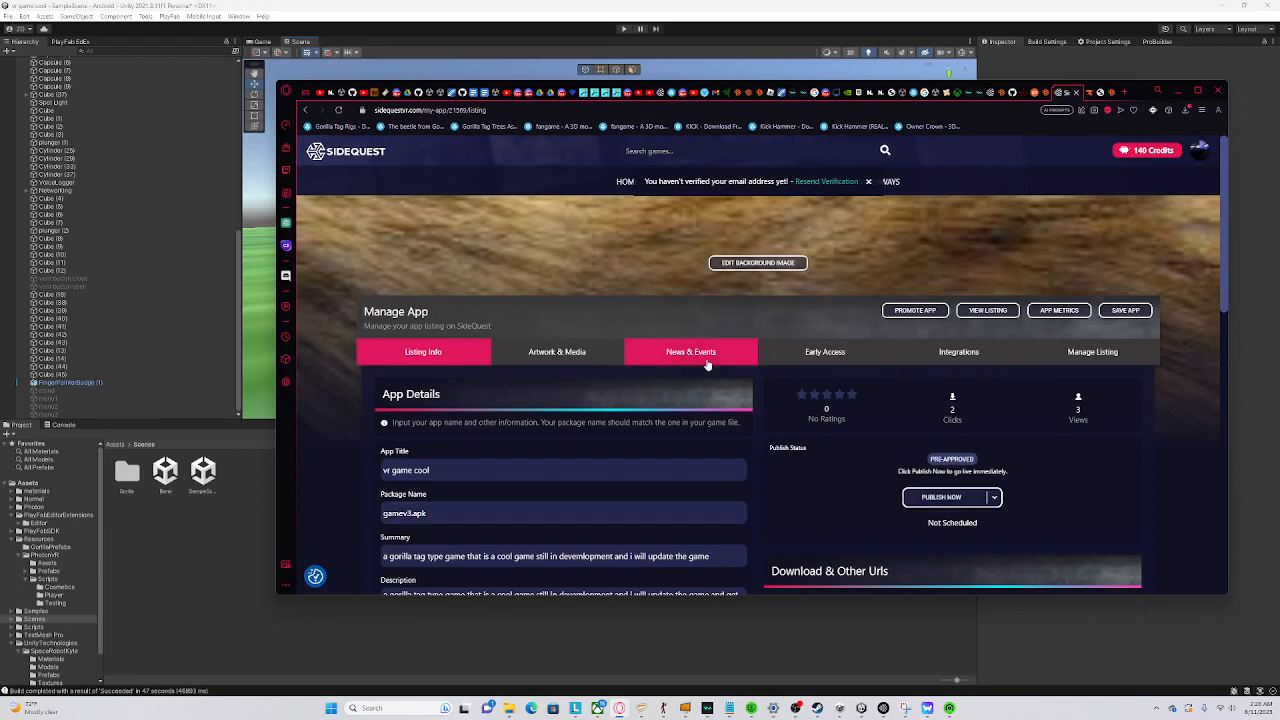
Open News & Events and review the 'update before launch or just update' post
left_click(690, 351)
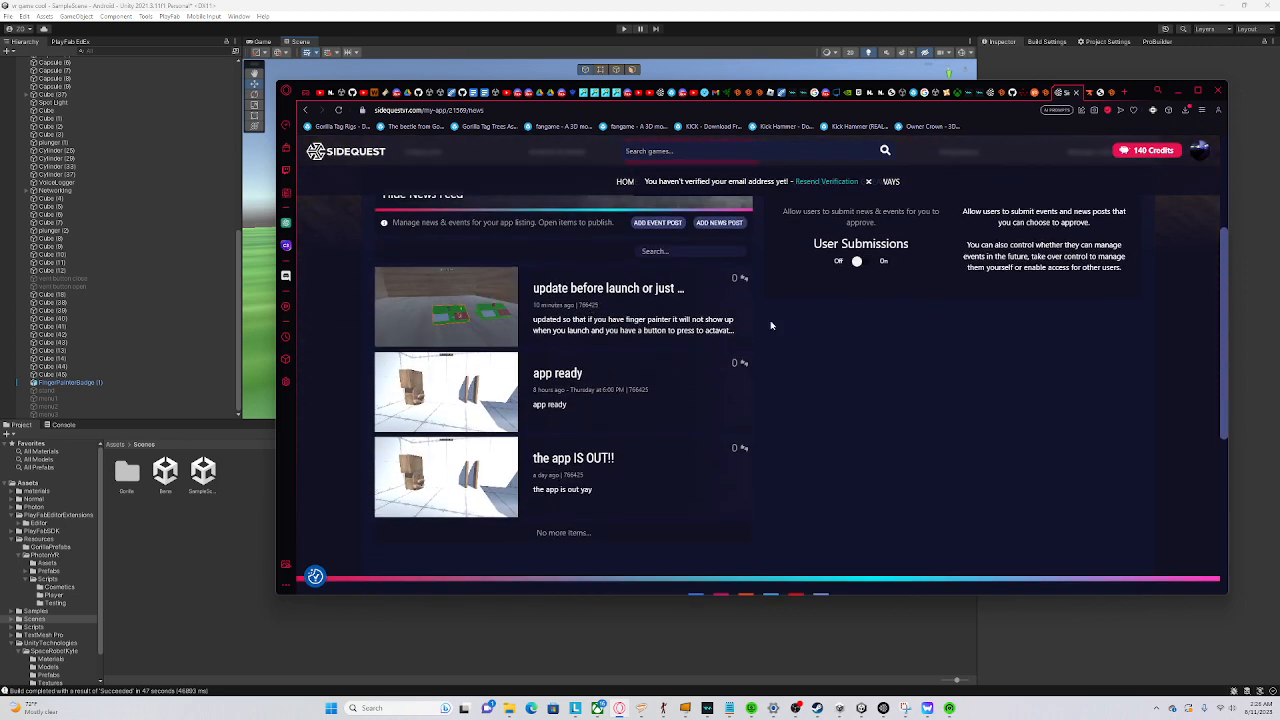
left_click(608, 288)
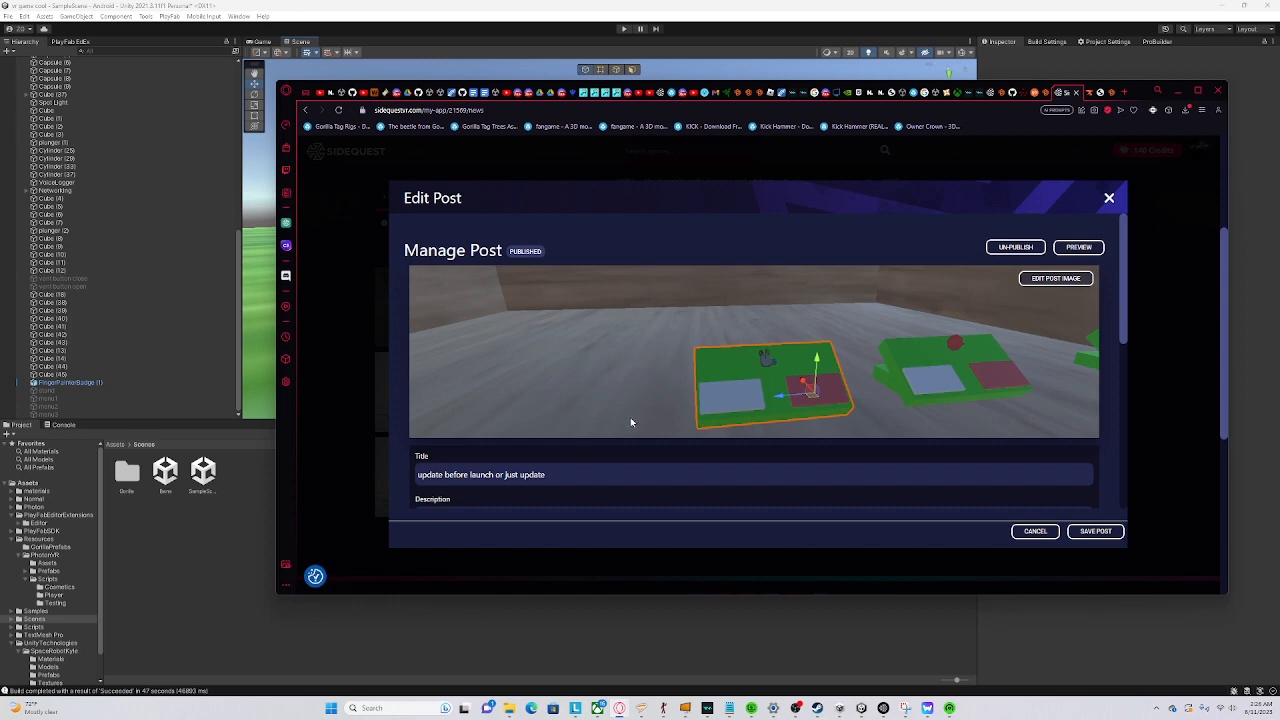
scroll("down", 3)
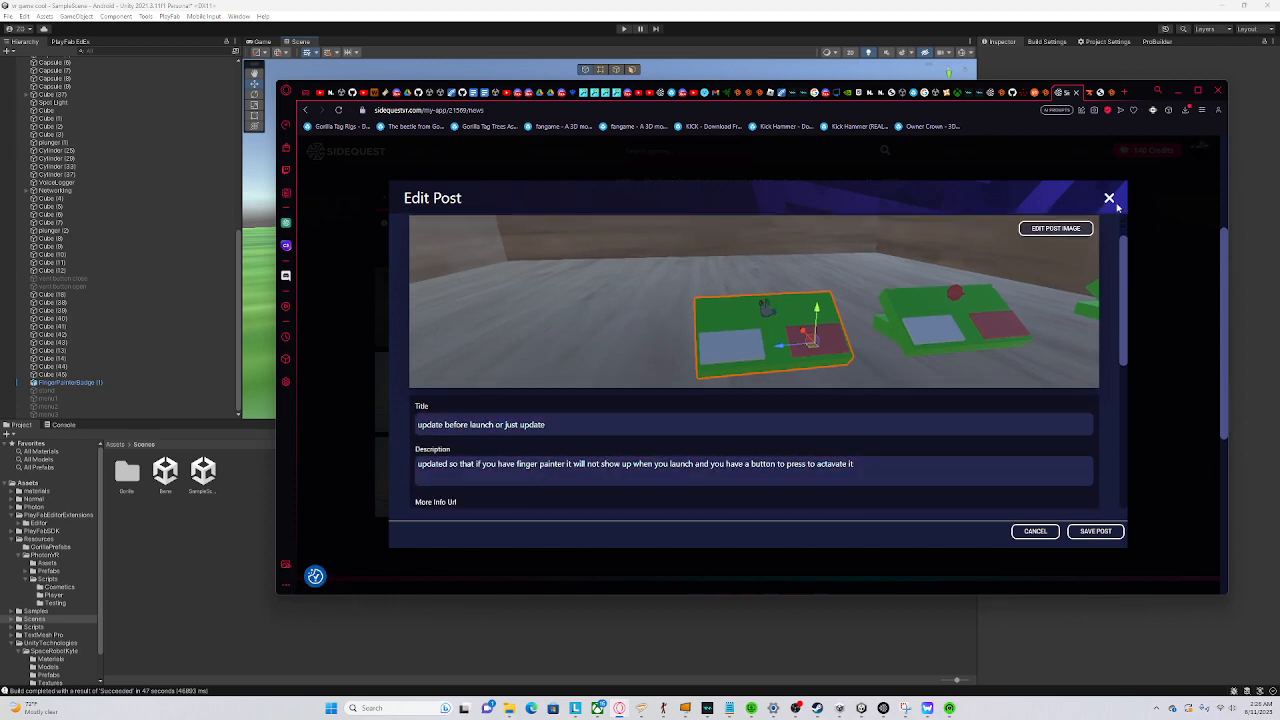
left_click(1109, 198)
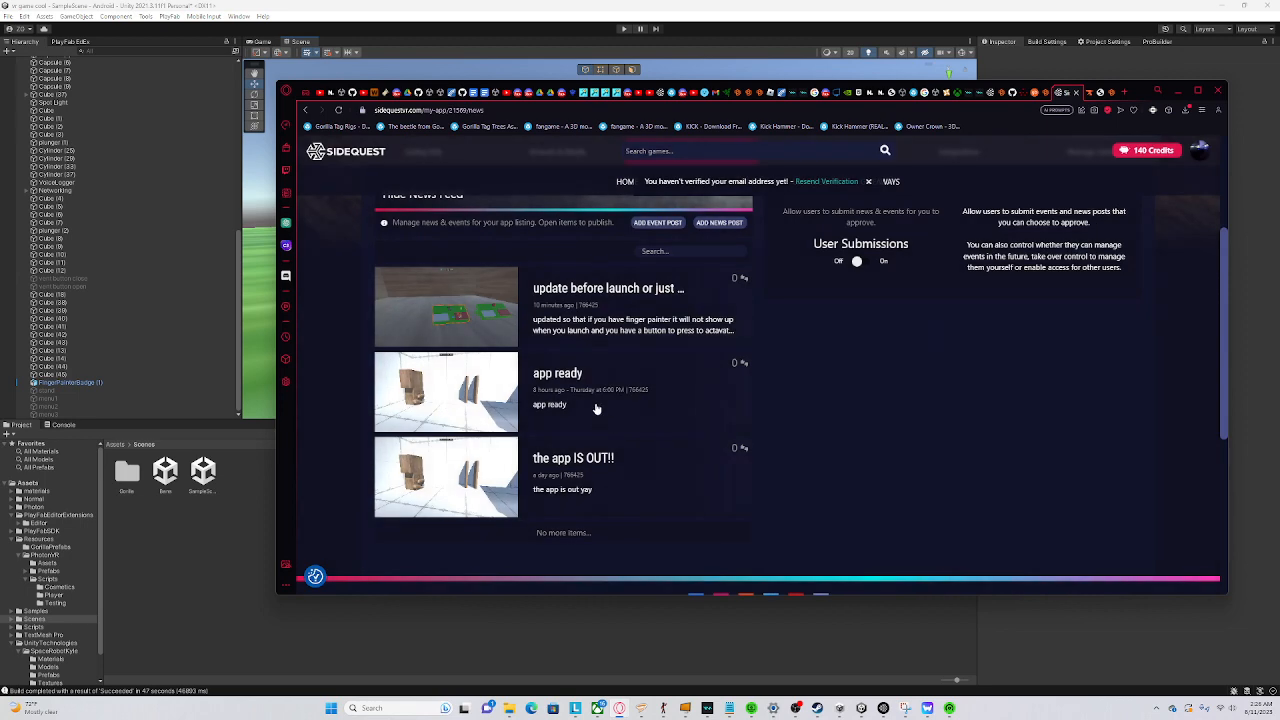
Review the app ready event, then open the 'the app IS OUT!!' post
left_click(557, 390)
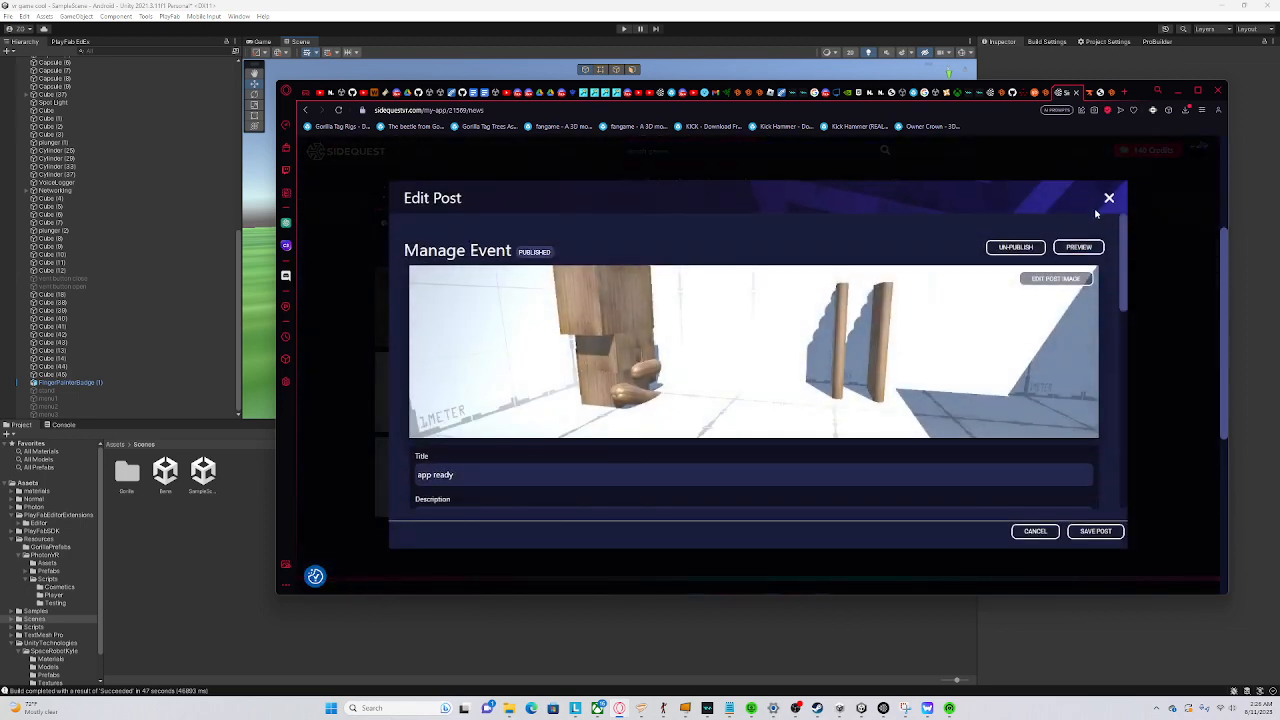
mouse_move(1127, 198)
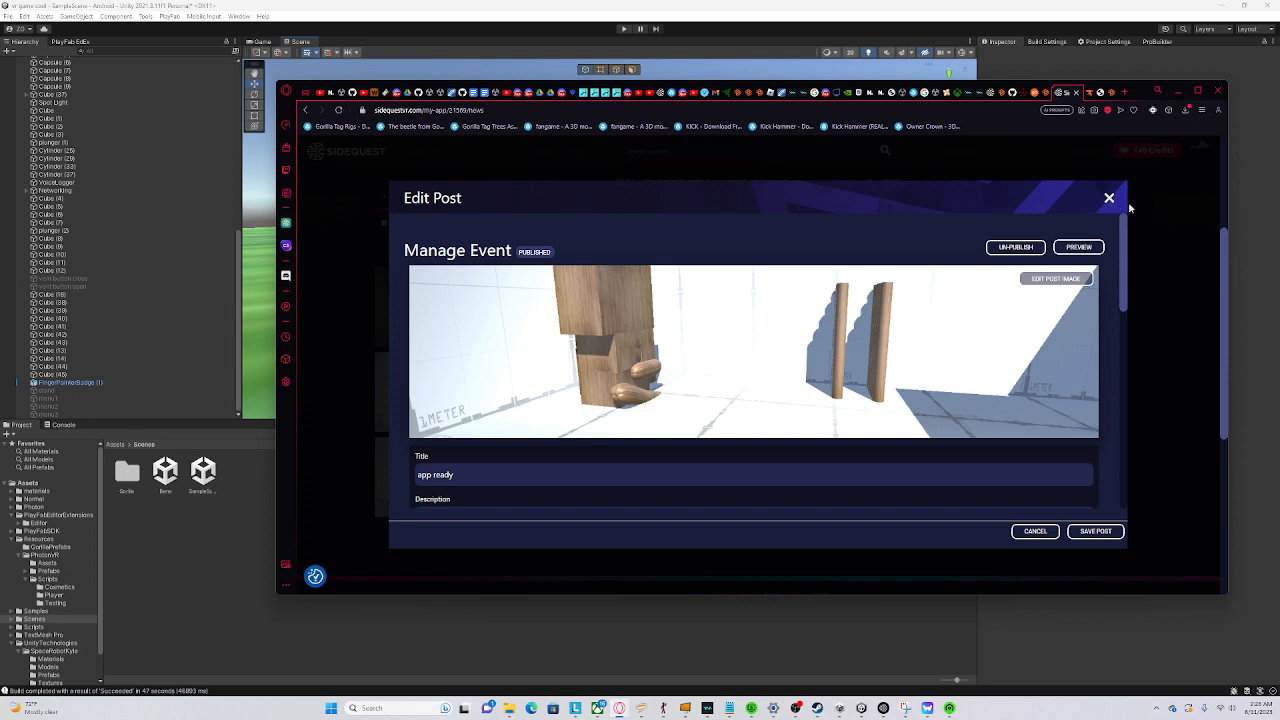
left_click(1108, 198)
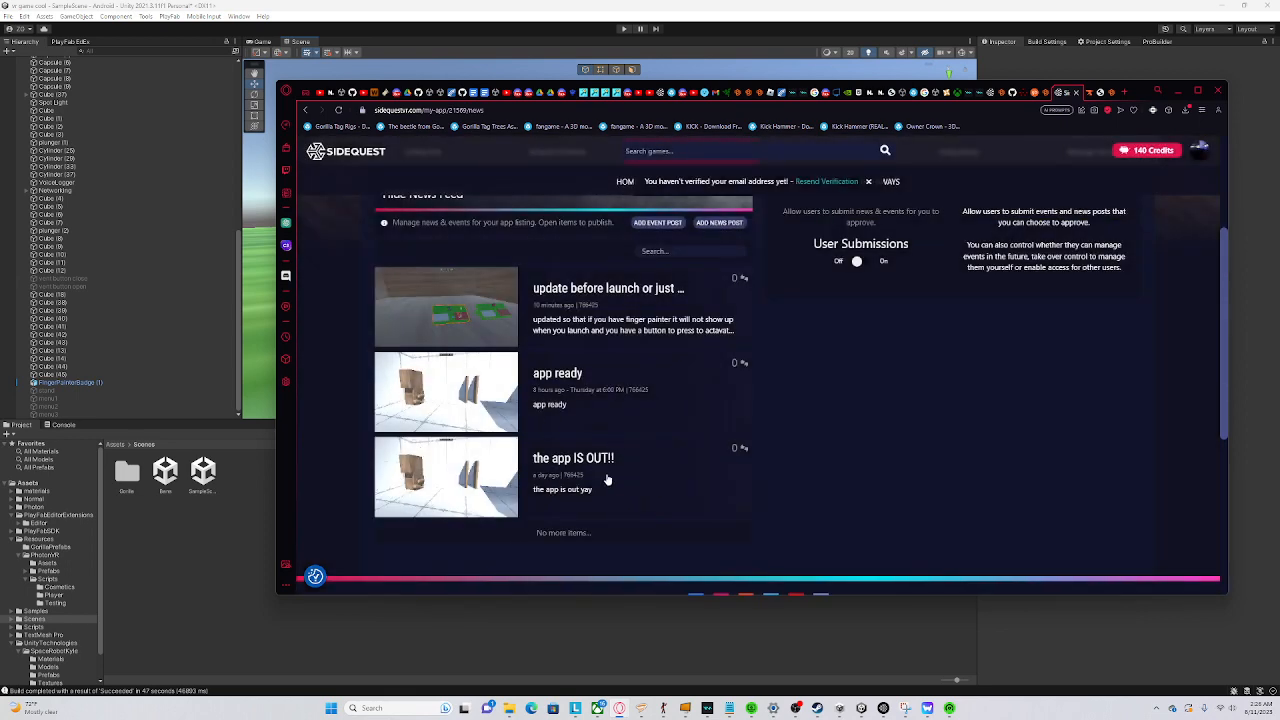
left_click(573, 458)
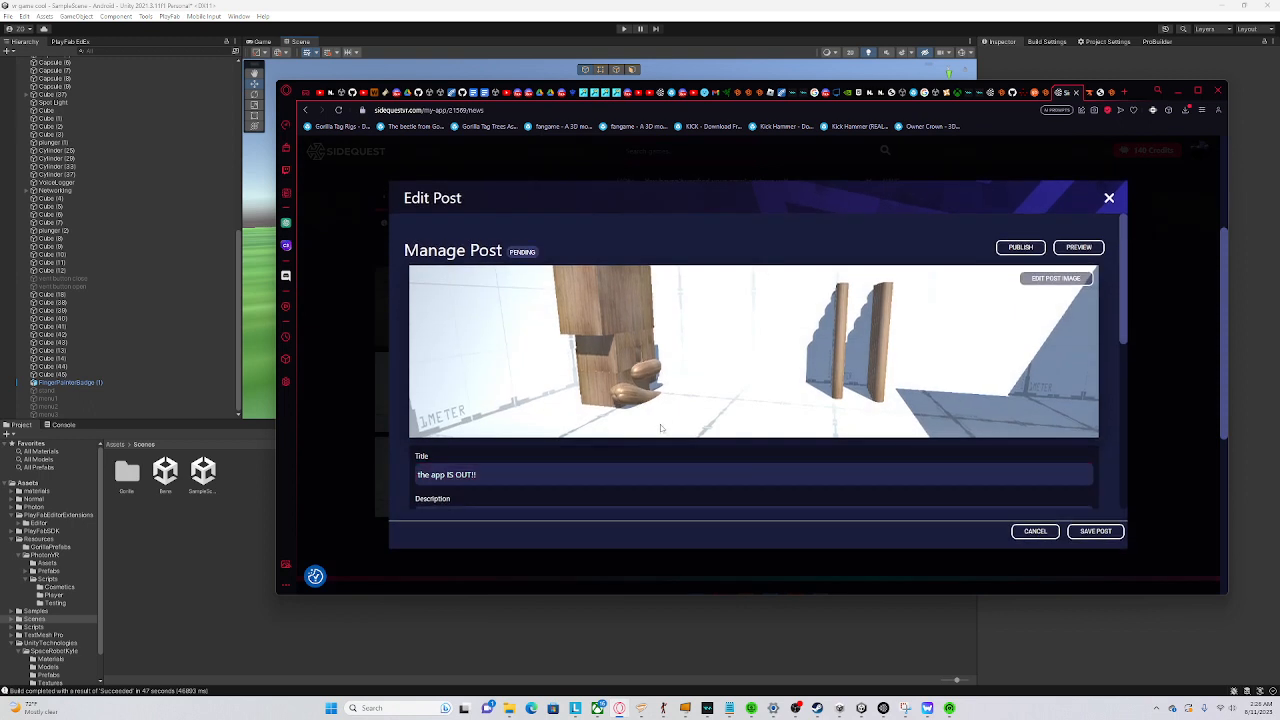
scroll("down", 3)
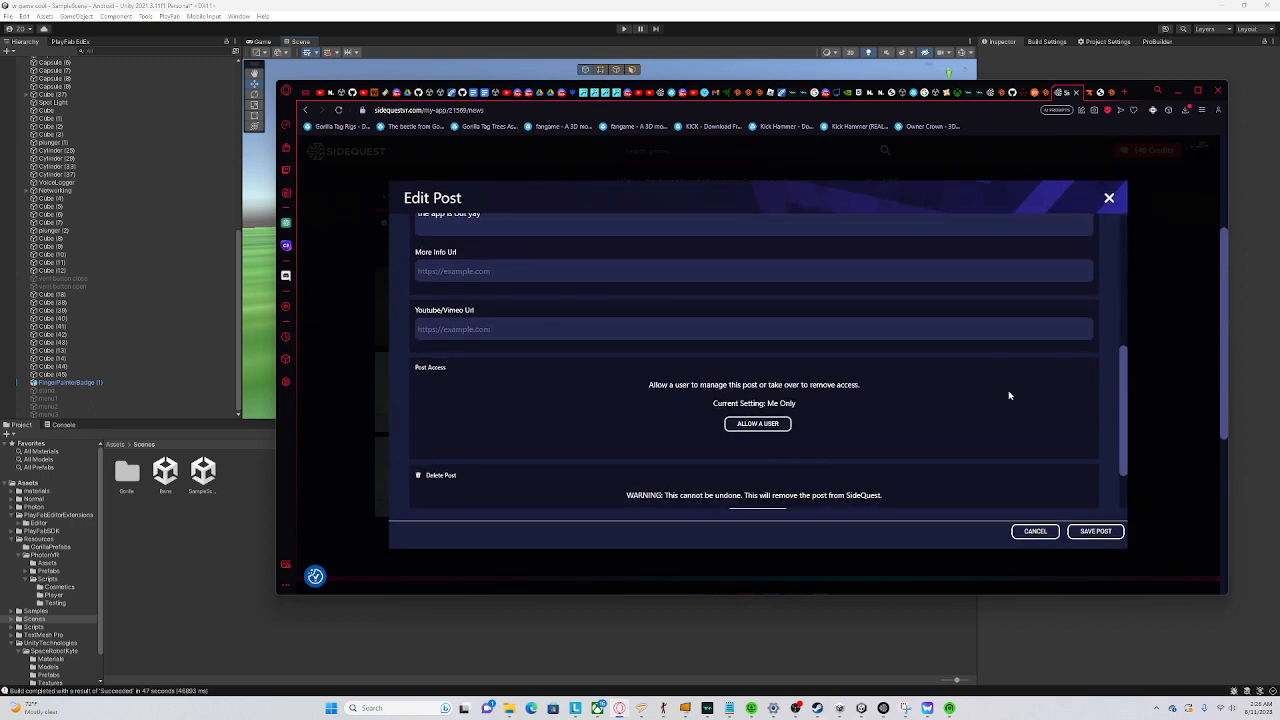
scroll("down", 3)
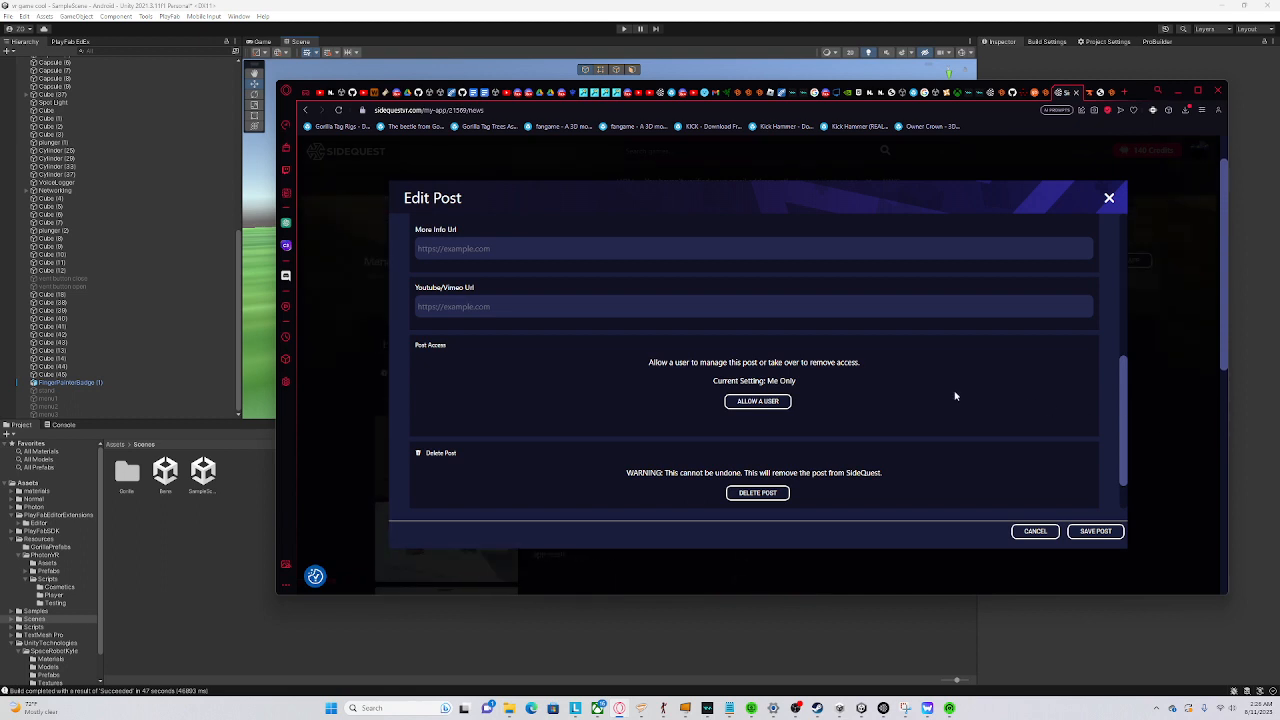
mouse_move(948, 401)
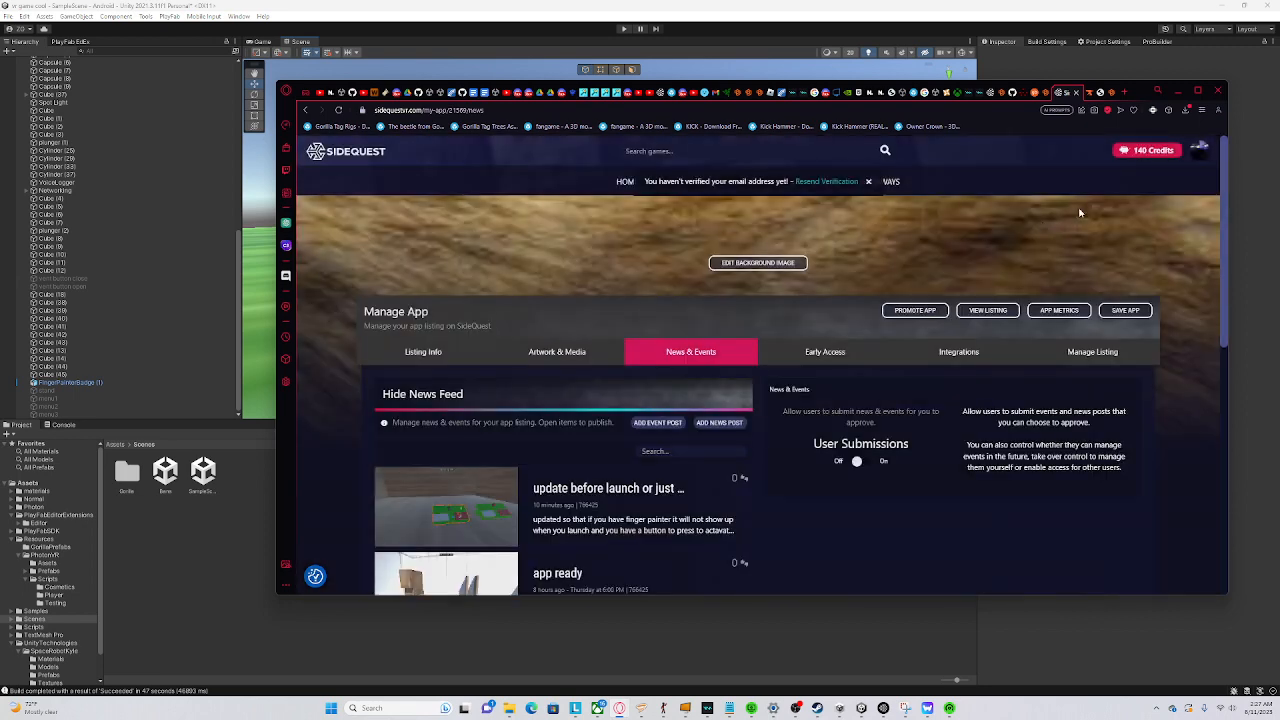
Open Listing Info for 'vr game cool' and scroll down to its publish status
scroll("down", 3)
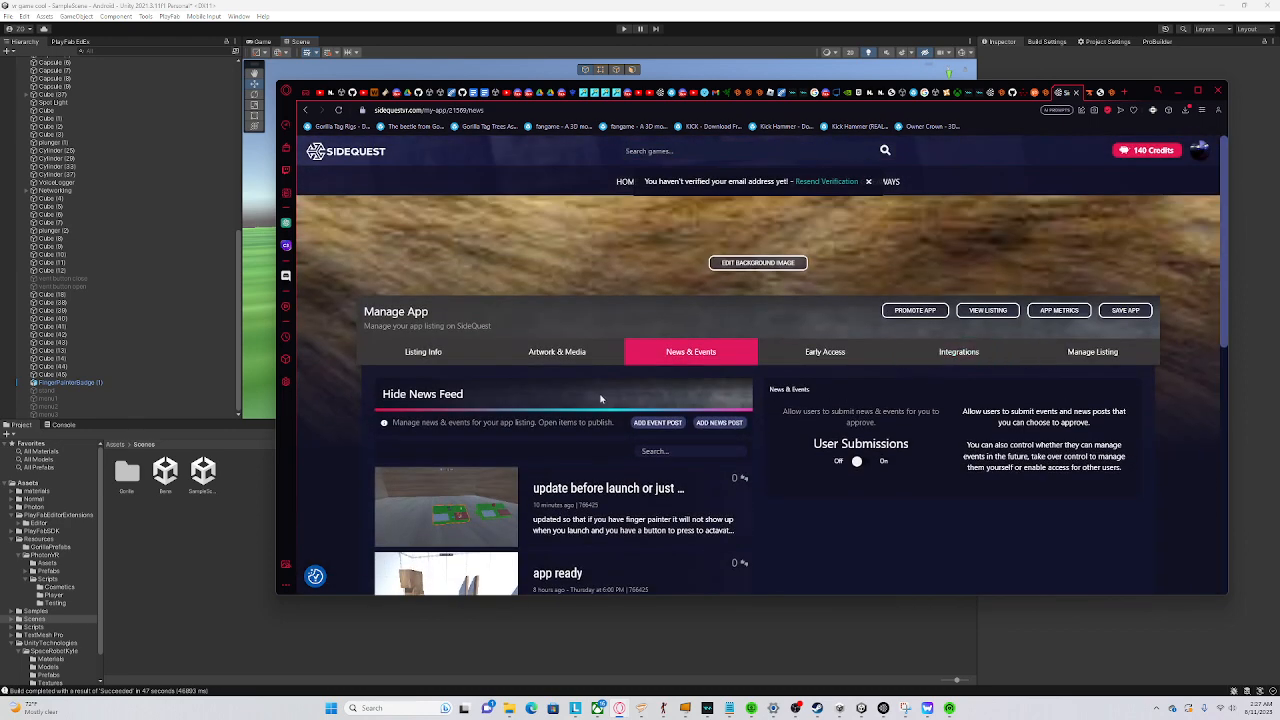
left_click(423, 351)
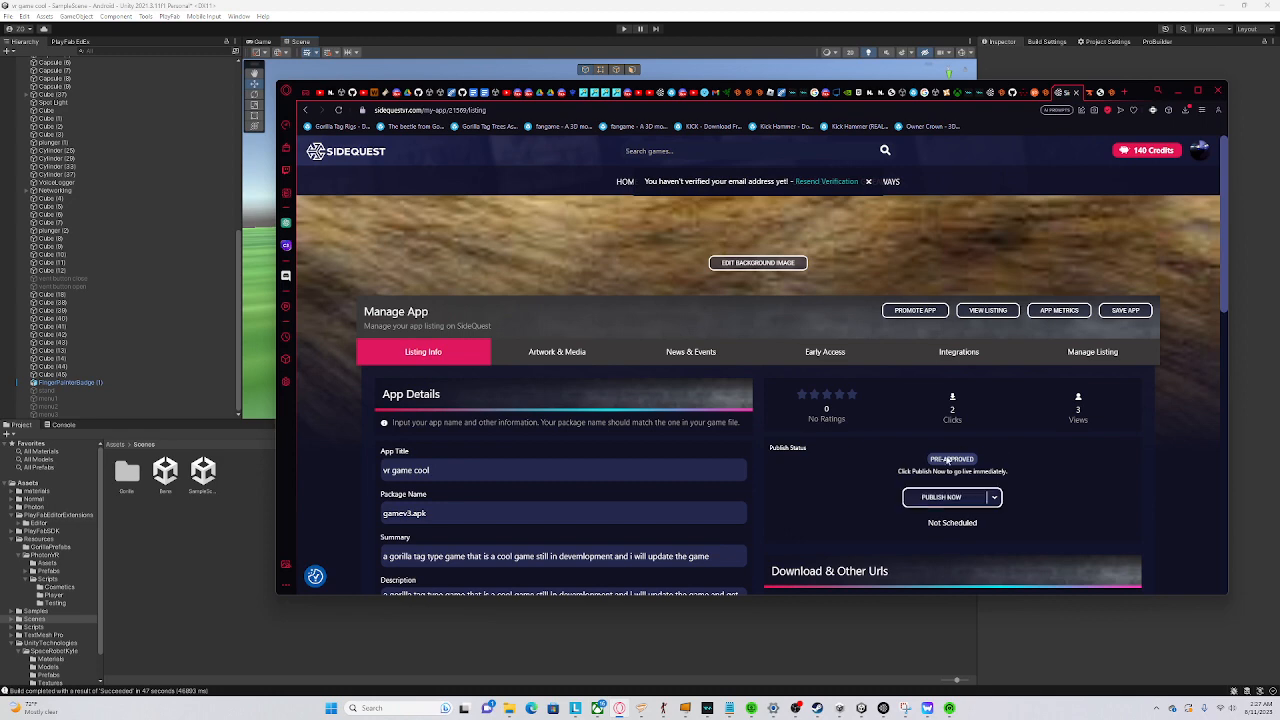
scroll("down", 3)
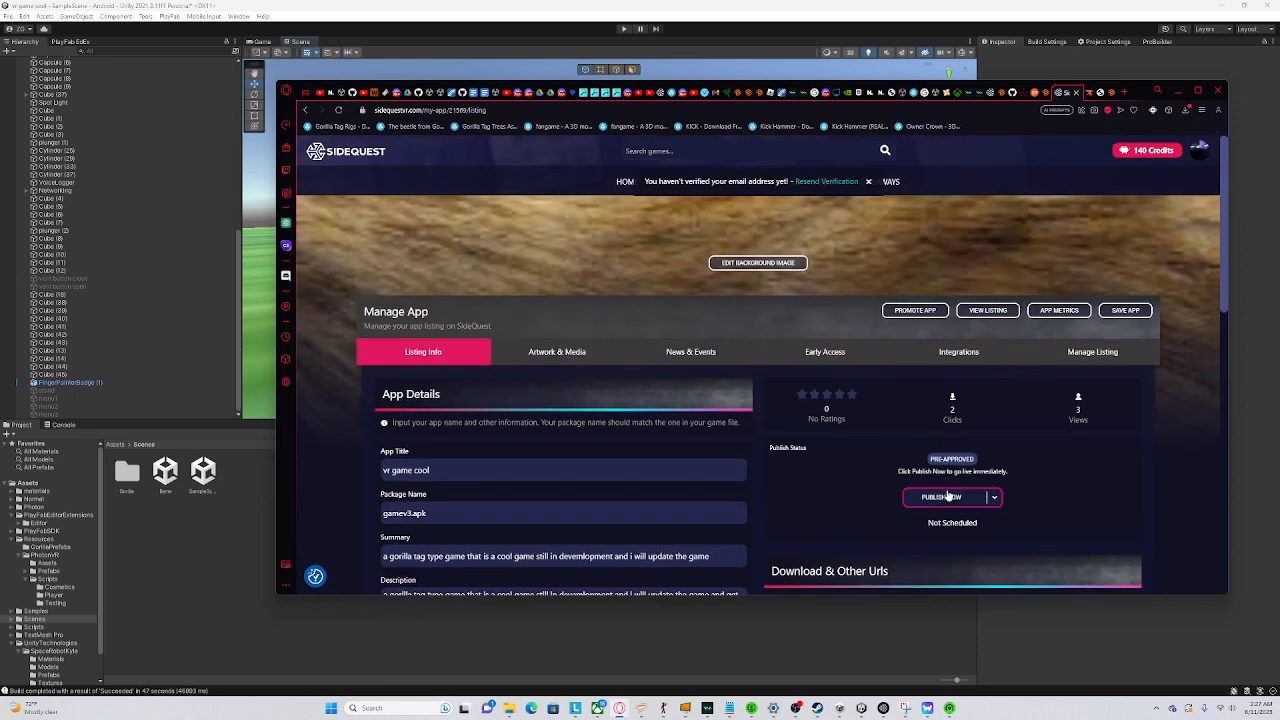
mouse_move(789, 527)
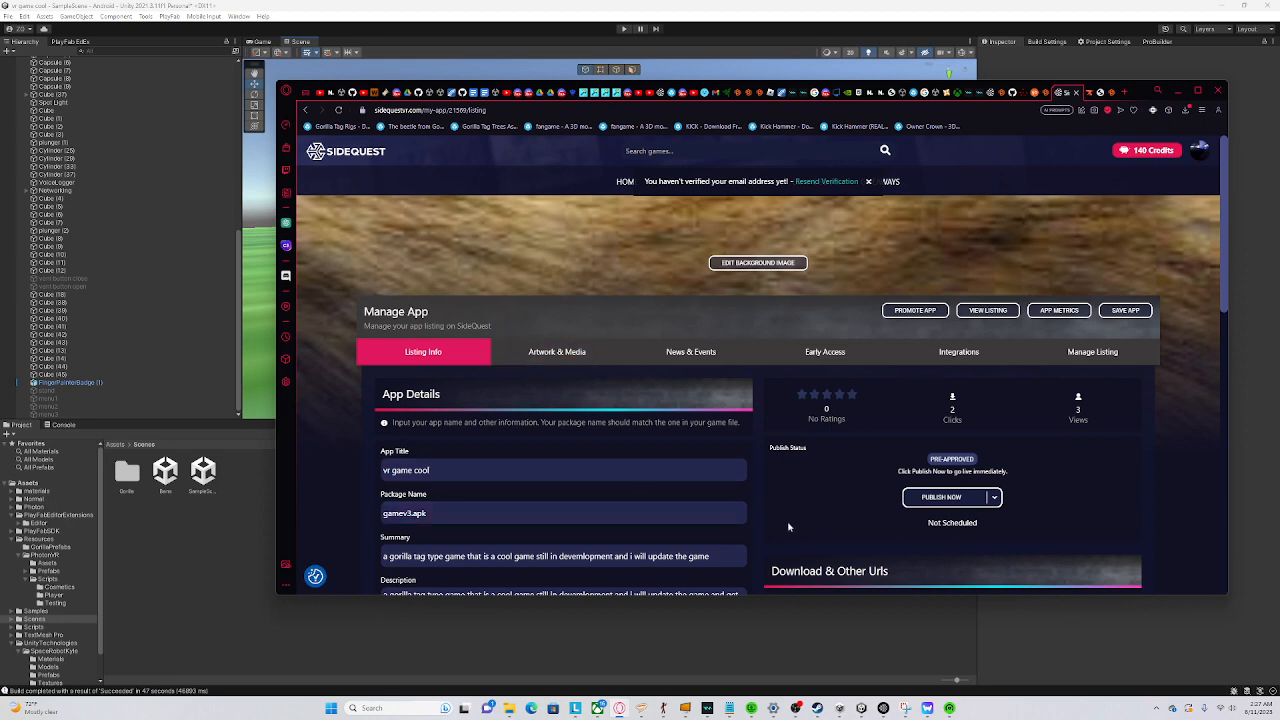
scroll("down", 3)
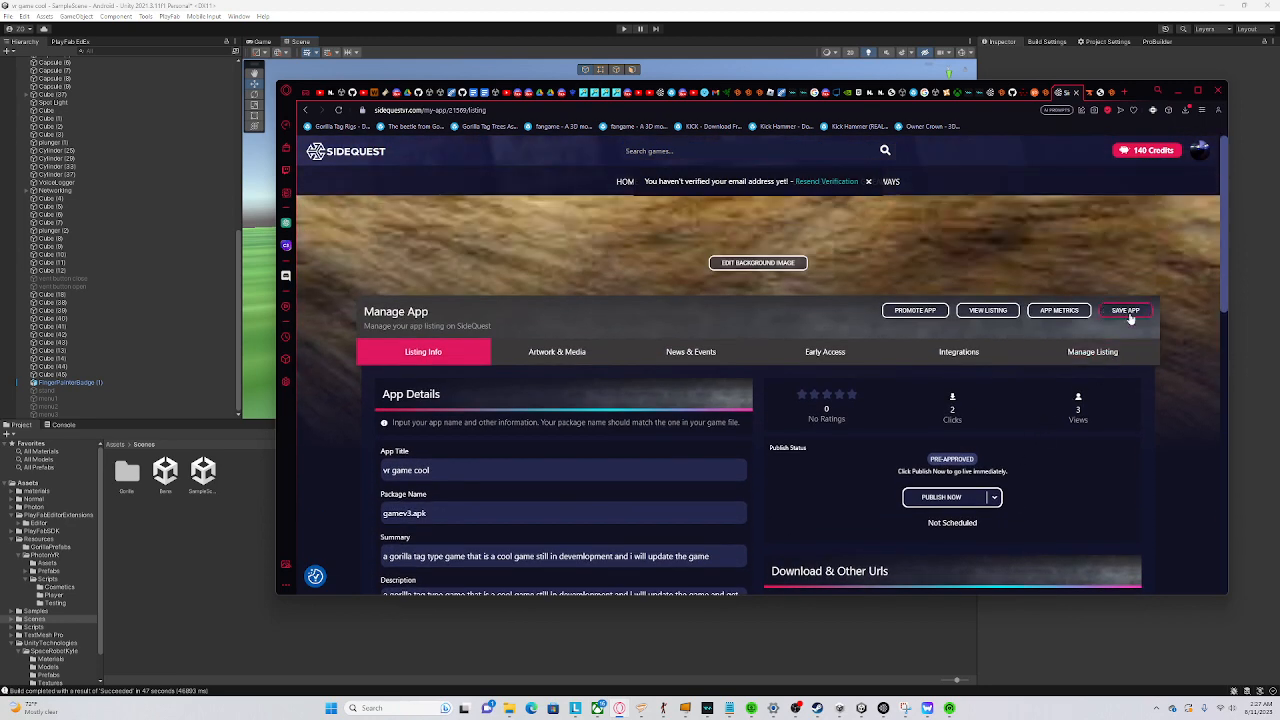
Save the 'vr game cool' listing and scroll through App Details showing version 0.0.3
left_click(1125, 310)
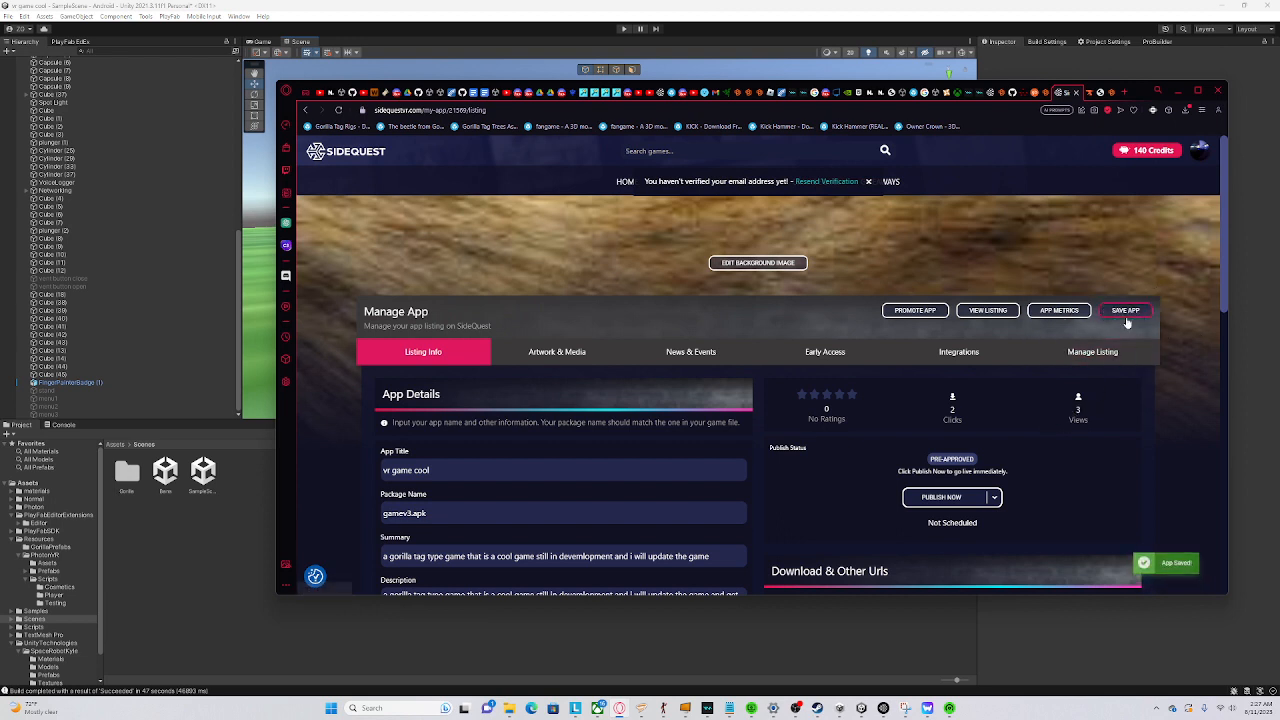
left_click(1125, 310)
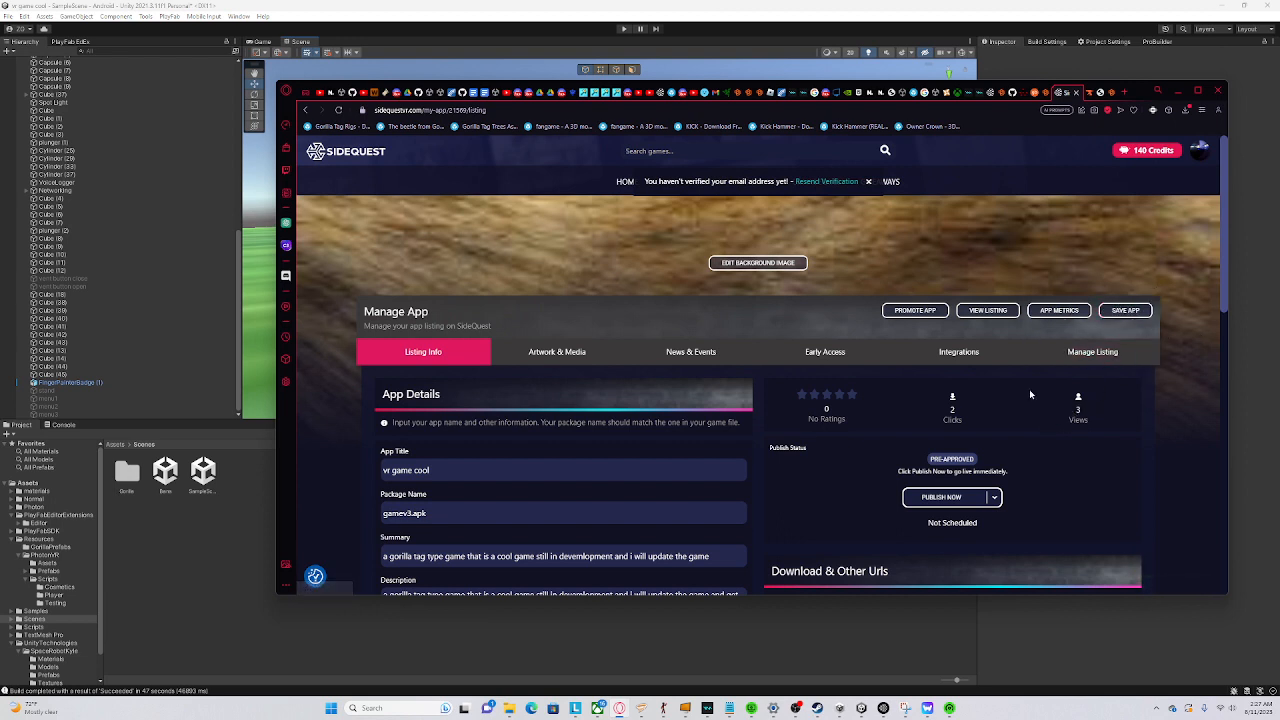
scroll("down", 3)
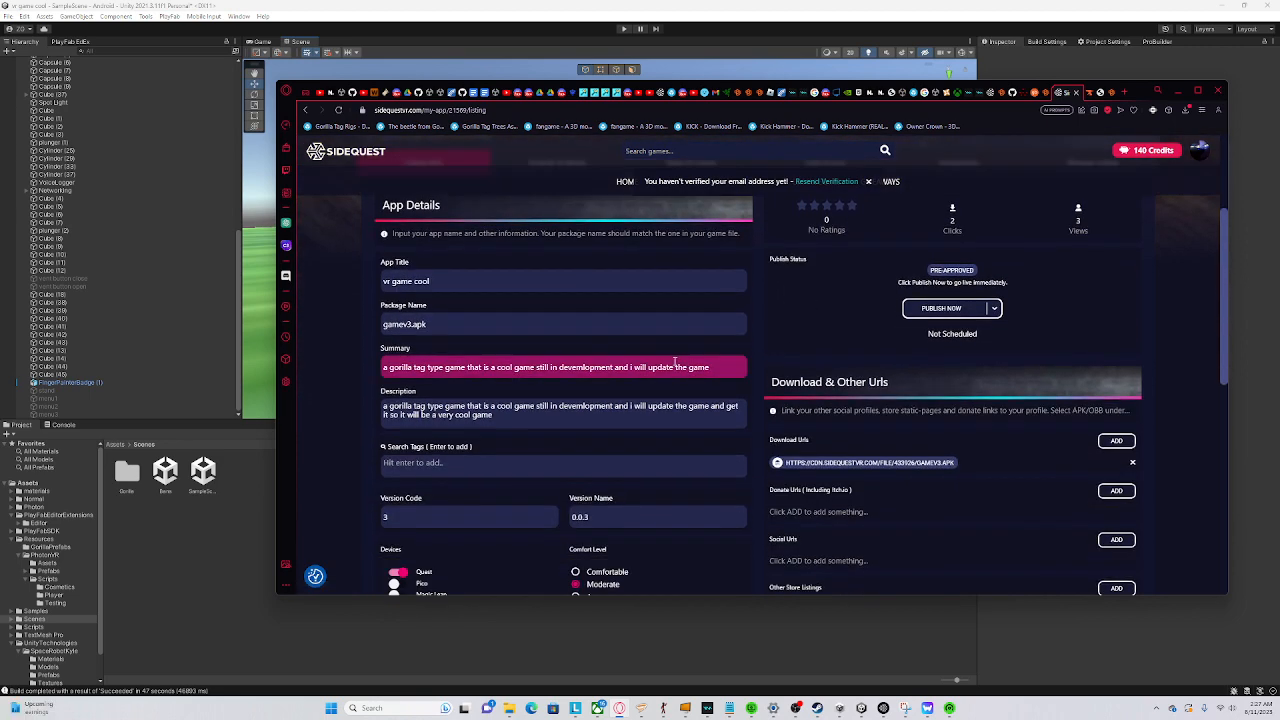
scroll("down", 3)
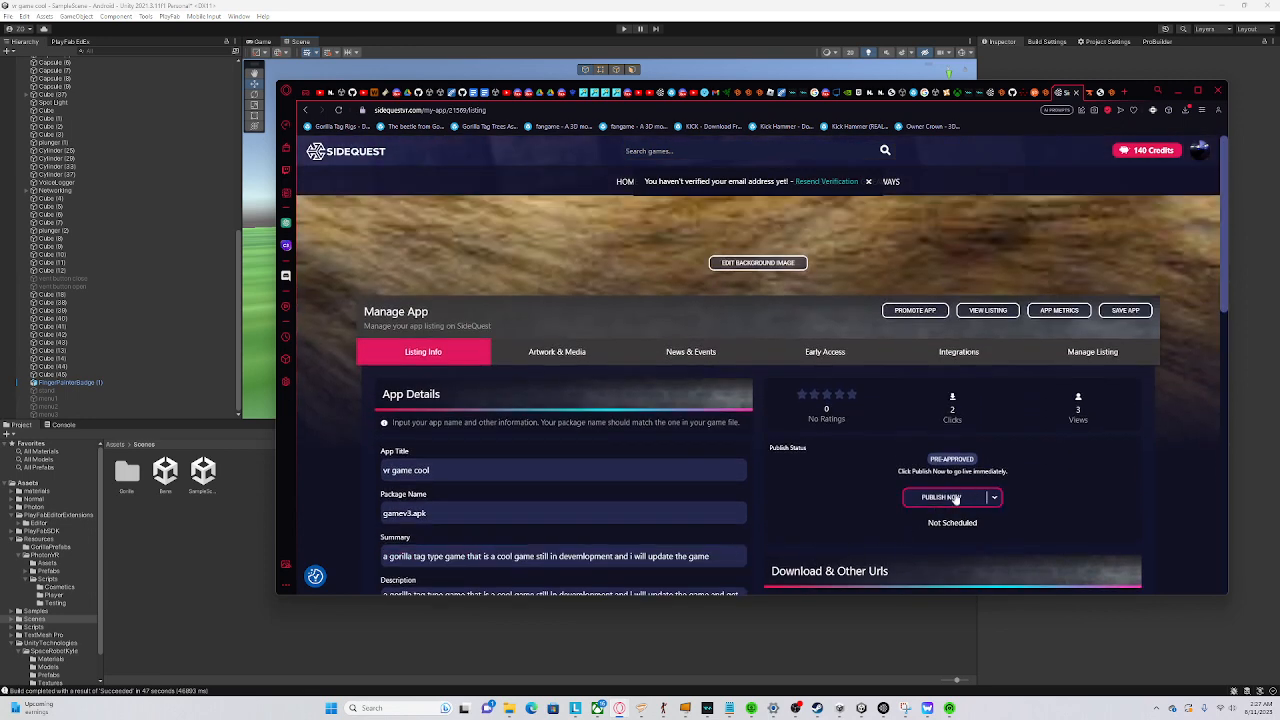
Request immediate publishing under Publish Status, raising the Save and Publish confirmation
left_click(993, 497)
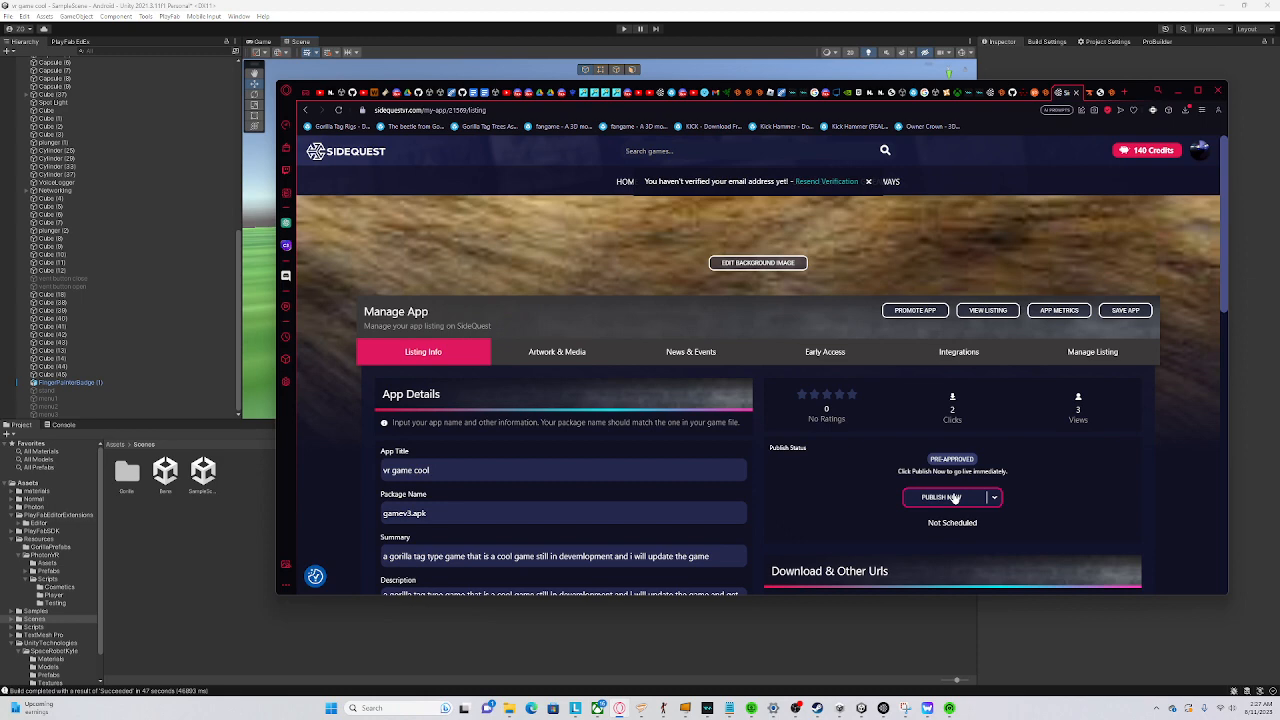
left_click(945, 497)
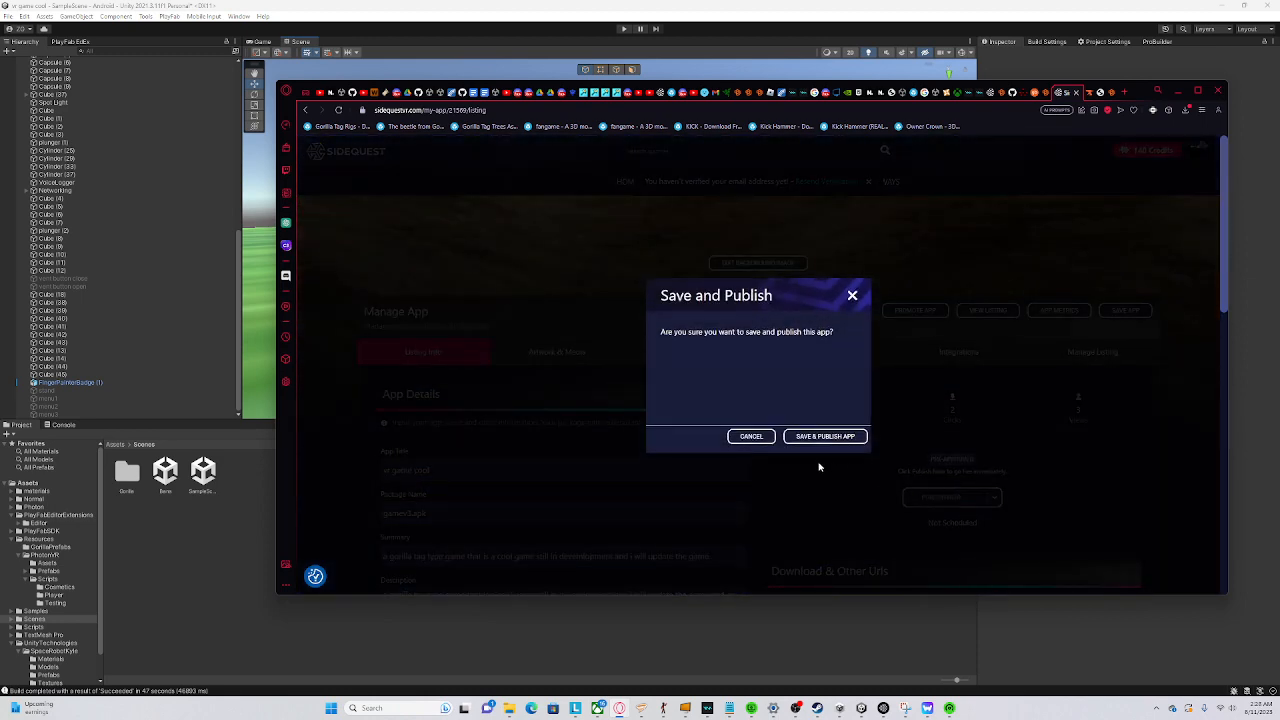
left_click(824, 436)
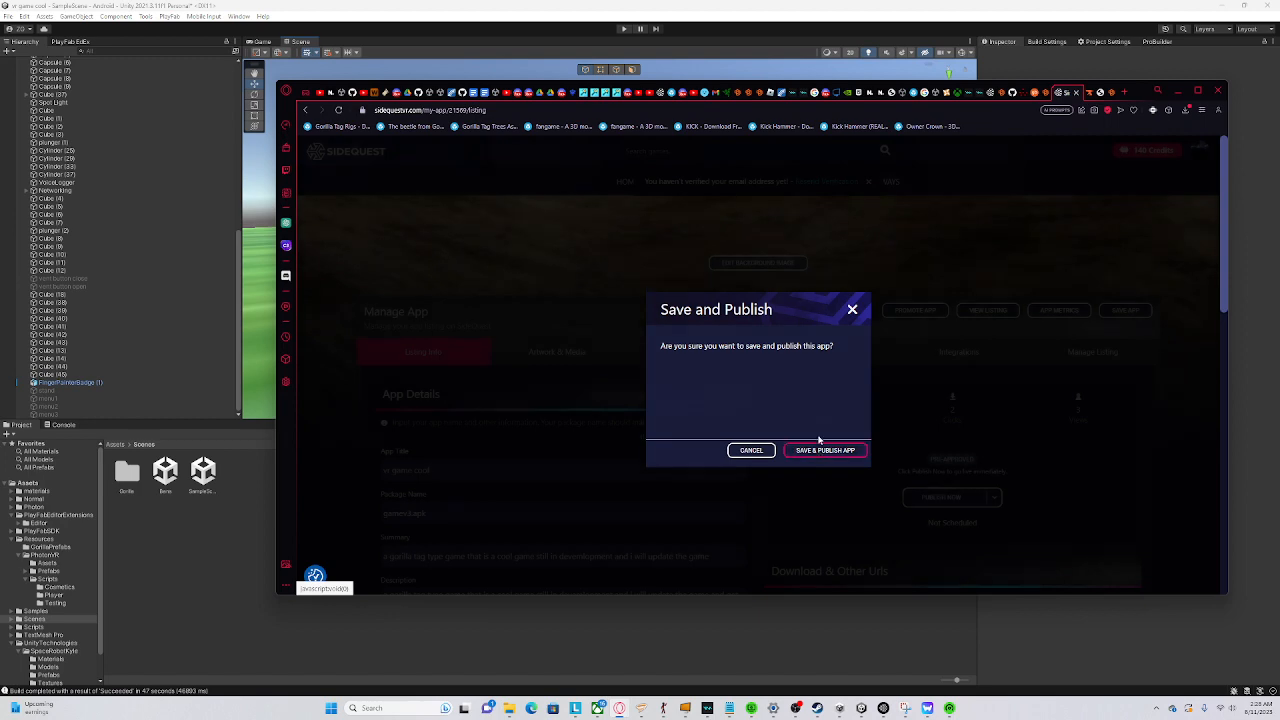
Confirm save and publish so vr game cool goes live, then save the listing again
left_click(825, 450)
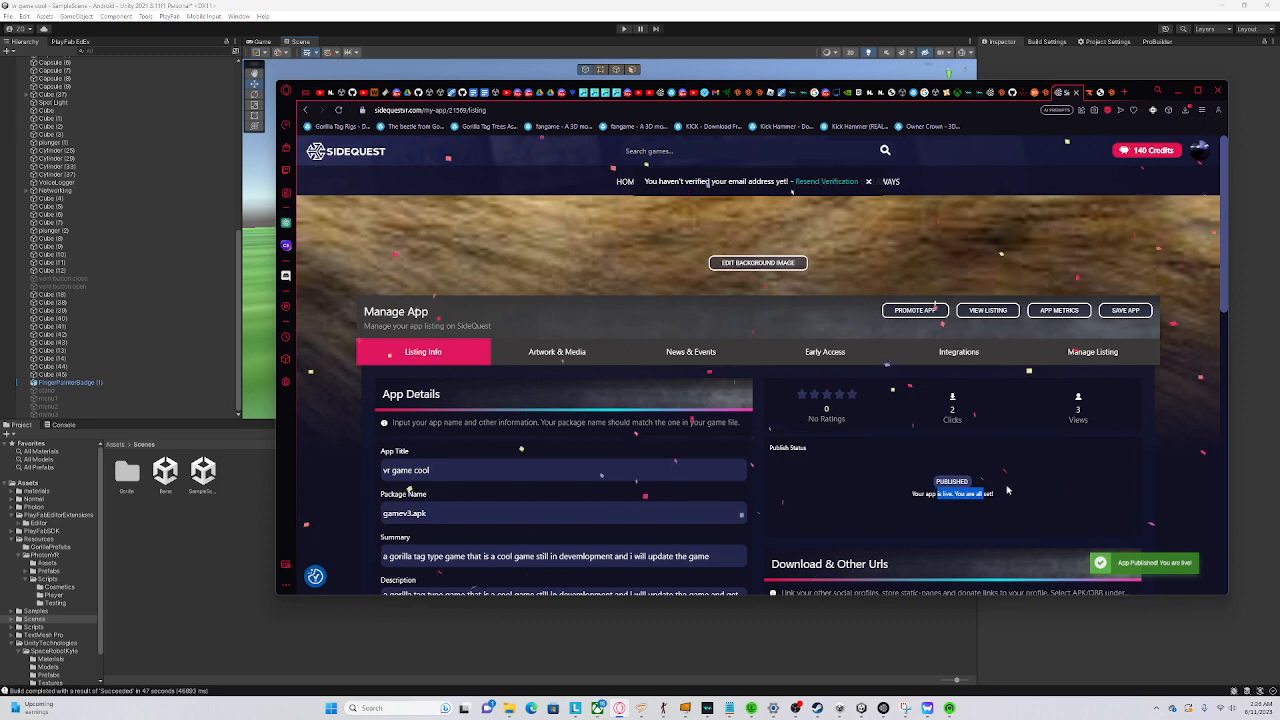
scroll("down", 3)
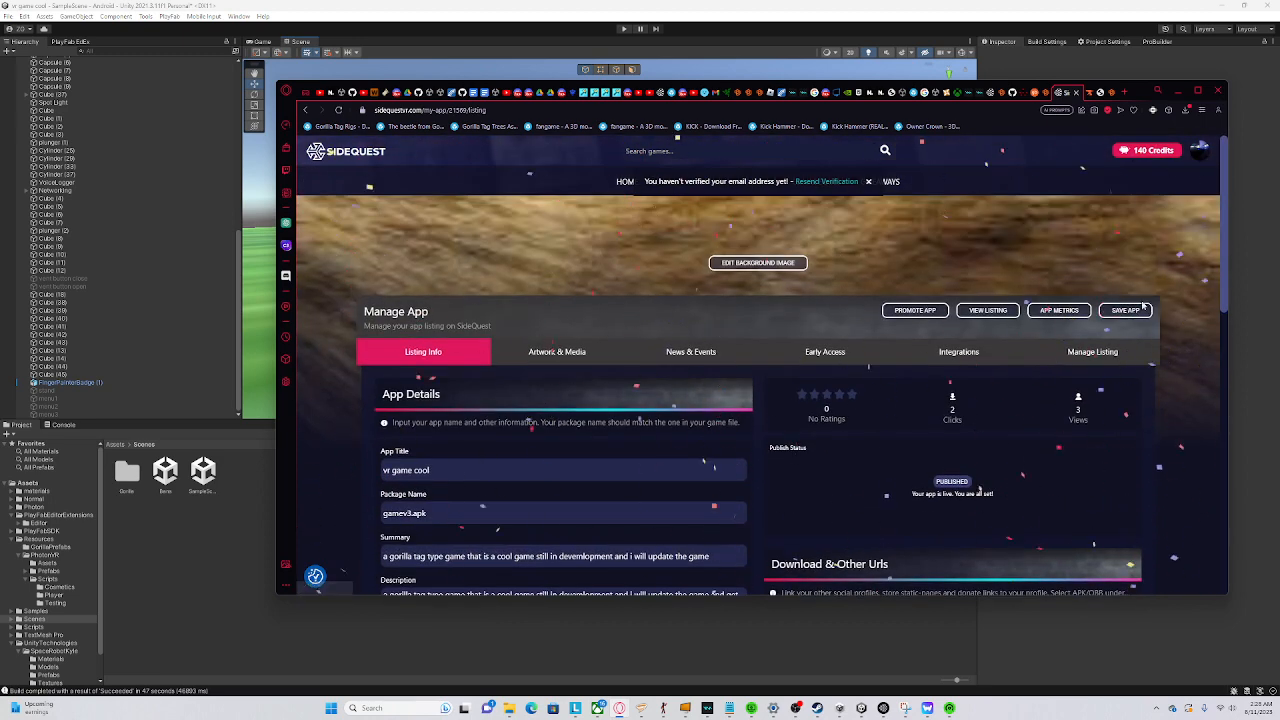
left_click(1126, 310)
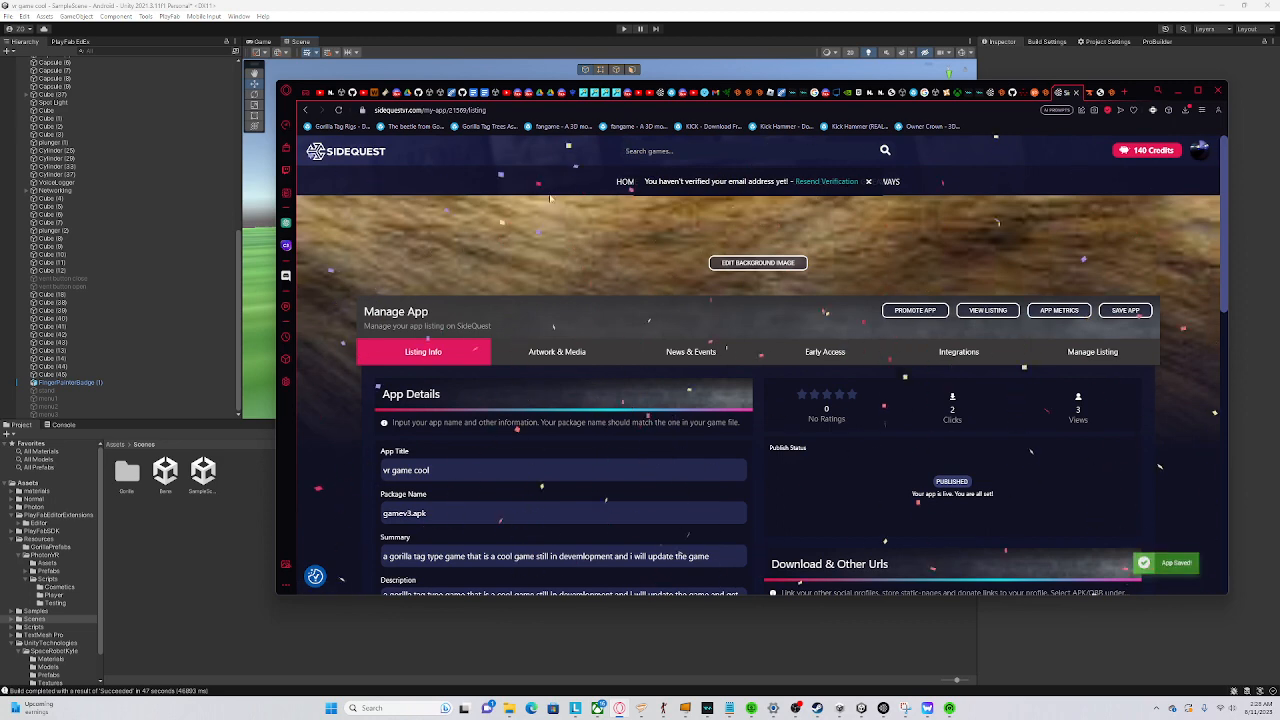
left_click(557, 351)
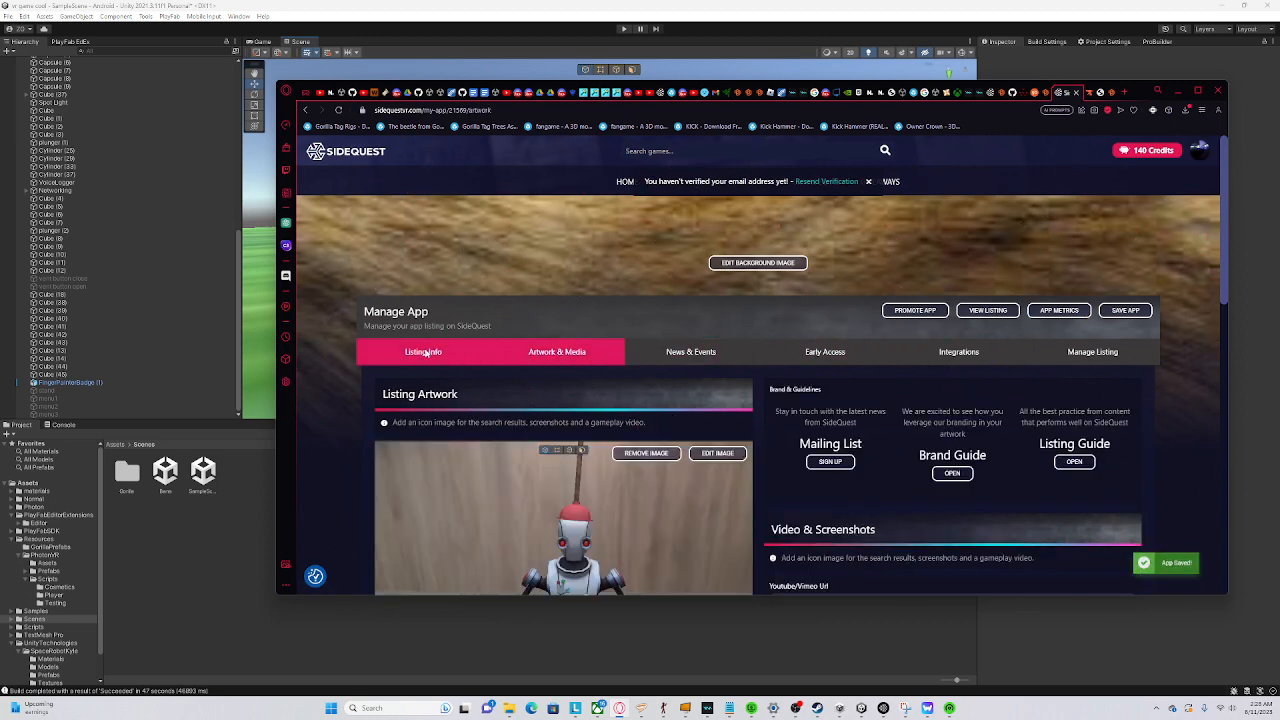
left_click(423, 351)
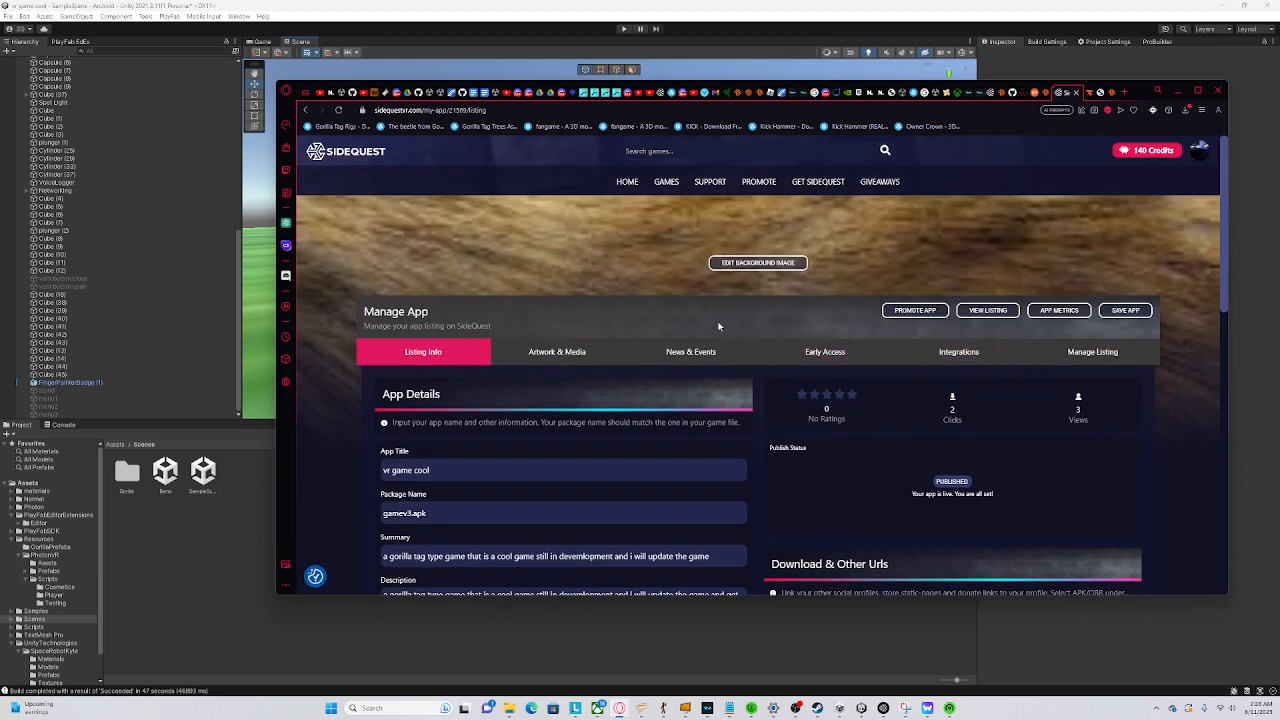
mouse_move(645, 446)
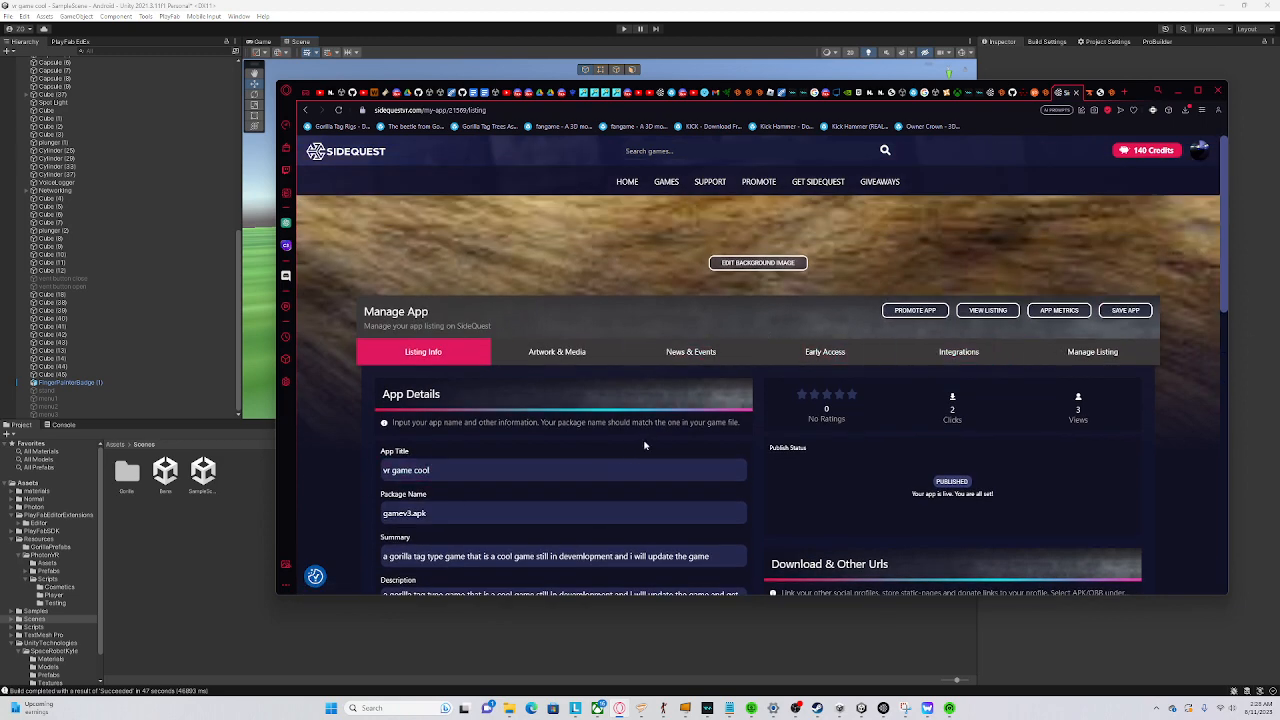
Review the Early Access invite keys and switch early access on
left_click(503, 470)
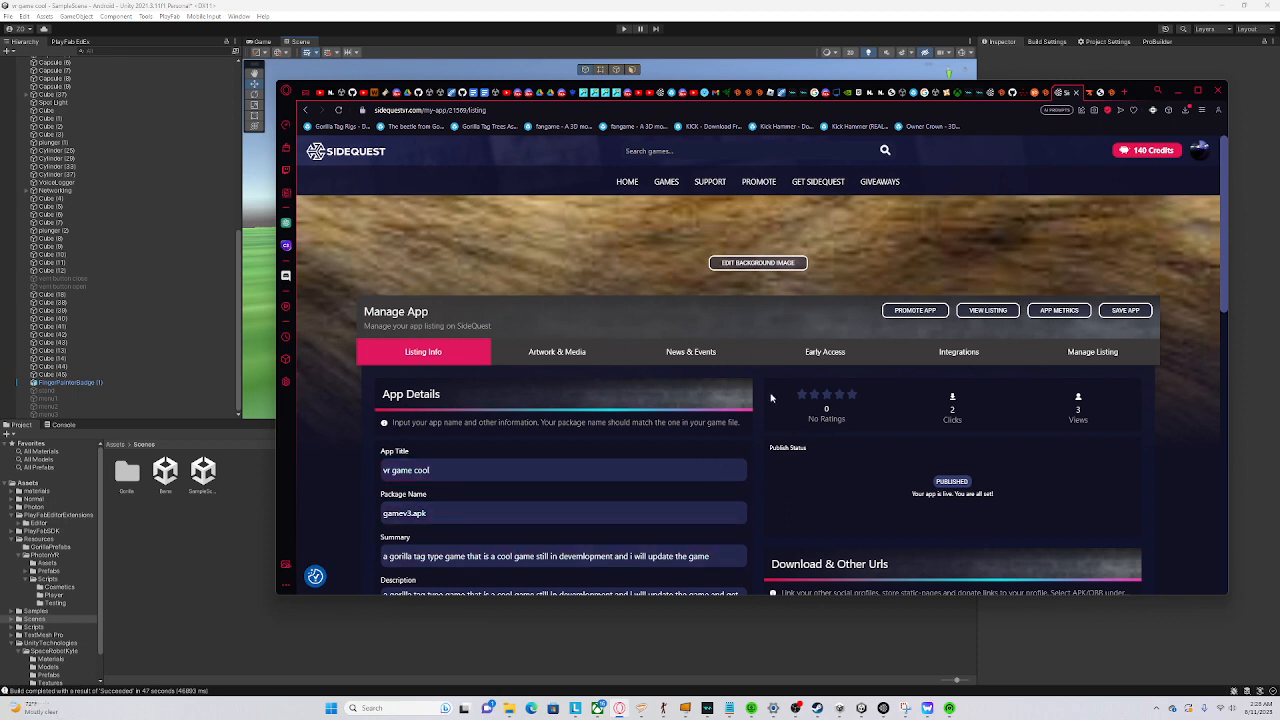
mouse_move(469, 370)
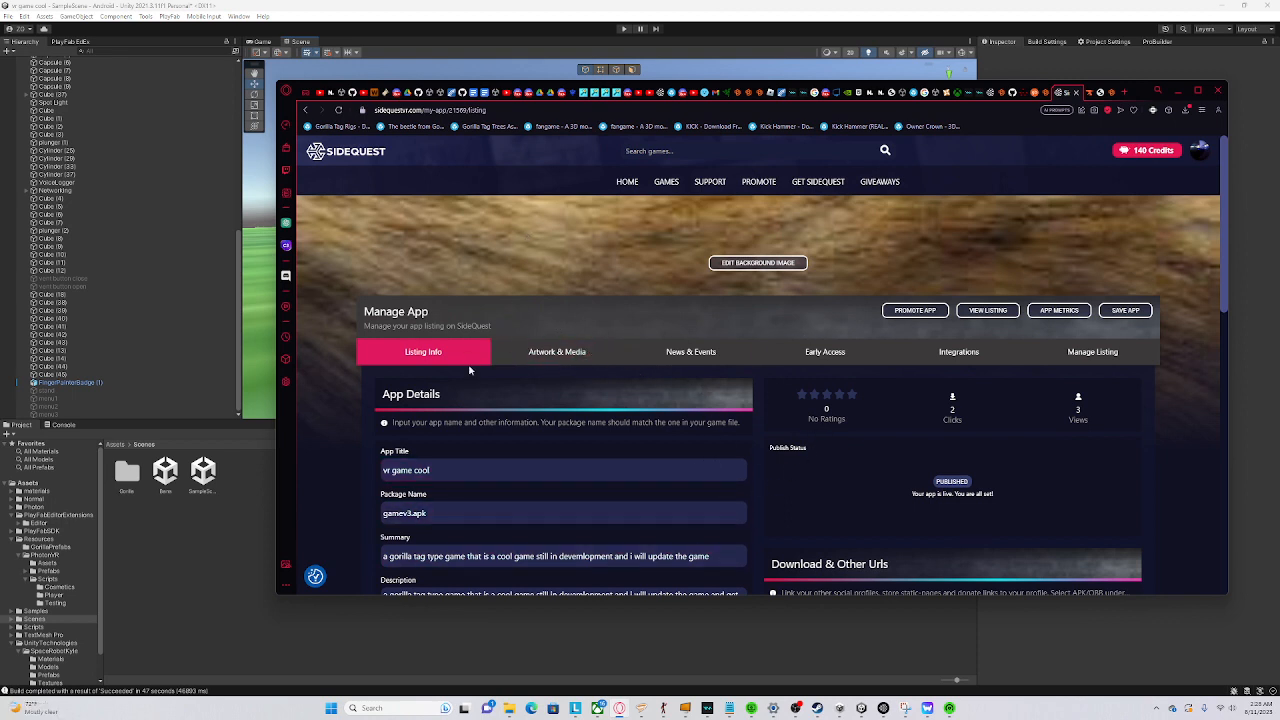
scroll("down", 3)
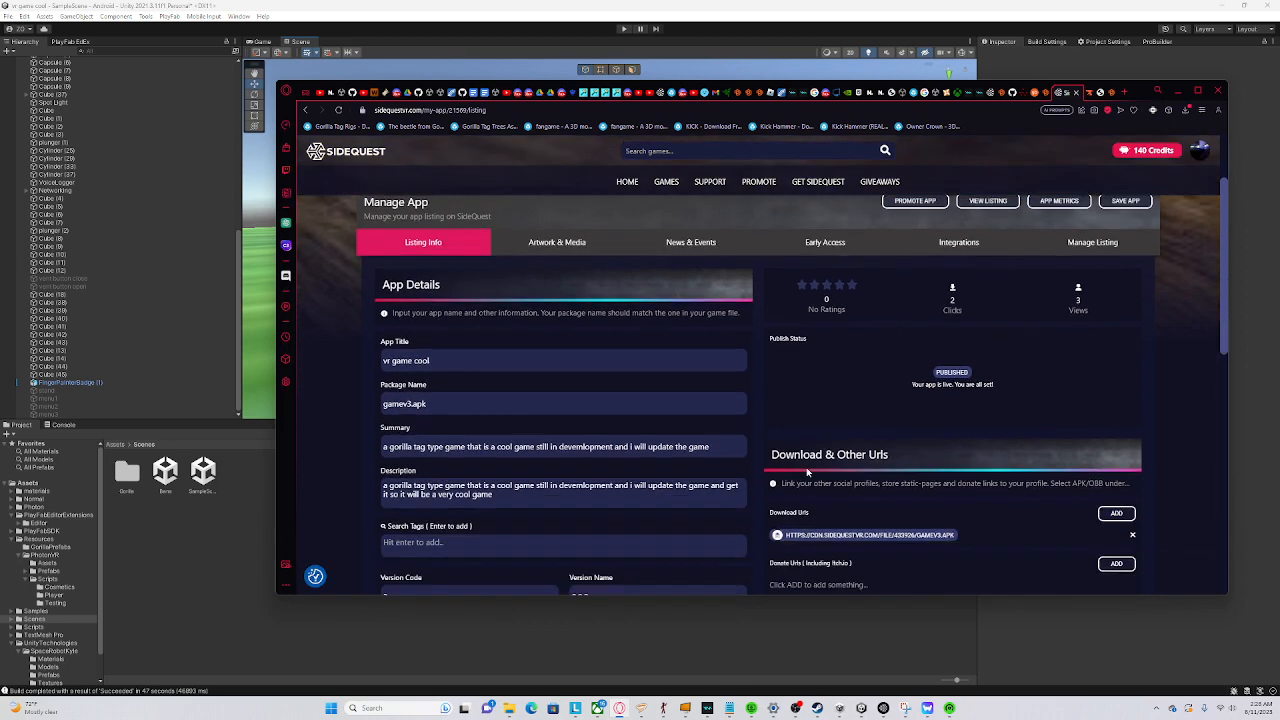
scroll("down", 3)
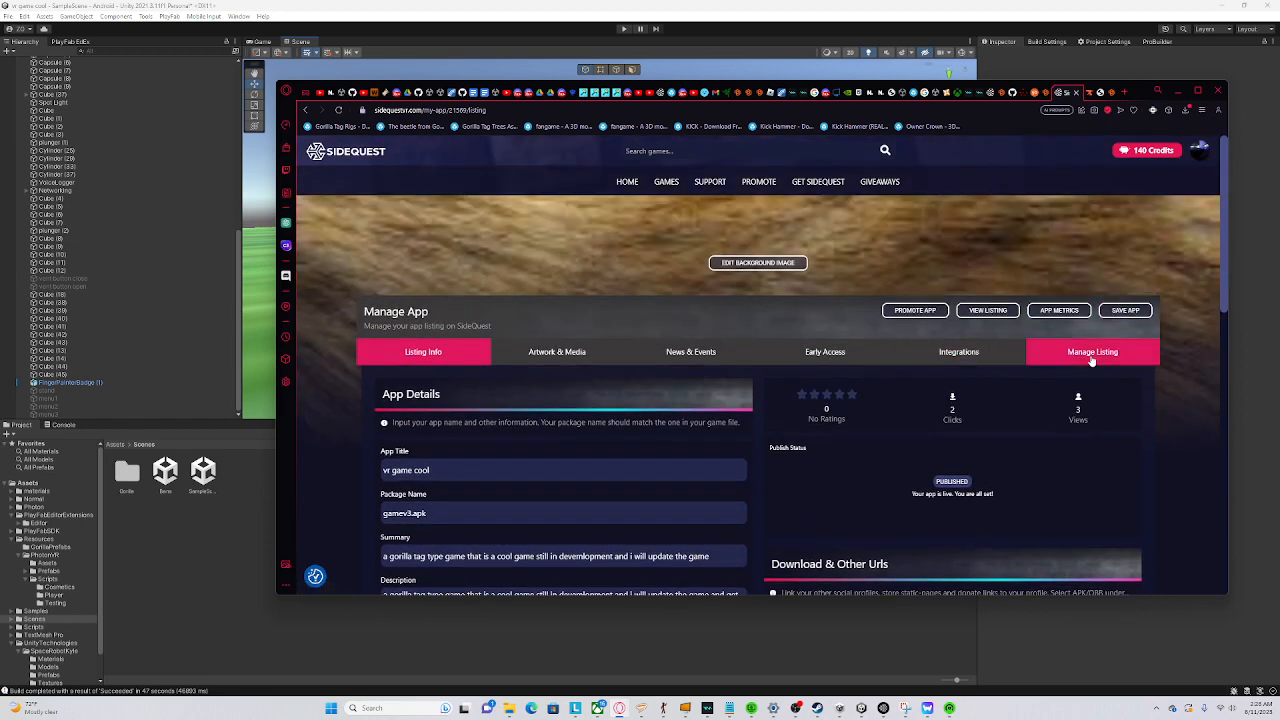
left_click(824, 351)
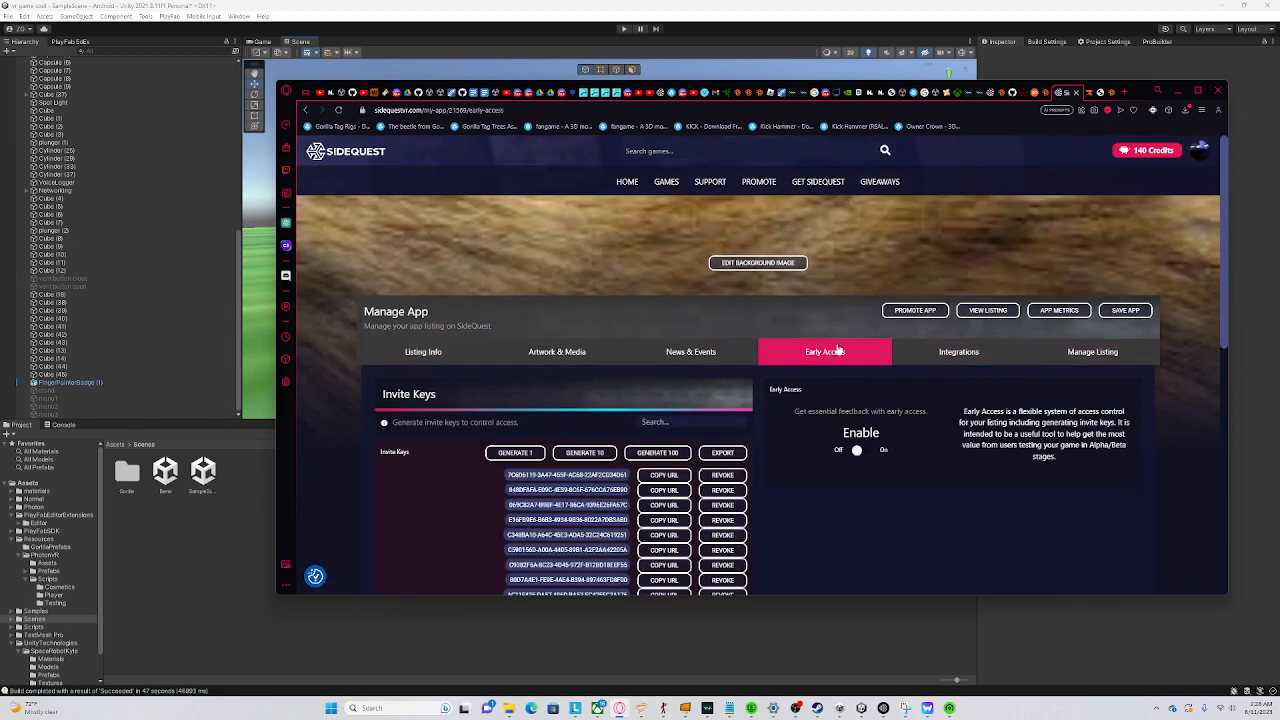
scroll("down", 3)
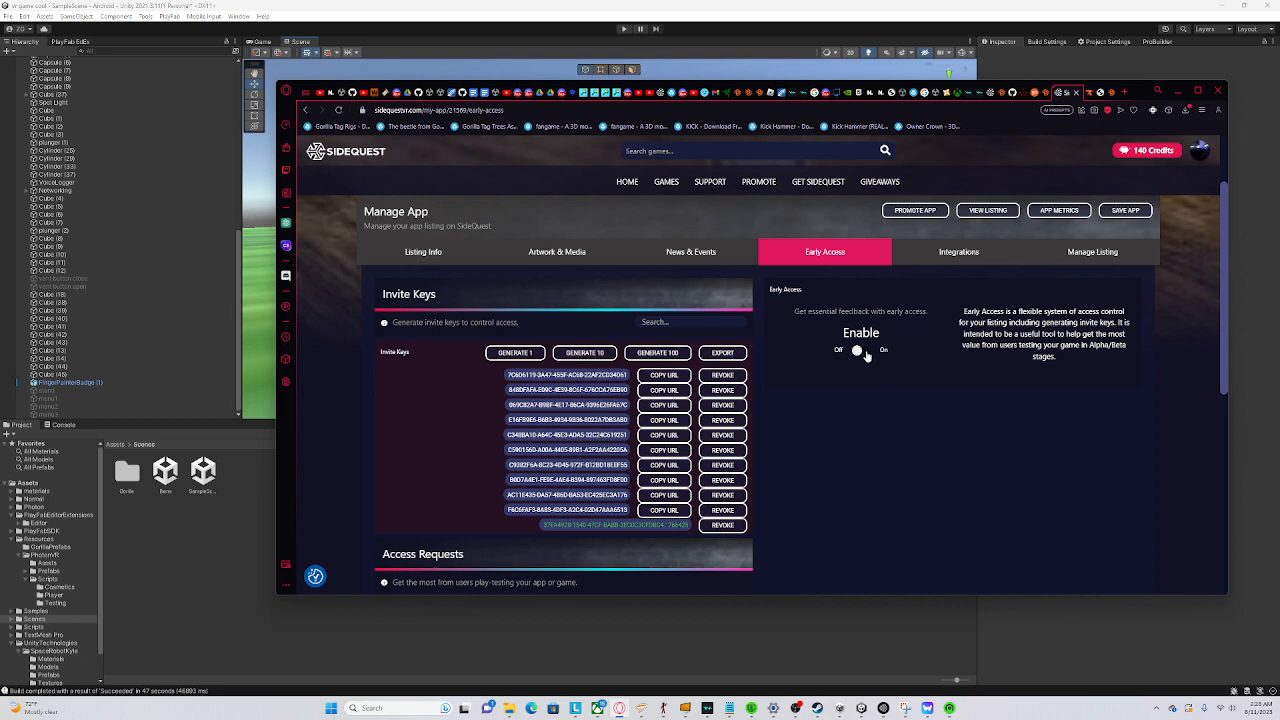
left_click(860, 350)
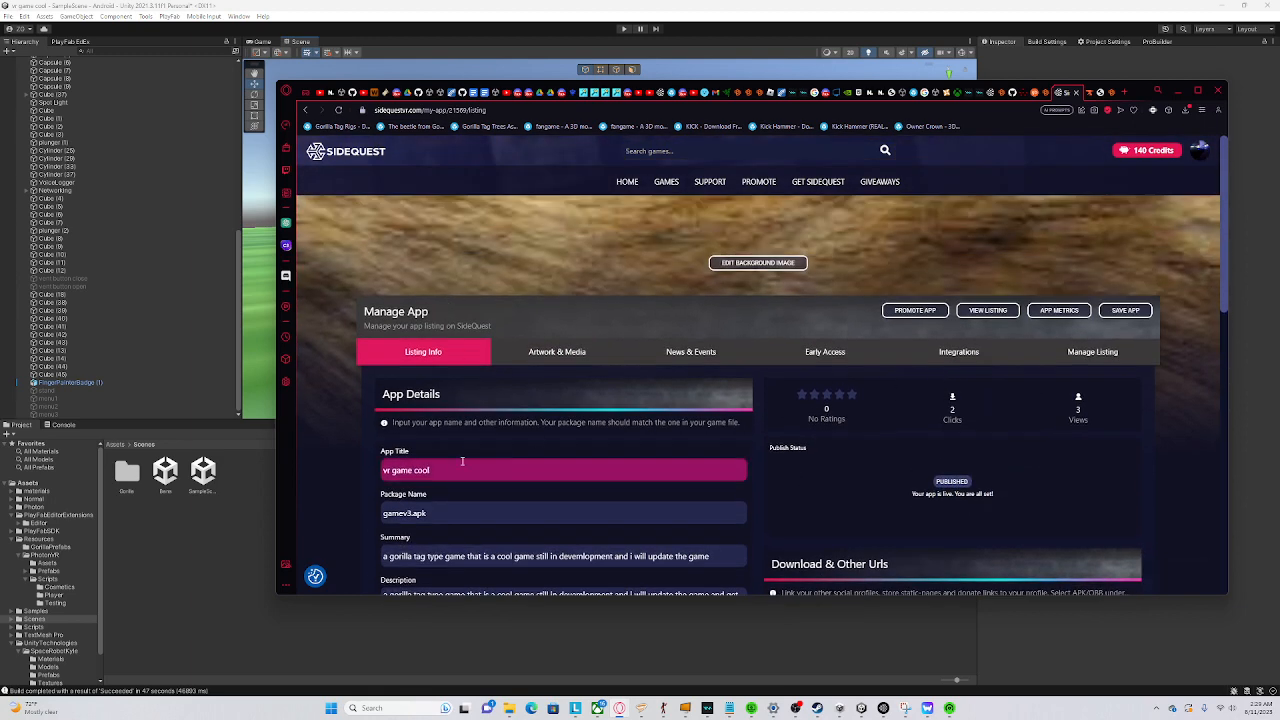
Search the store for 'vr game cool' and browse its public page's events and reviews
triple_click(406, 470)
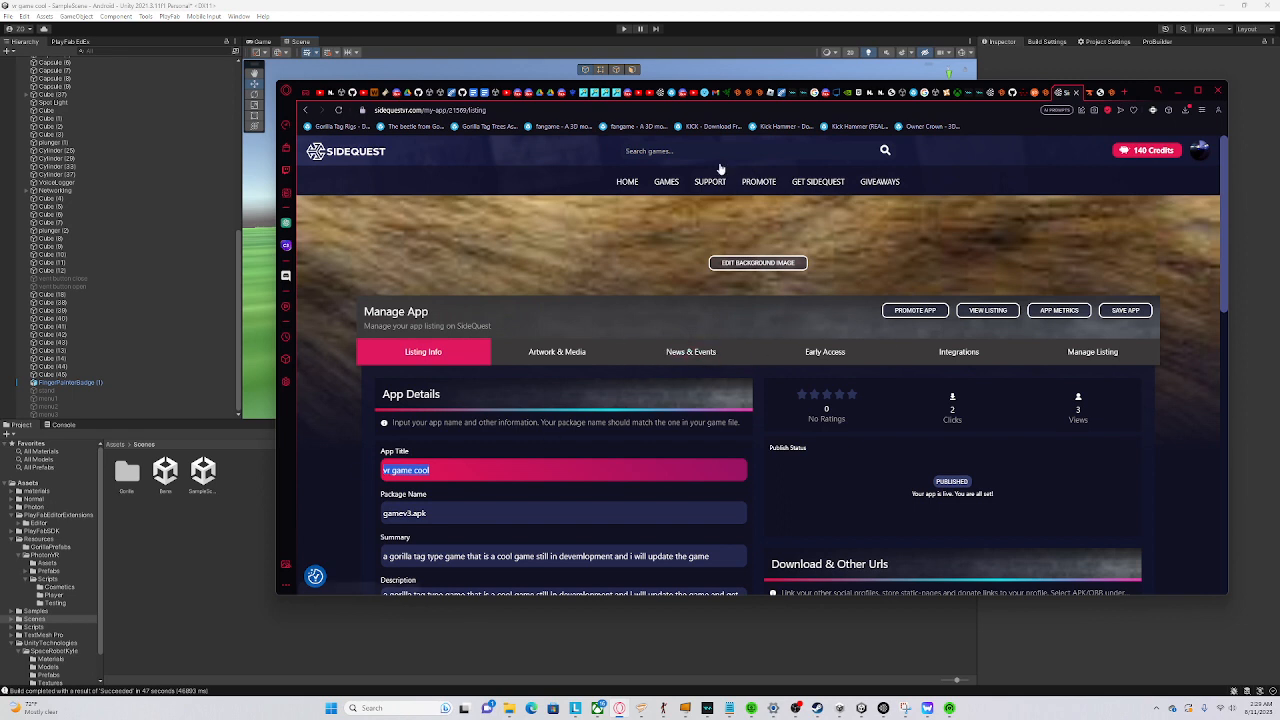
left_click(745, 150)
type("vr game cool")
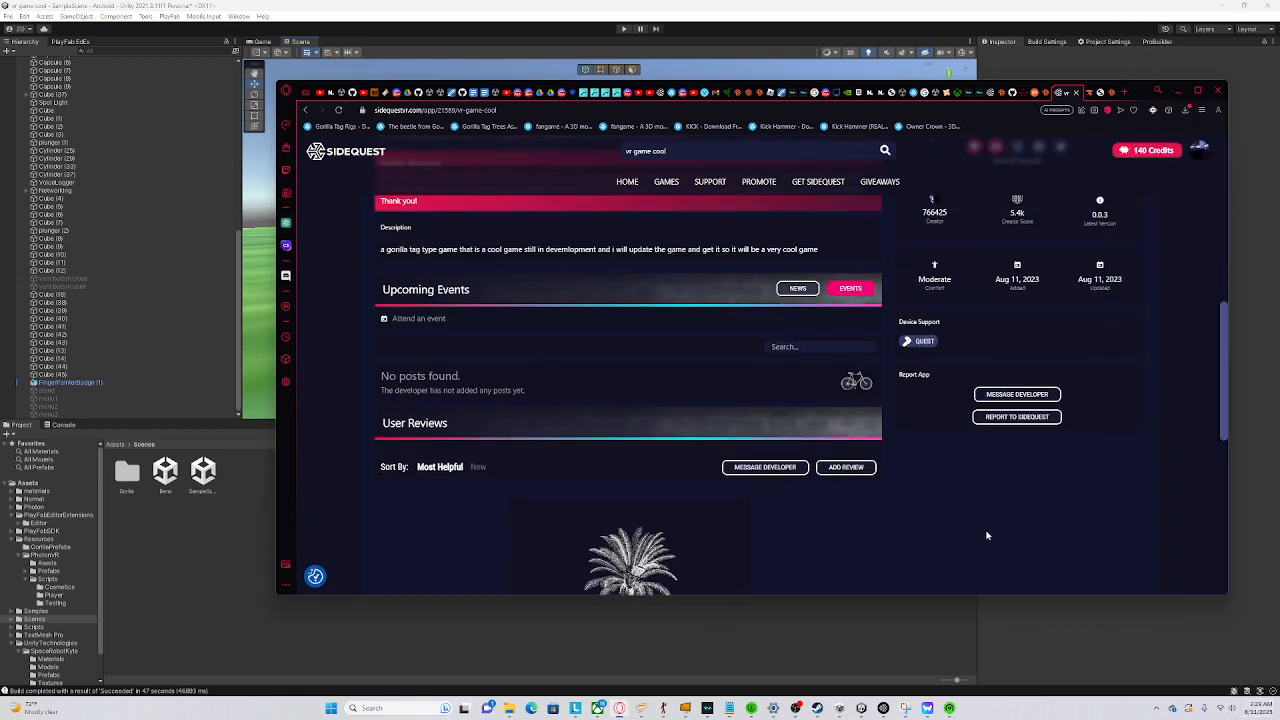
scroll("down", 3)
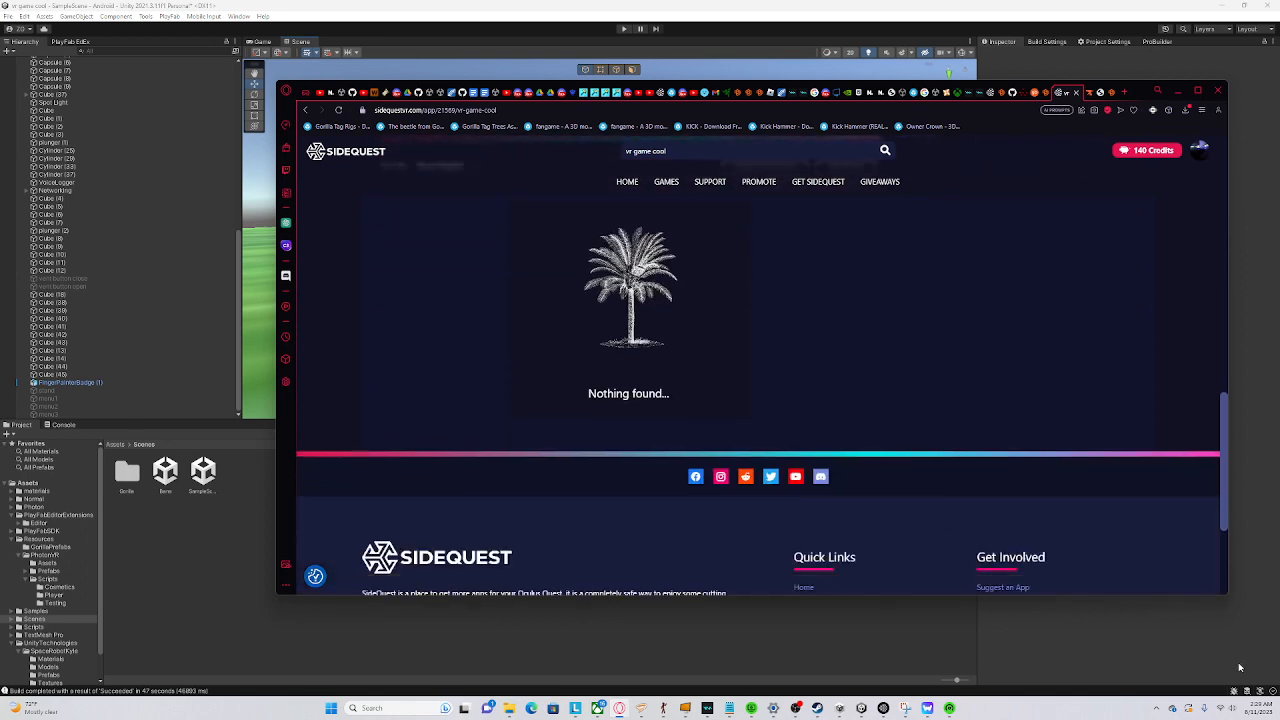
Return to Unity and fly the Scene view over the grassy part of the map
left_click(1268, 708)
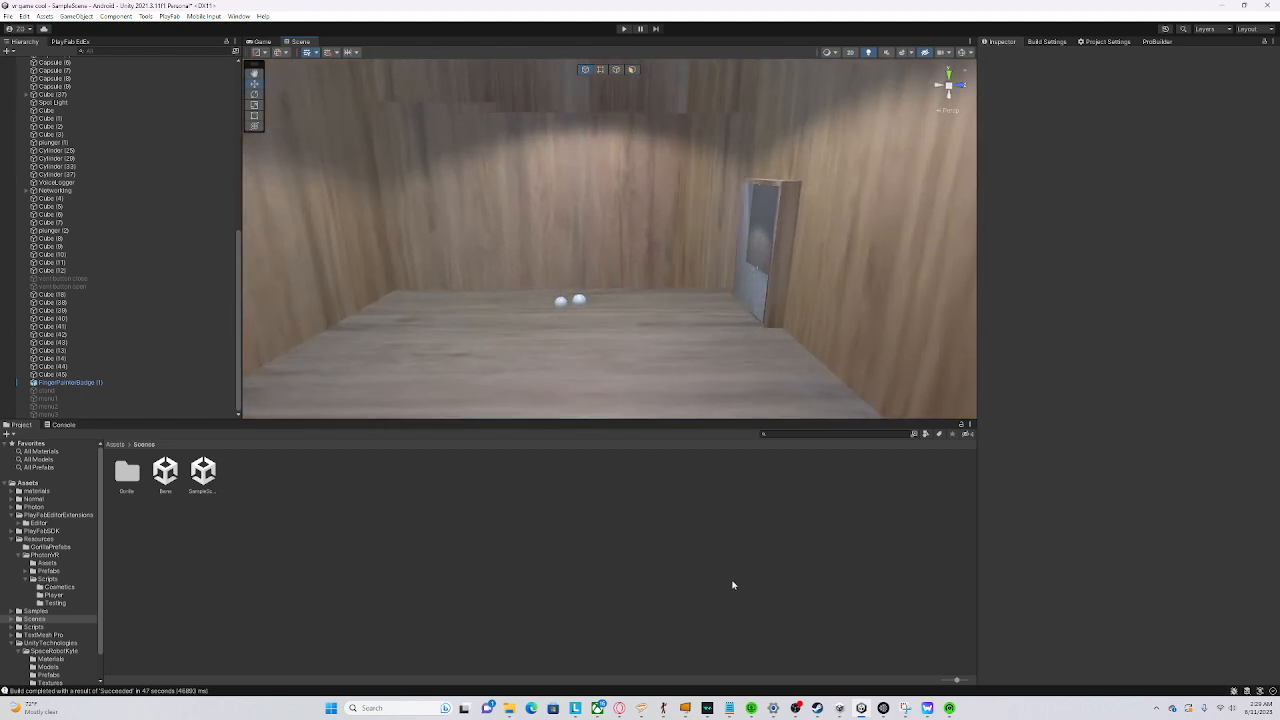
mouse_move(595, 305)
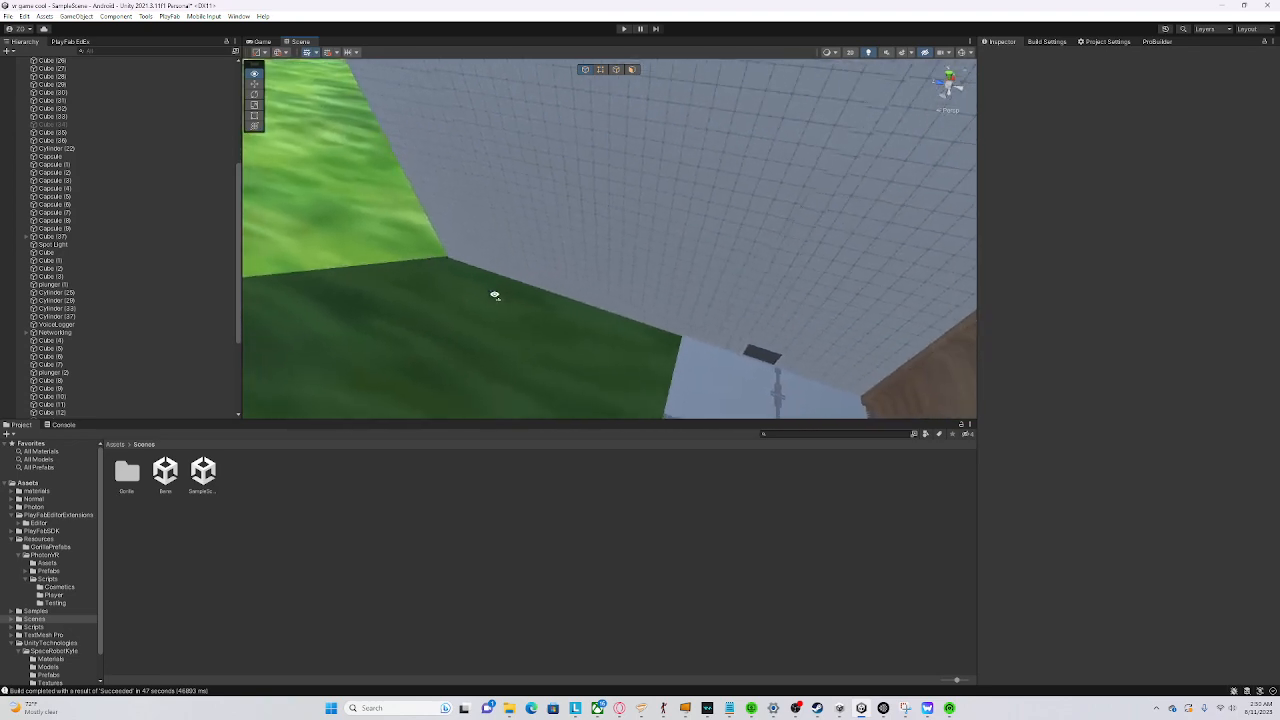
left_click_drag(495, 294, 527, 205)
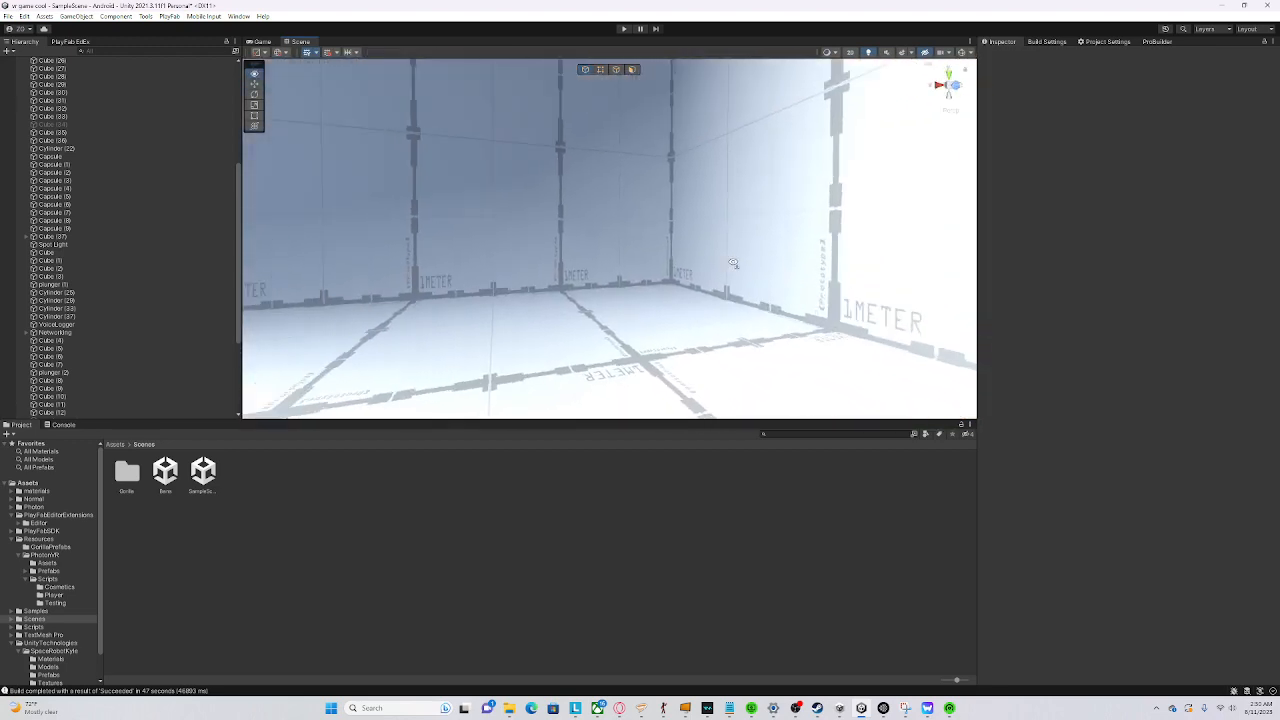
left_click_drag(733, 263, 578, 395)
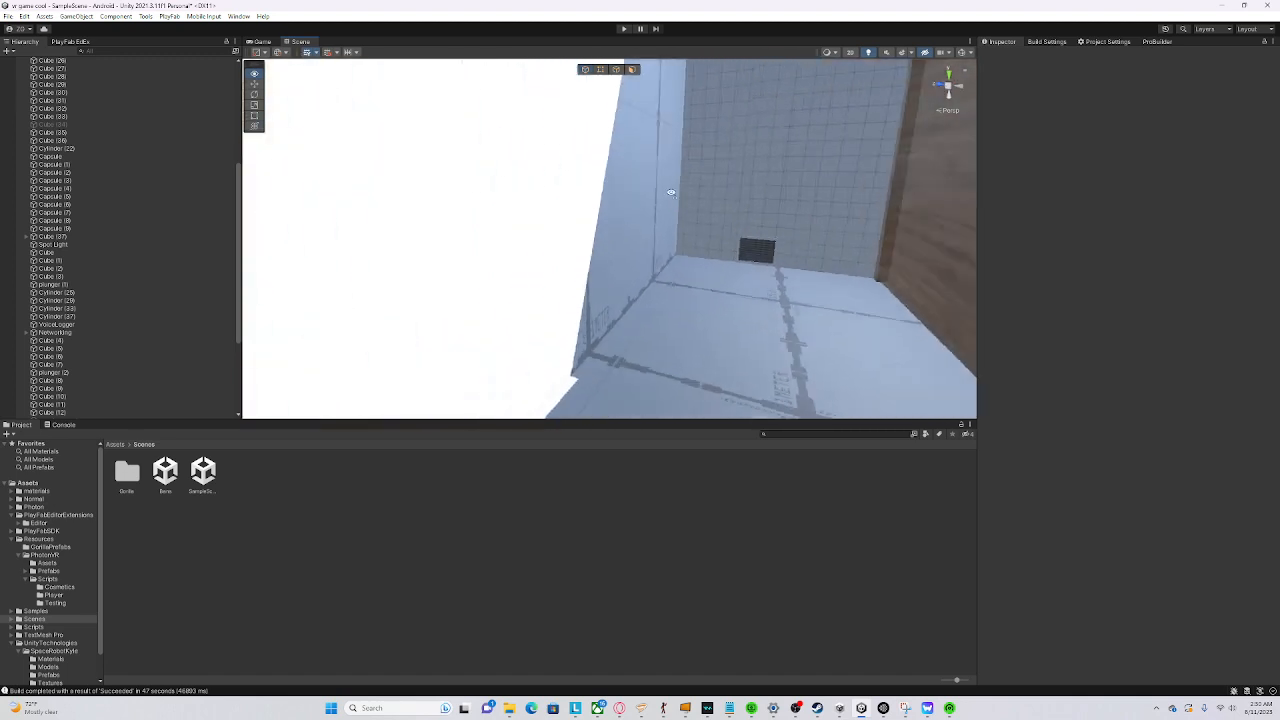
left_click_drag(672, 191, 585, 218)
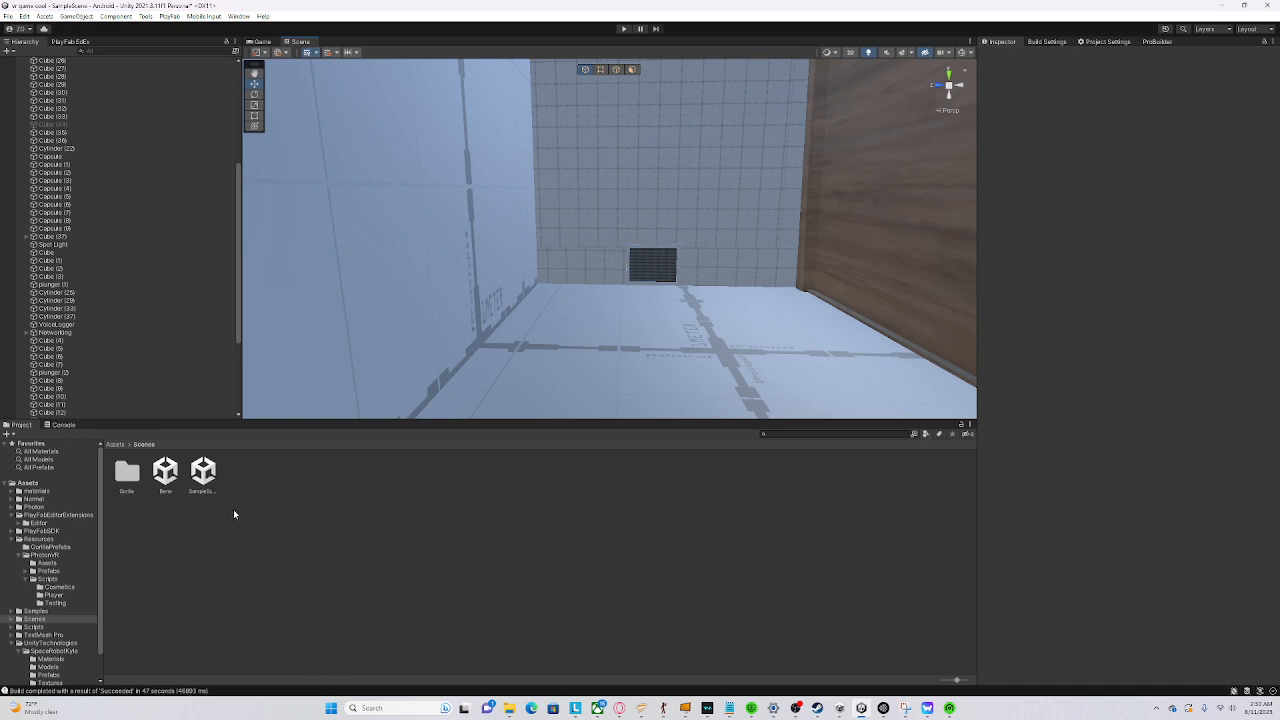
mouse_move(928, 543)
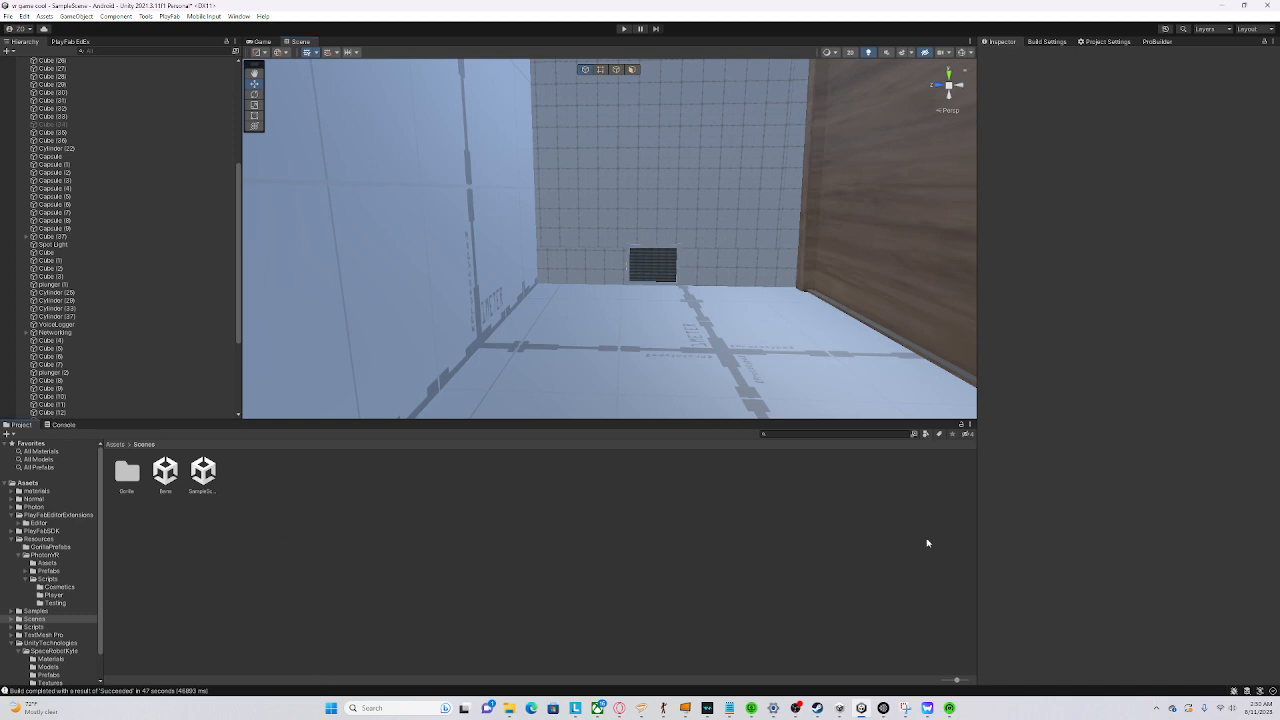
mouse_move(928, 543)
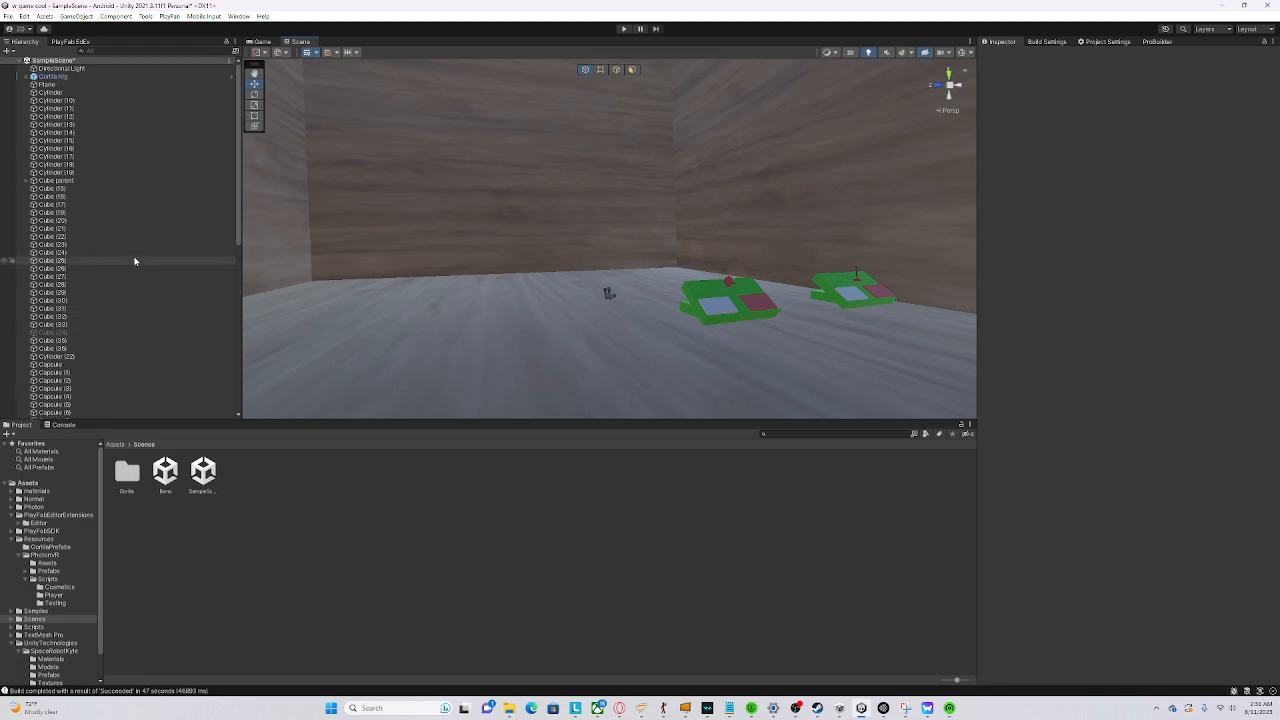
Scroll the Hierarchy and select one of the inactive scene objects
scroll("down", 3)
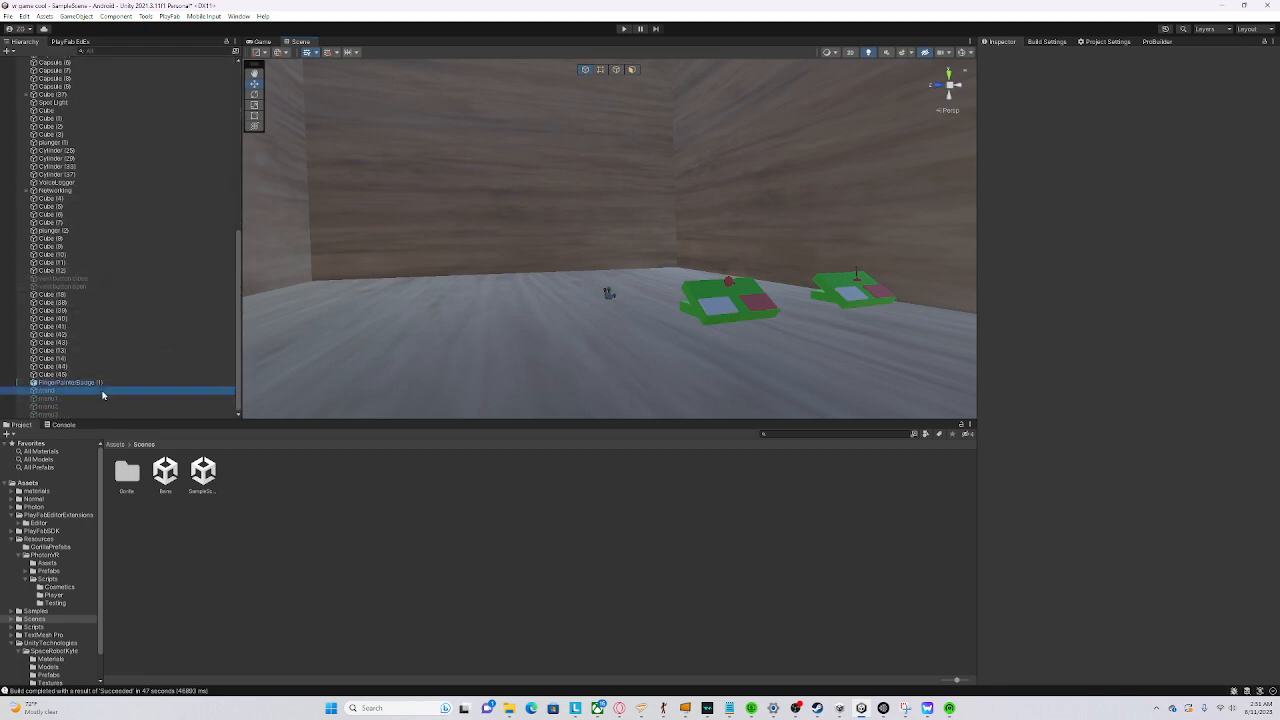
left_click(45, 391)
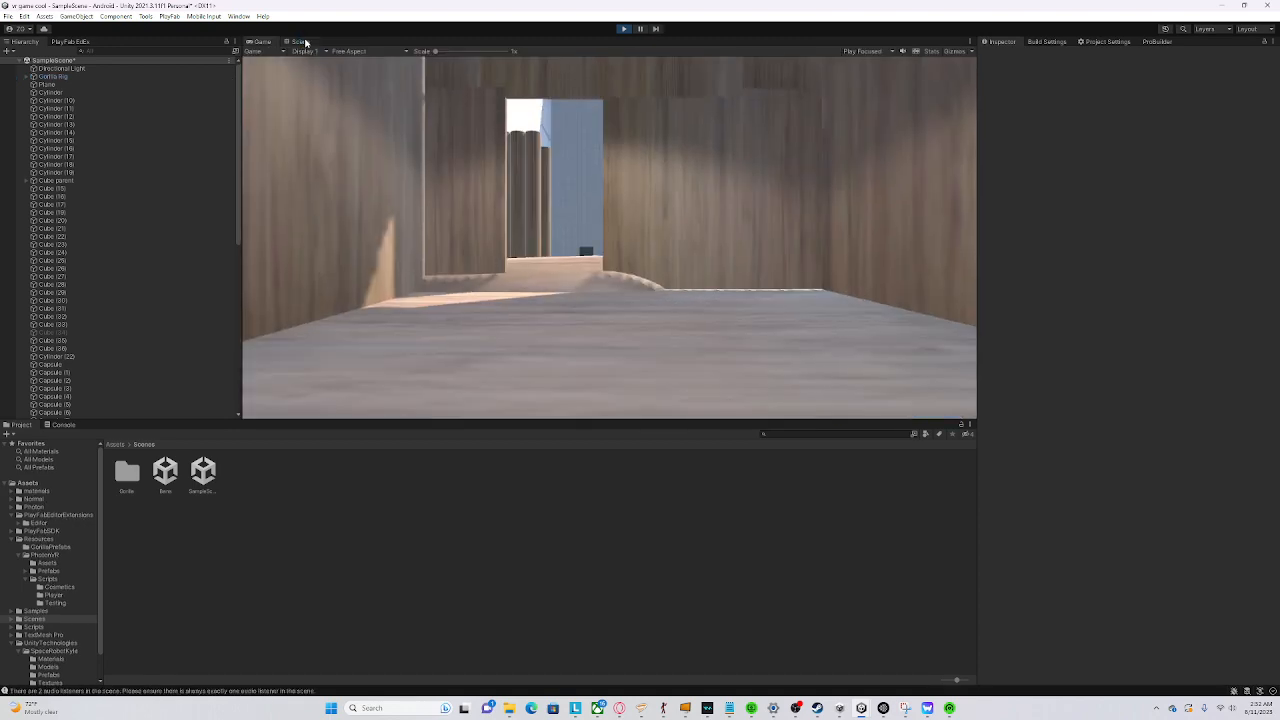
Switch to the Scene view during play mode and zoom it
left_click(300, 41)
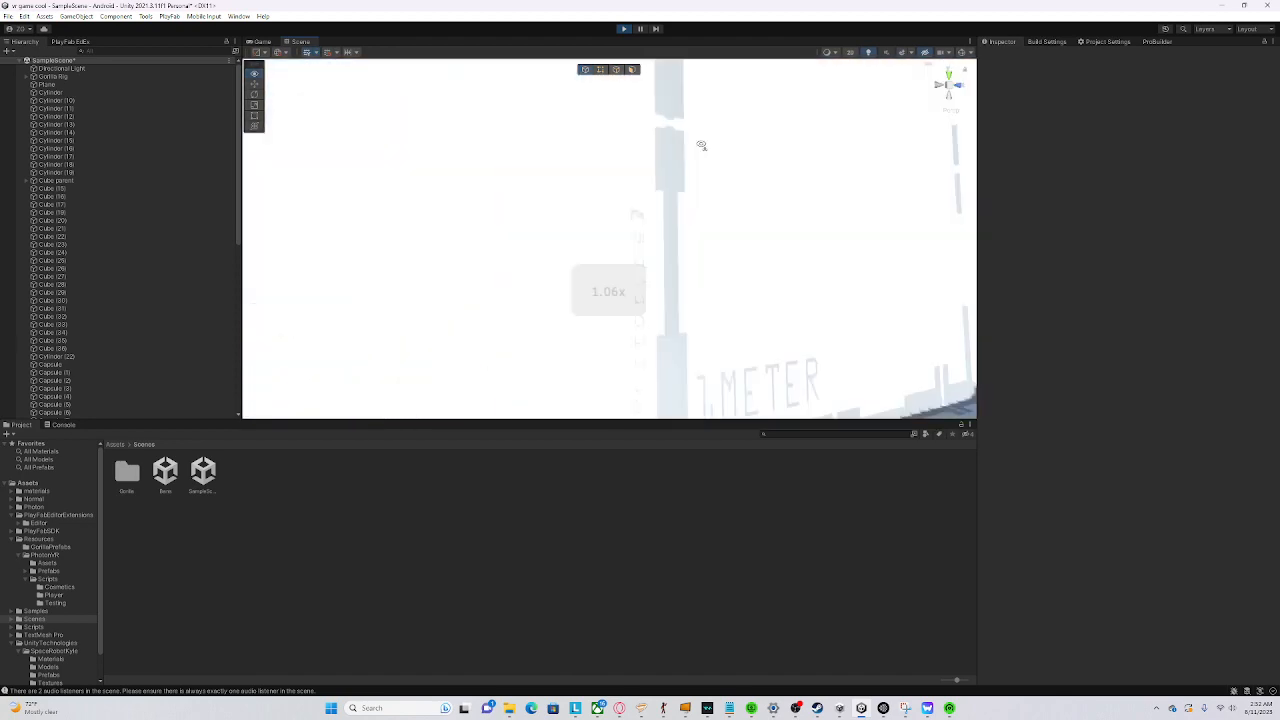
scroll("down", 3)
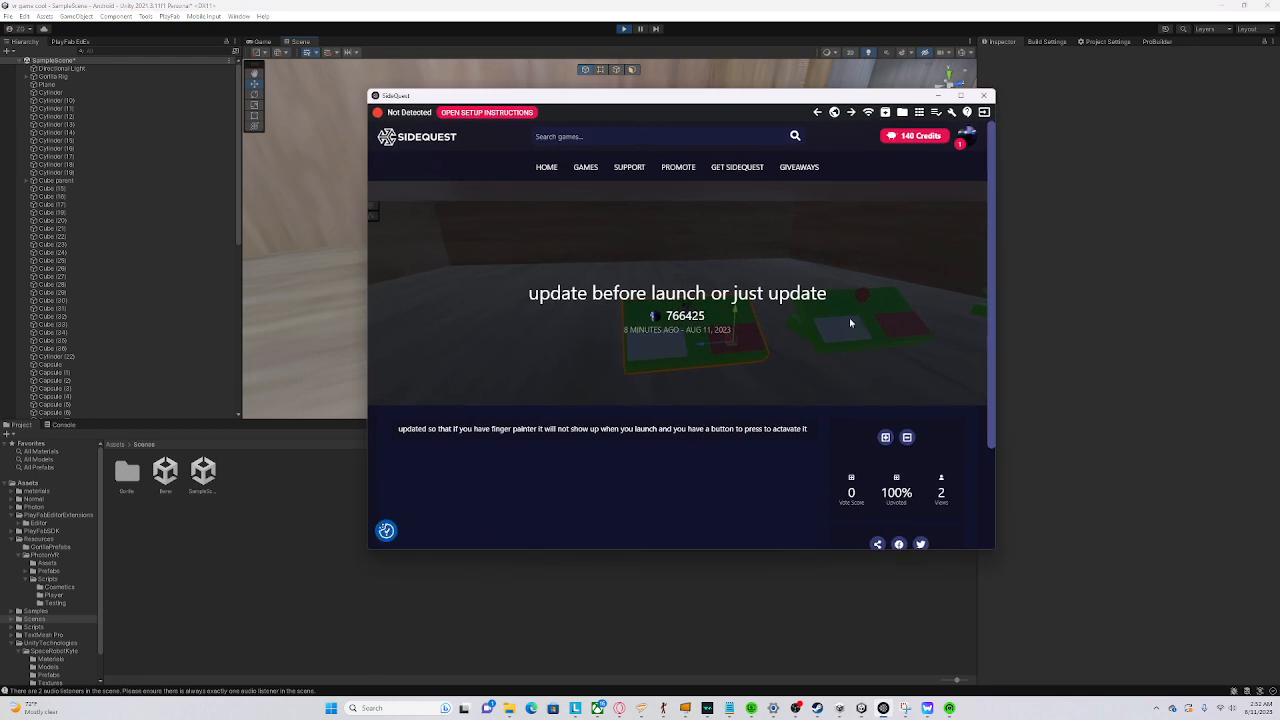
mouse_move(1017, 204)
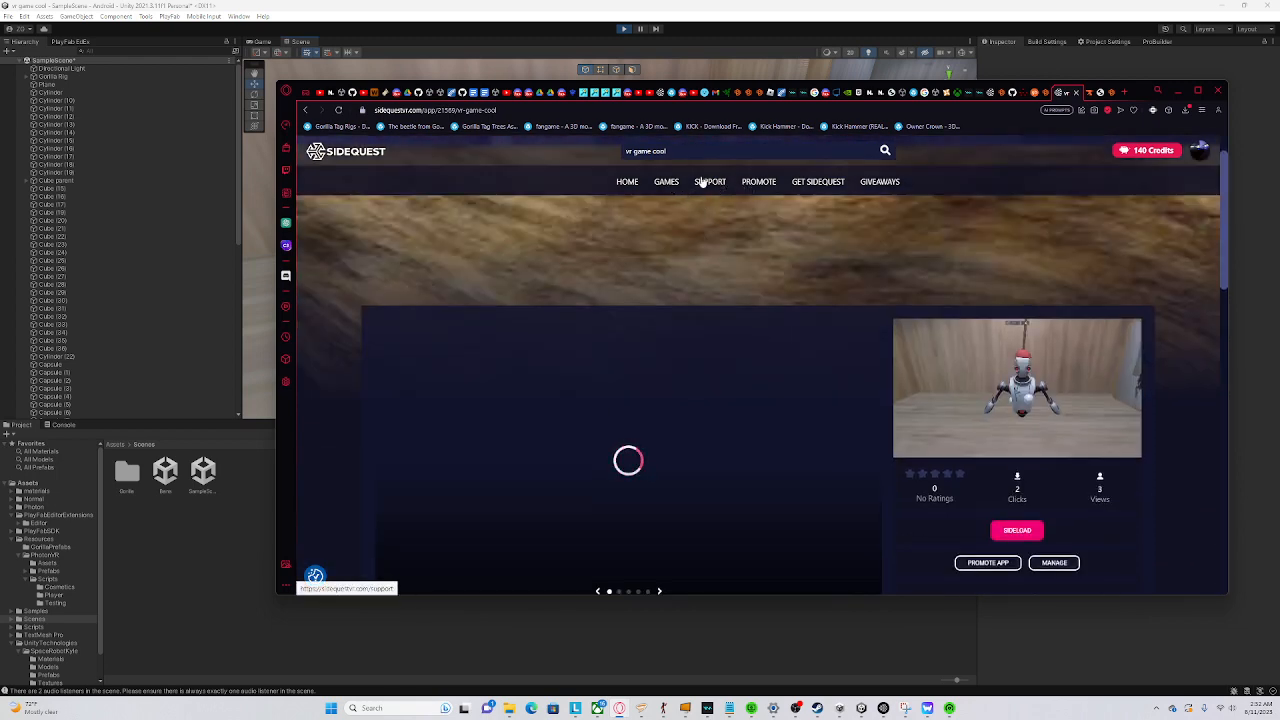
Open vr game cool's management page and save changes in its artwork and media section
left_click(1054, 562)
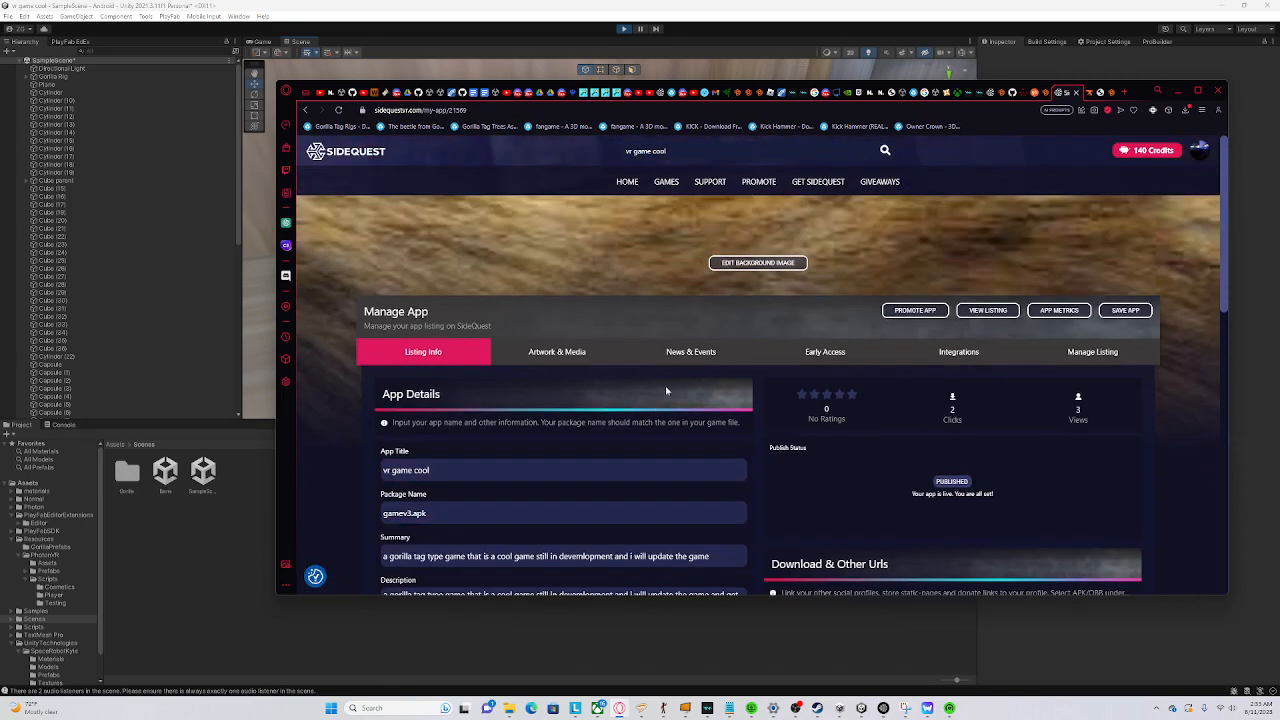
left_click(557, 351)
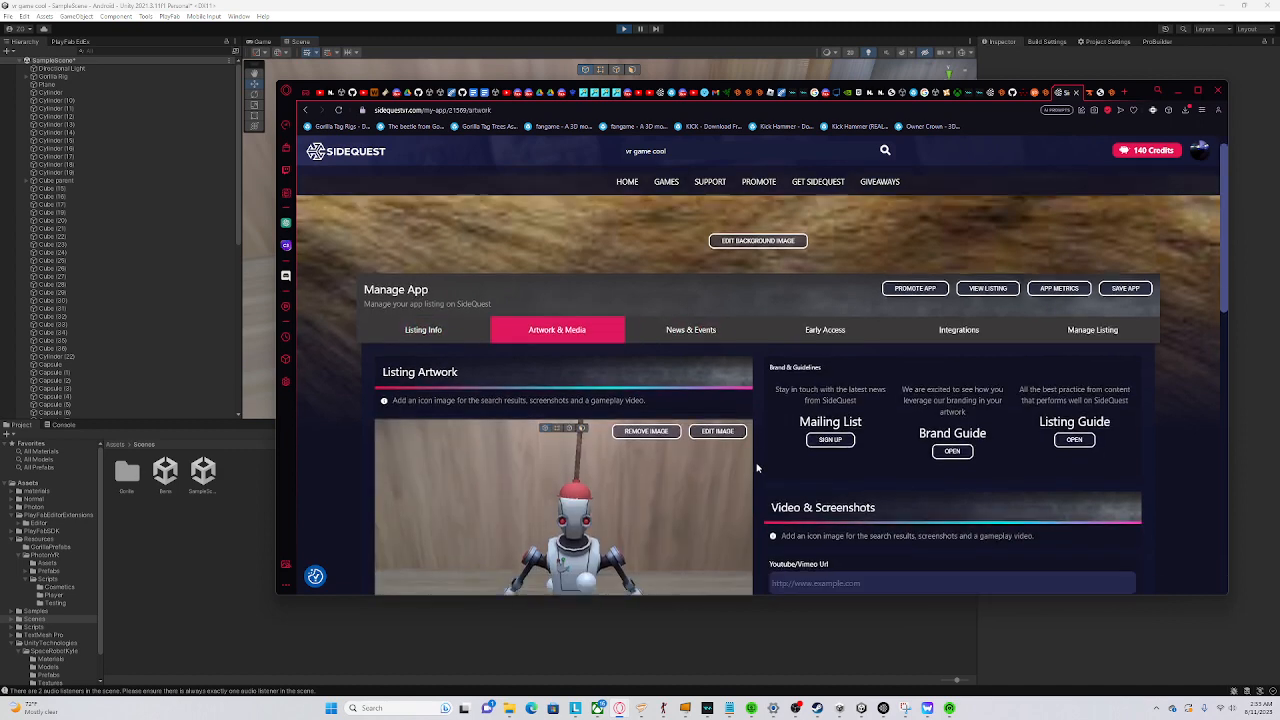
scroll("down", 3)
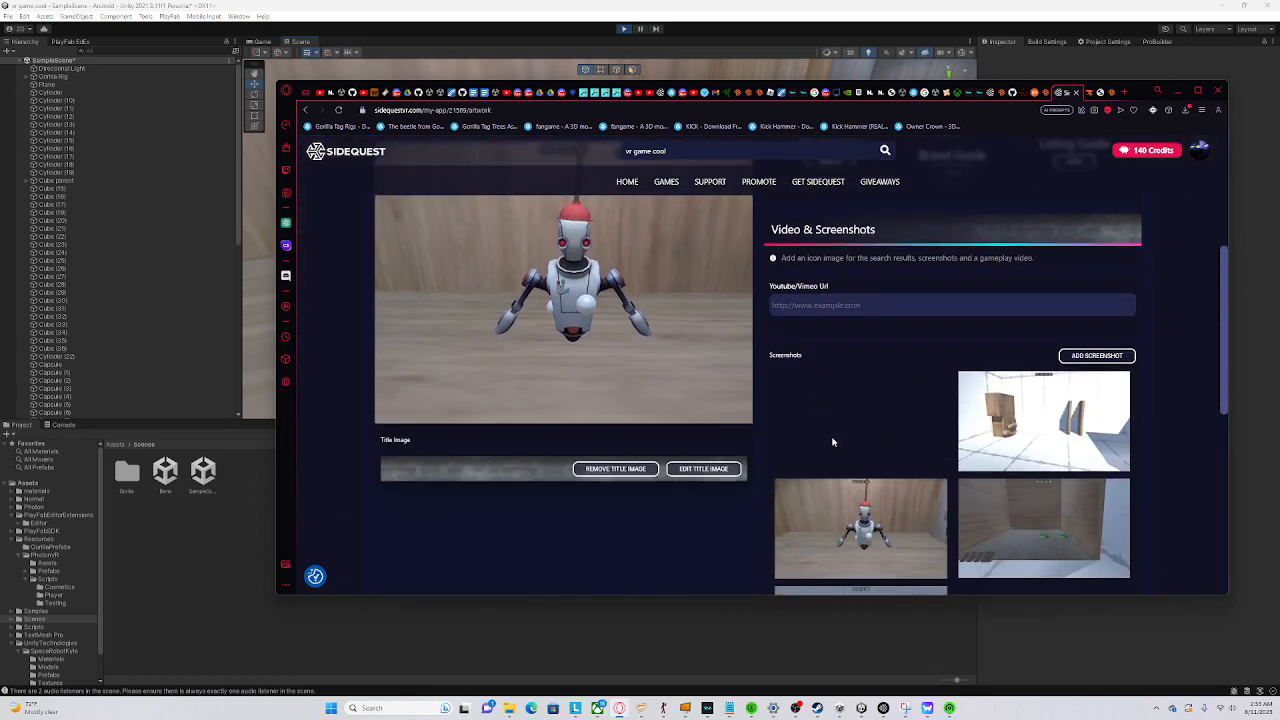
left_click(691, 301)
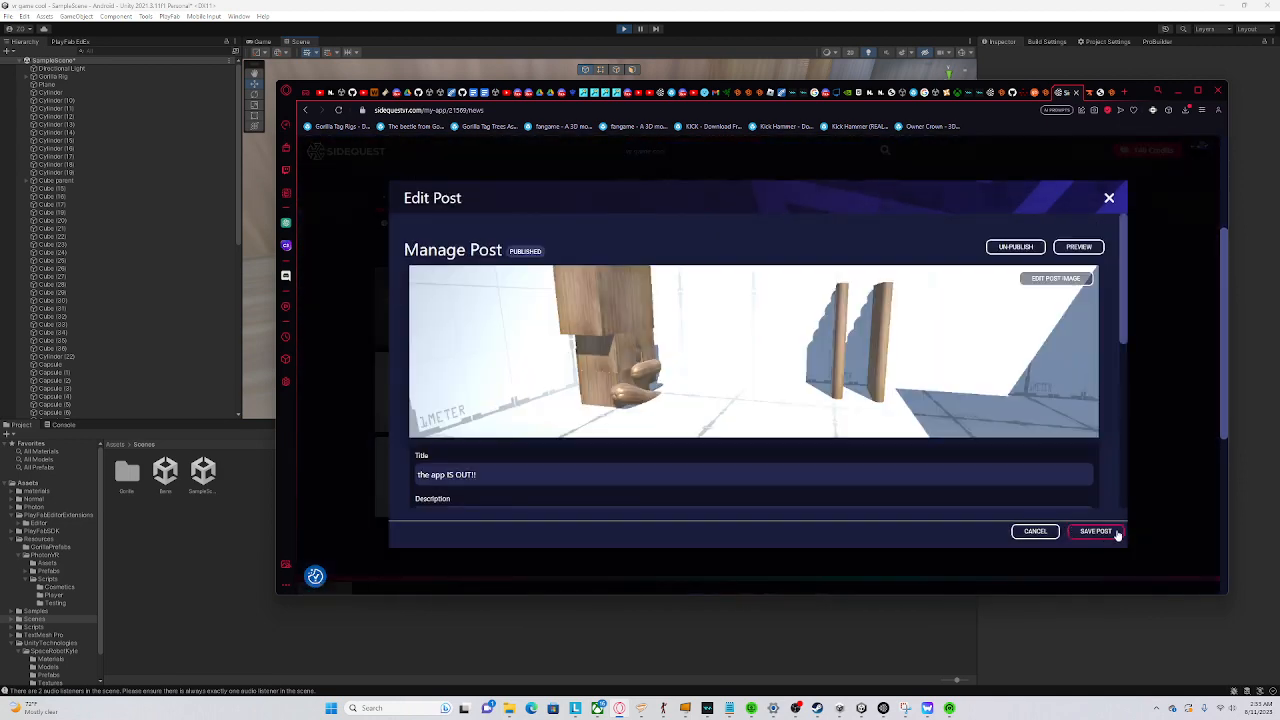
left_click(1095, 531)
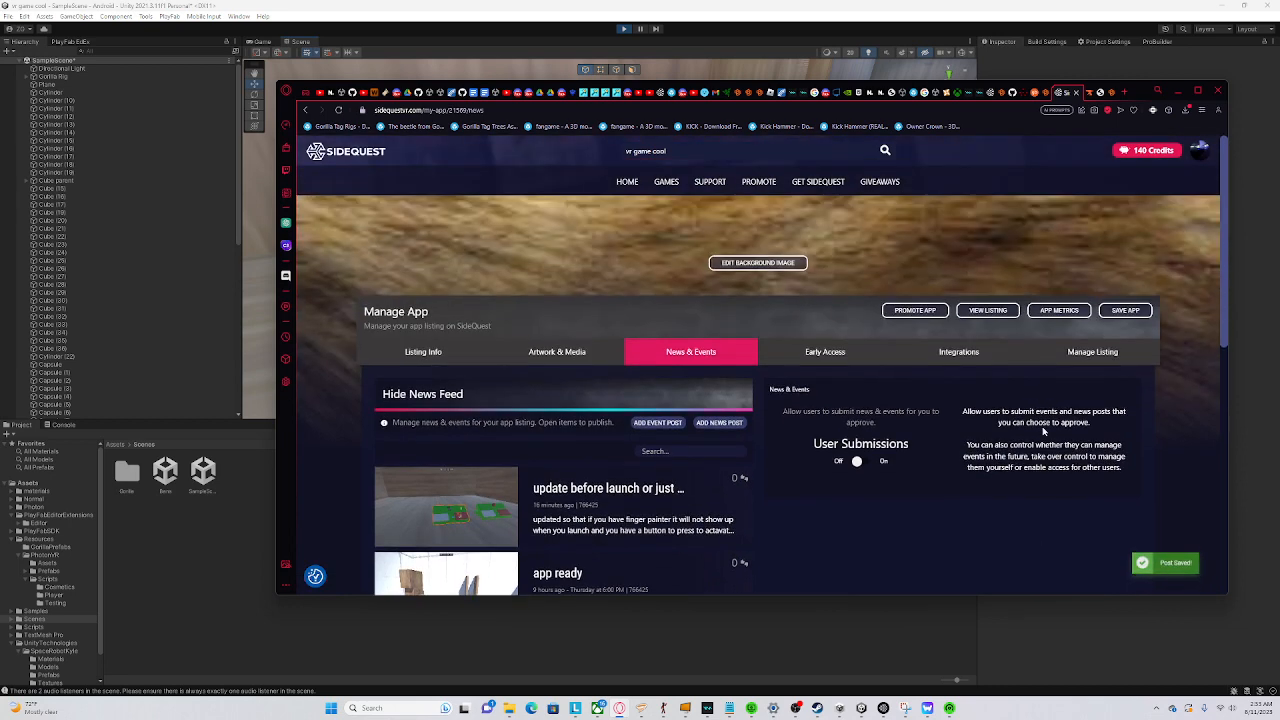
Set Early Access to On Request and save the listing's access changes
left_click(825, 351)
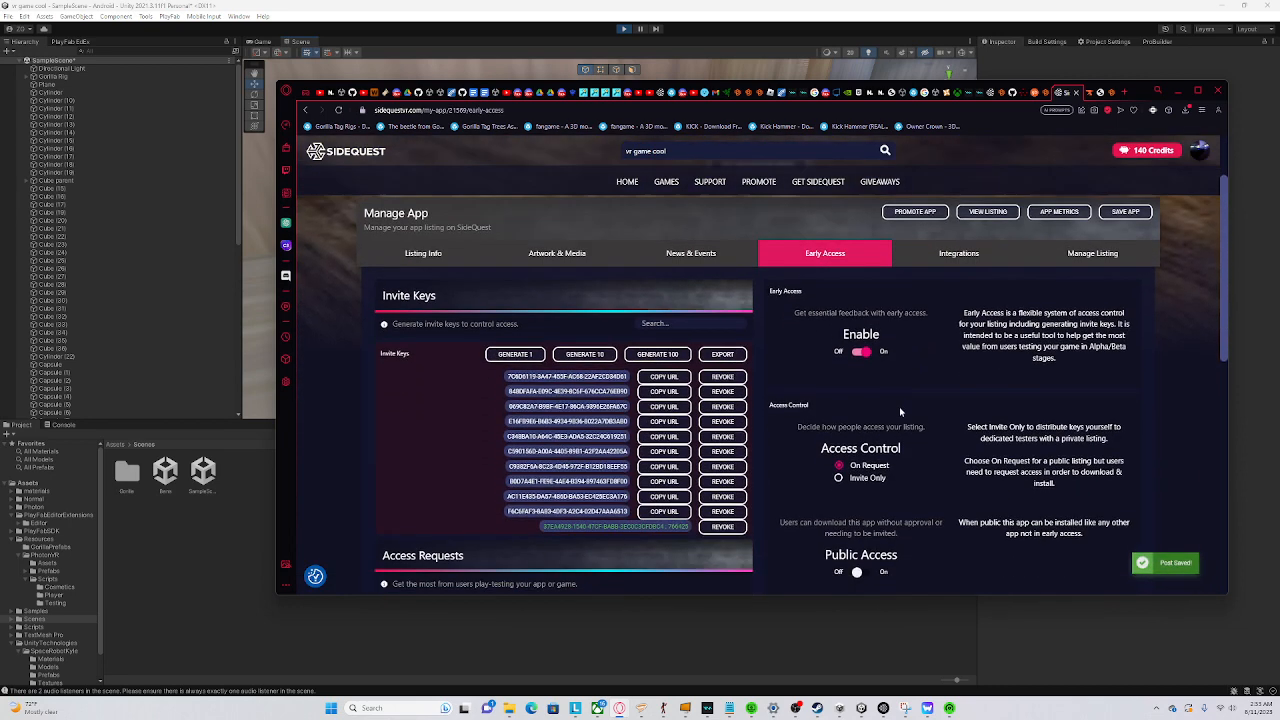
left_click(840, 464)
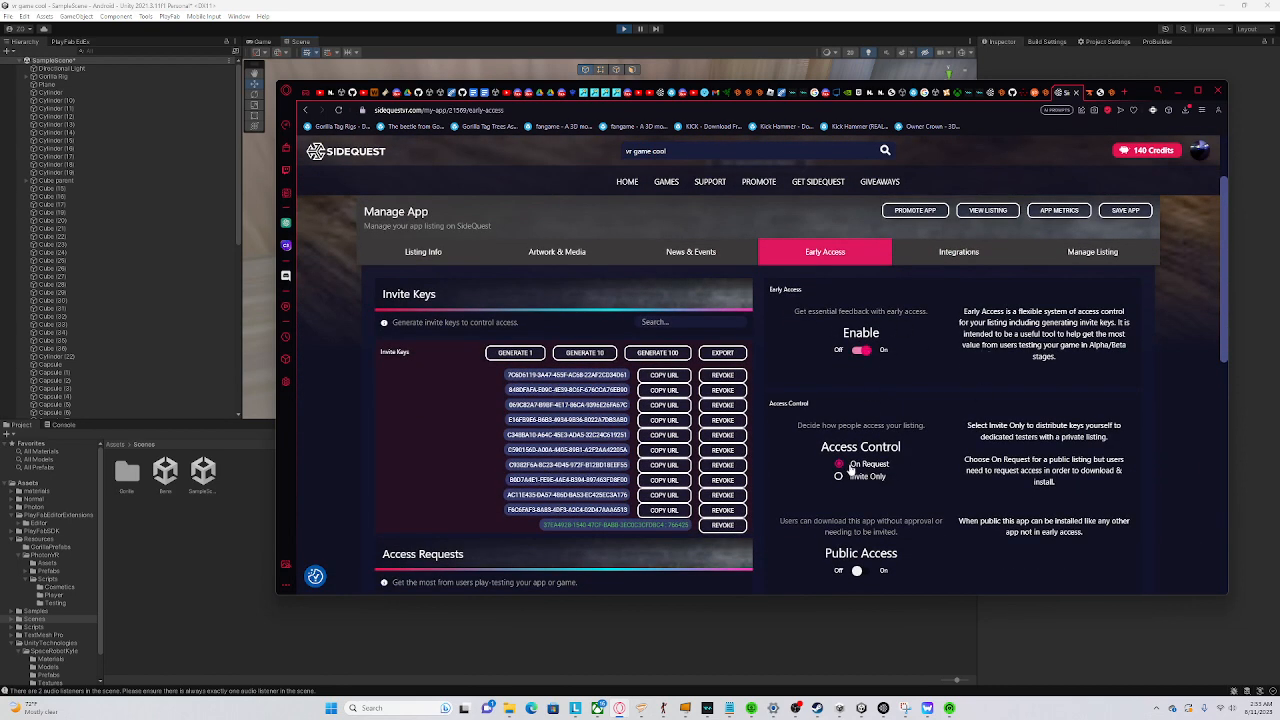
scroll("down", 3)
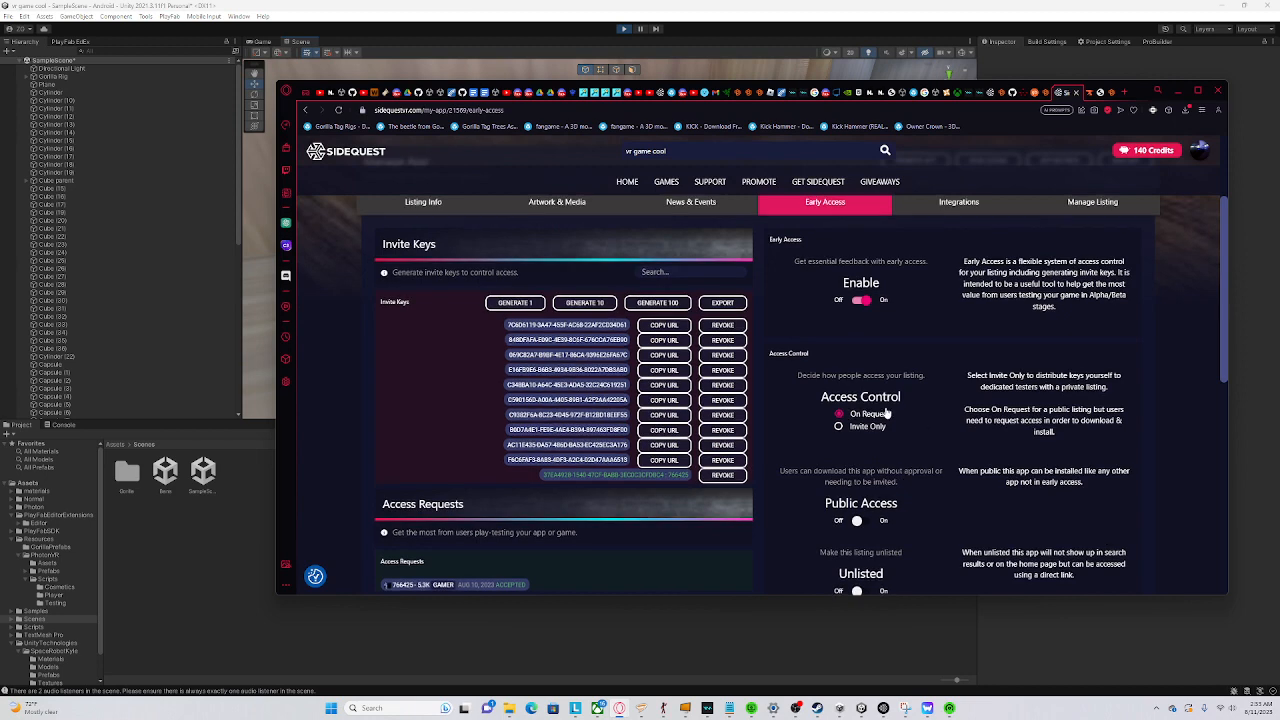
scroll("down", 3)
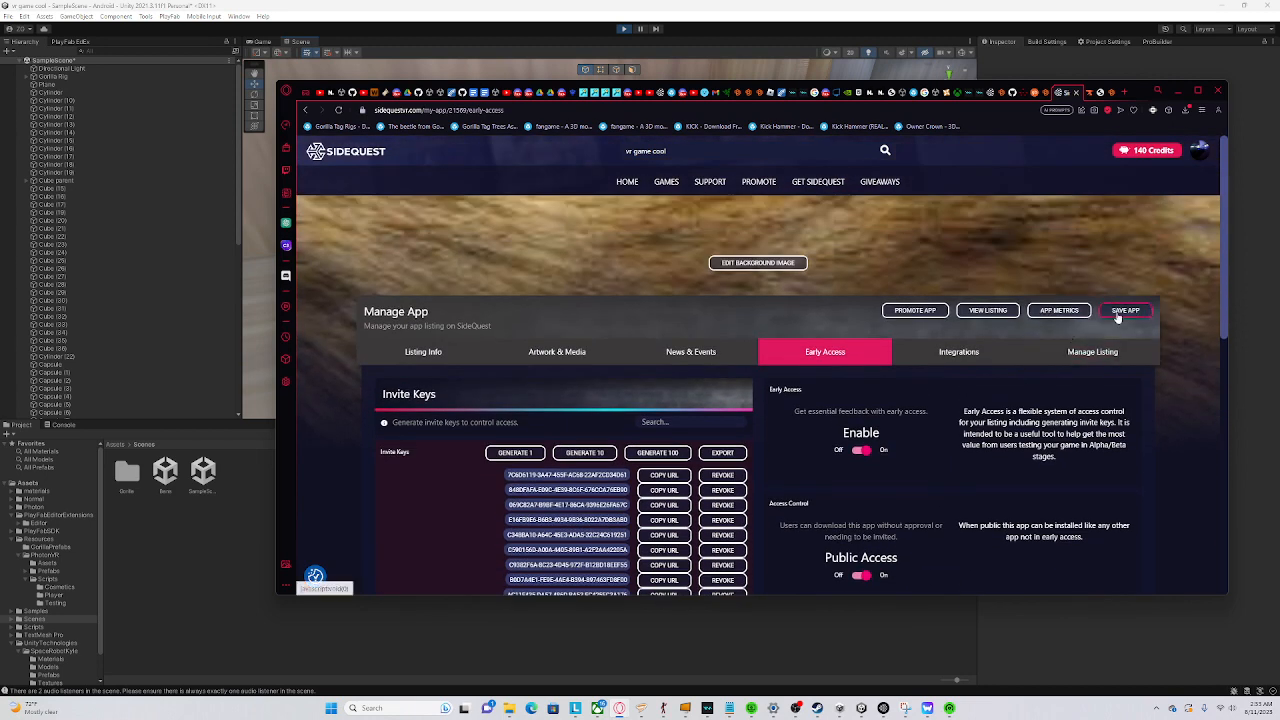
left_click(1125, 310)
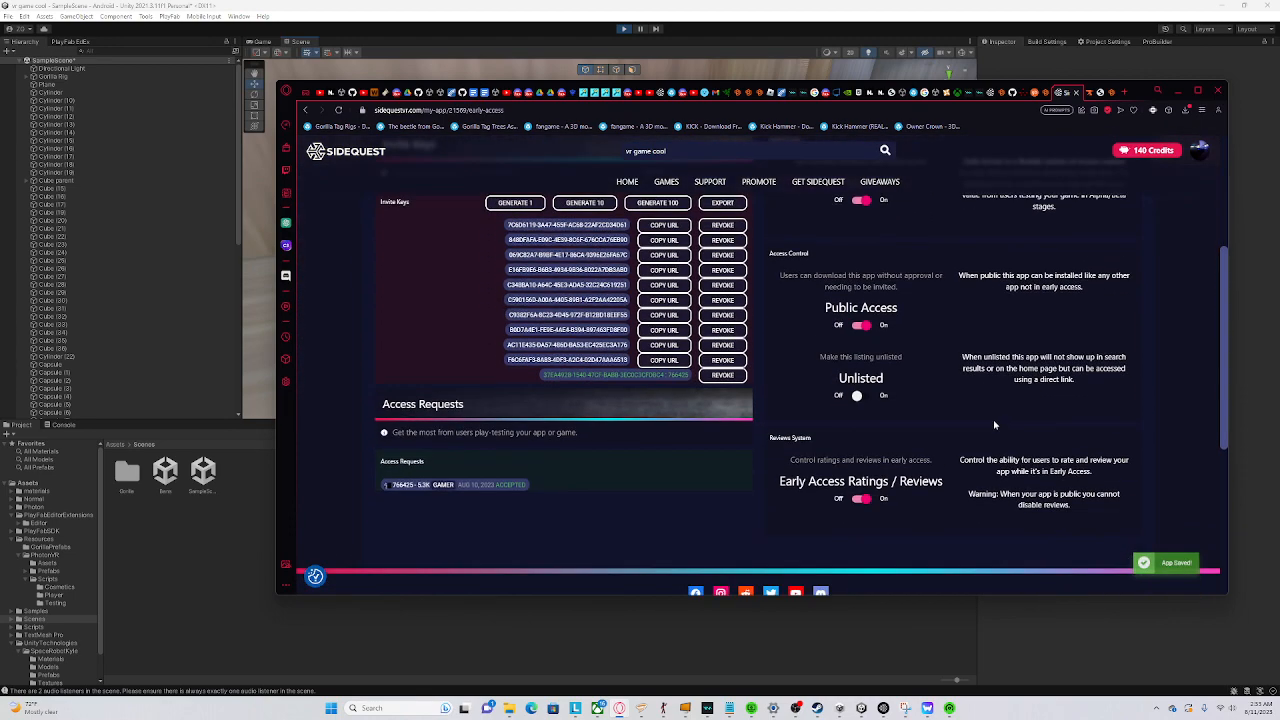
mouse_move(954, 424)
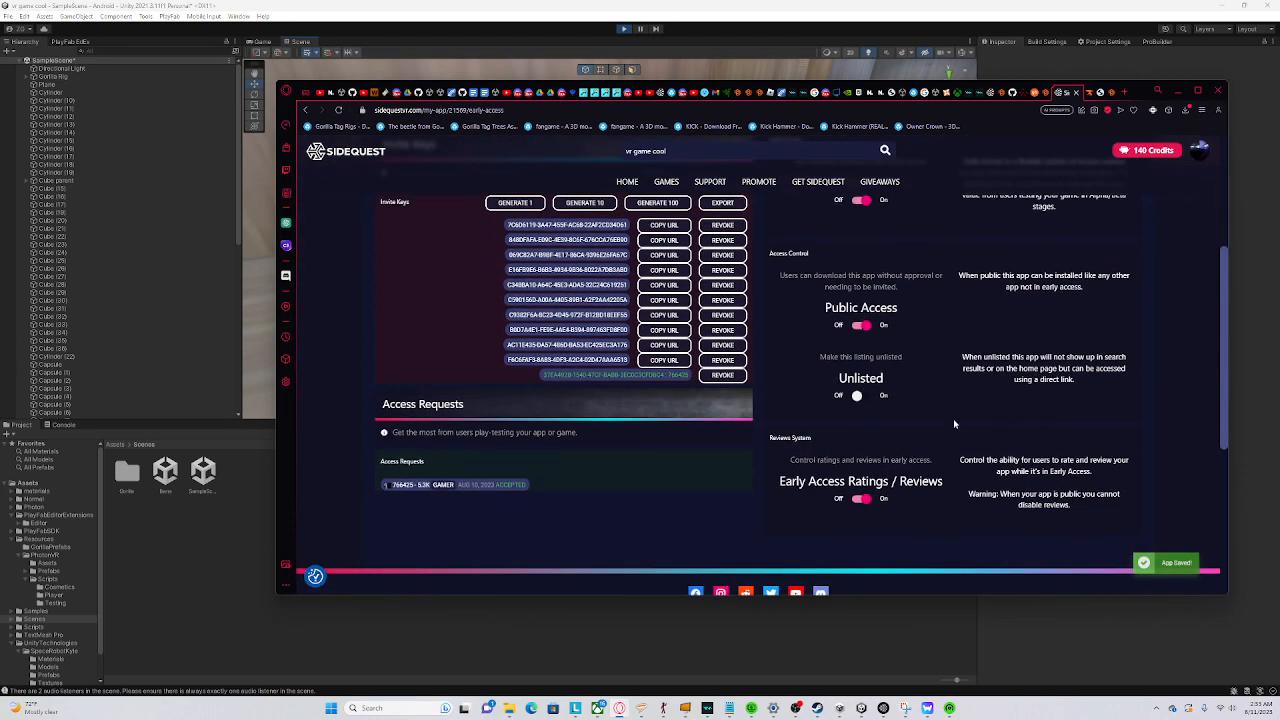
Scroll the page and double-click vr game cool in the store search results
scroll("up", 3)
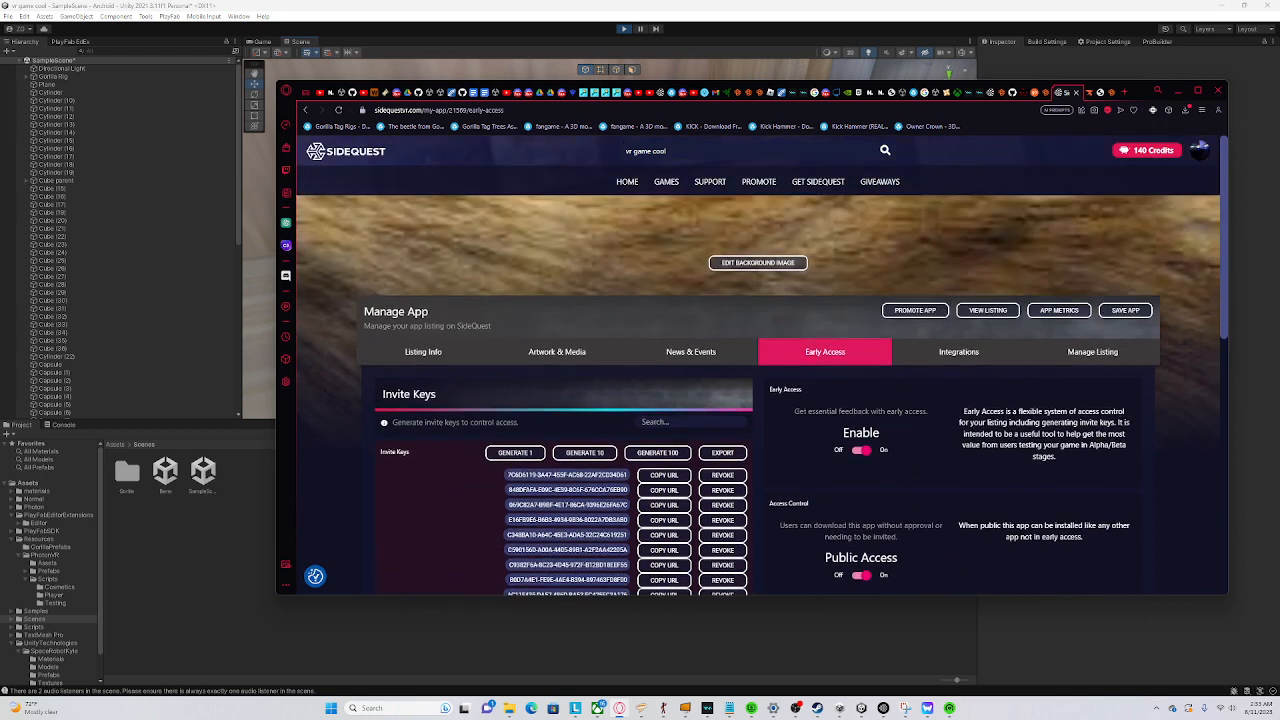
scroll("down", 3)
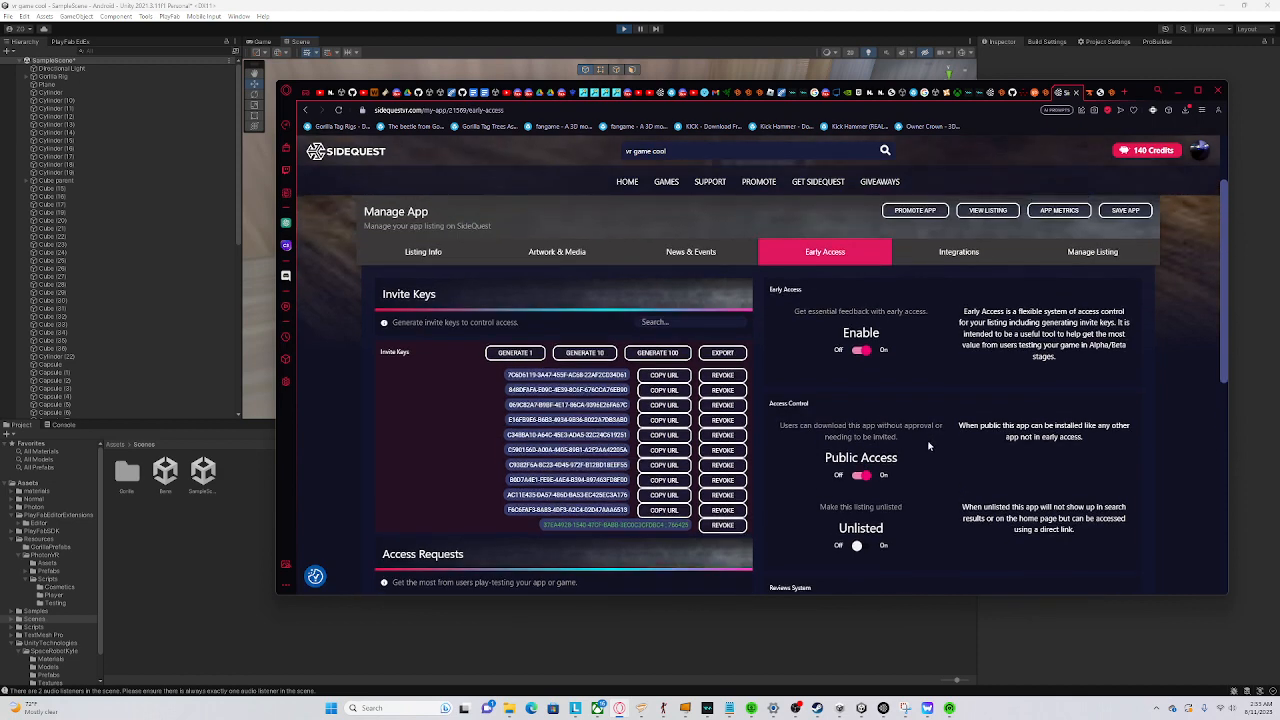
double_click(422, 554)
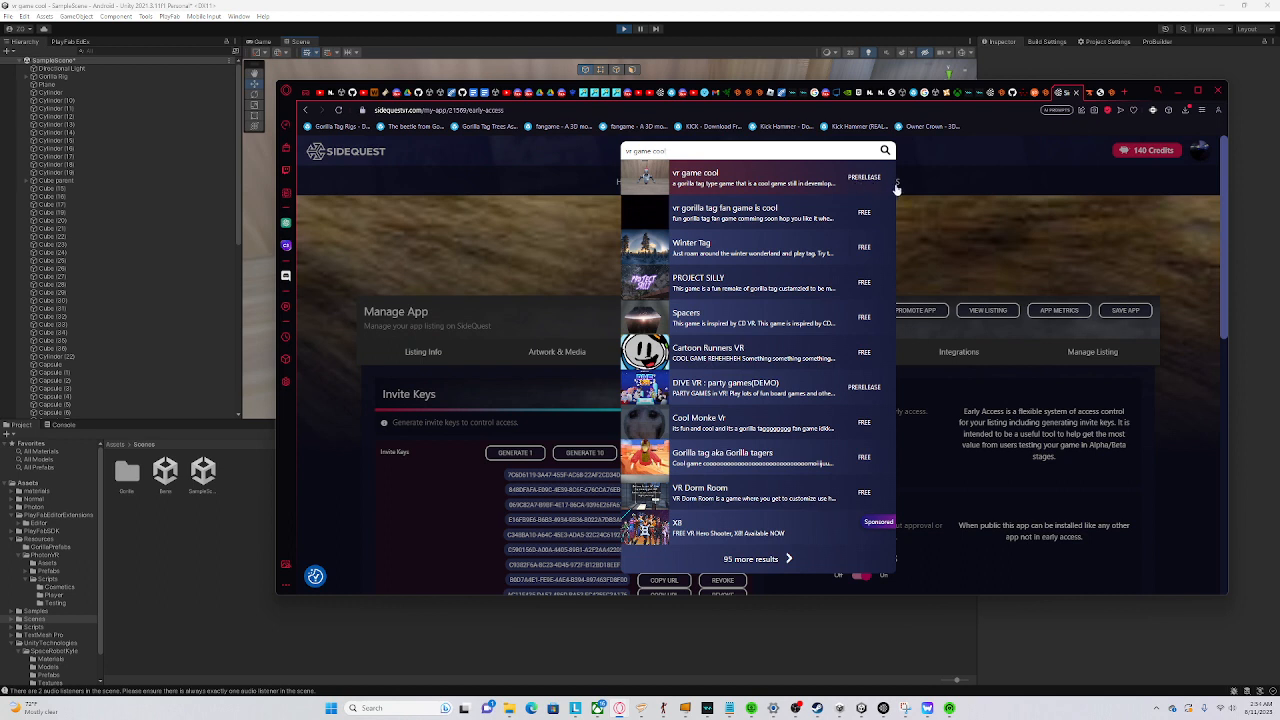
mouse_move(858, 225)
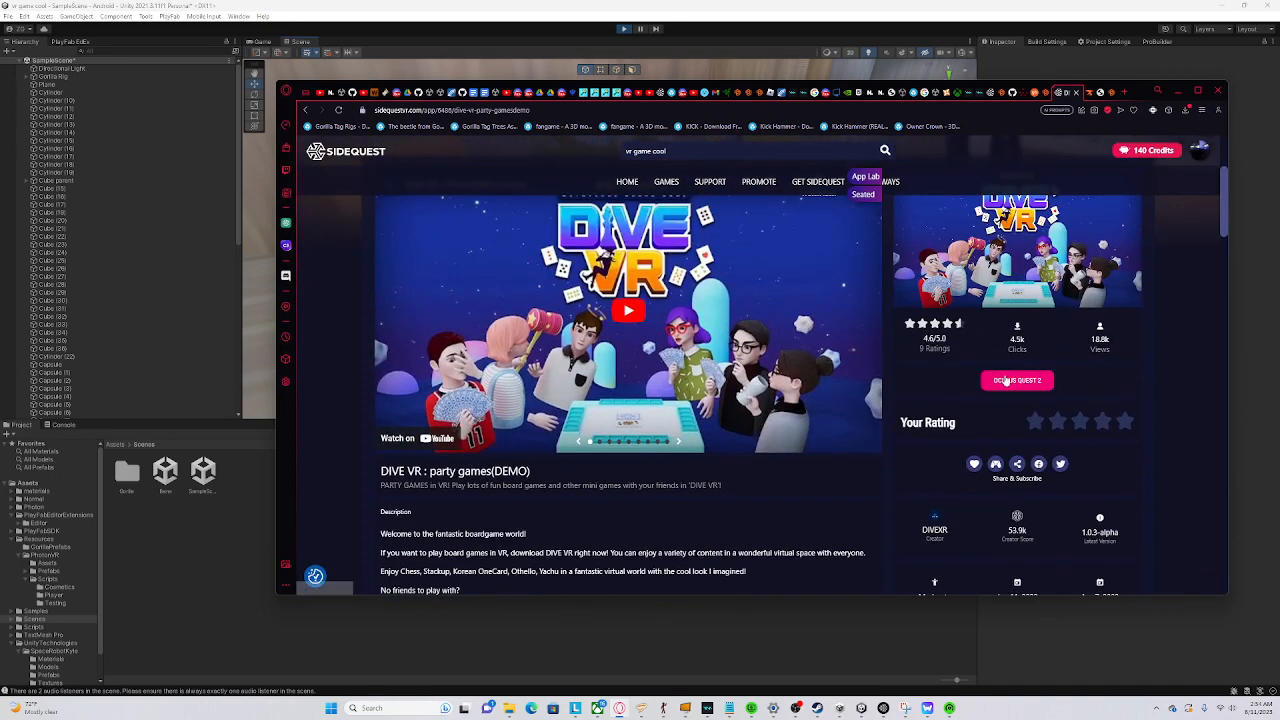
Scroll through the DIVE VR party games demo store page in SideQuest
scroll("down", 3)
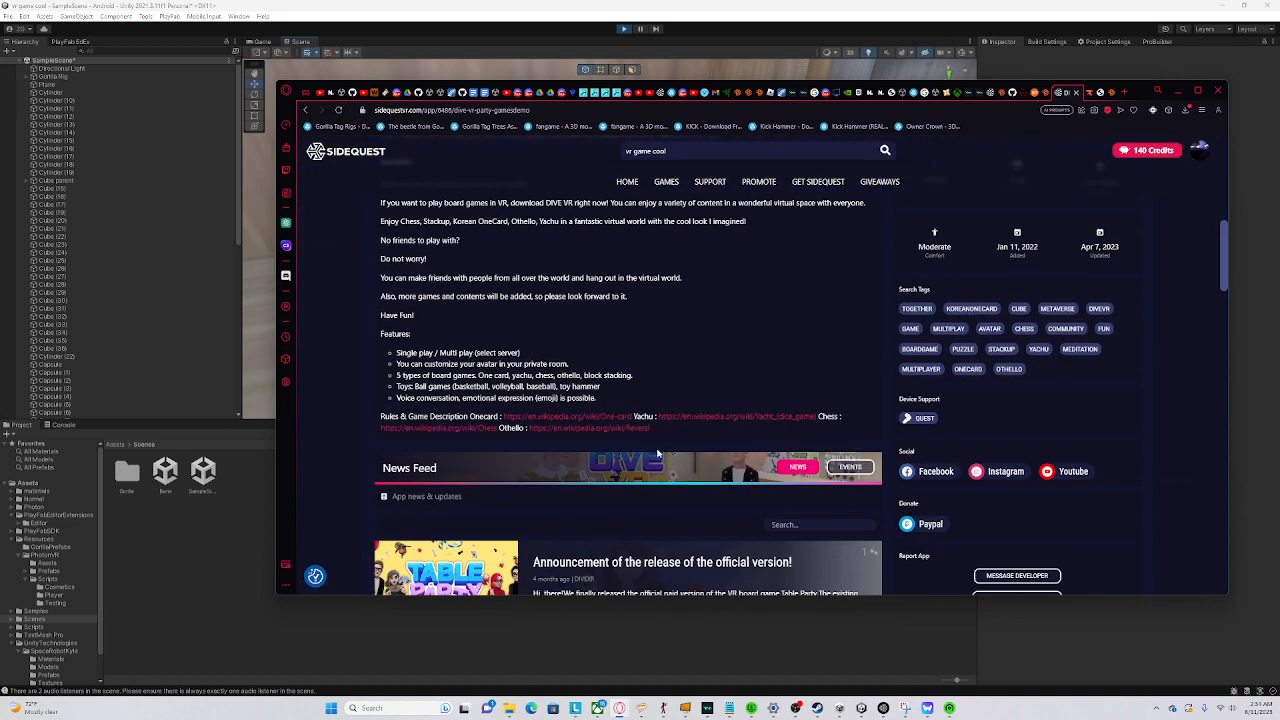
scroll("up", 3)
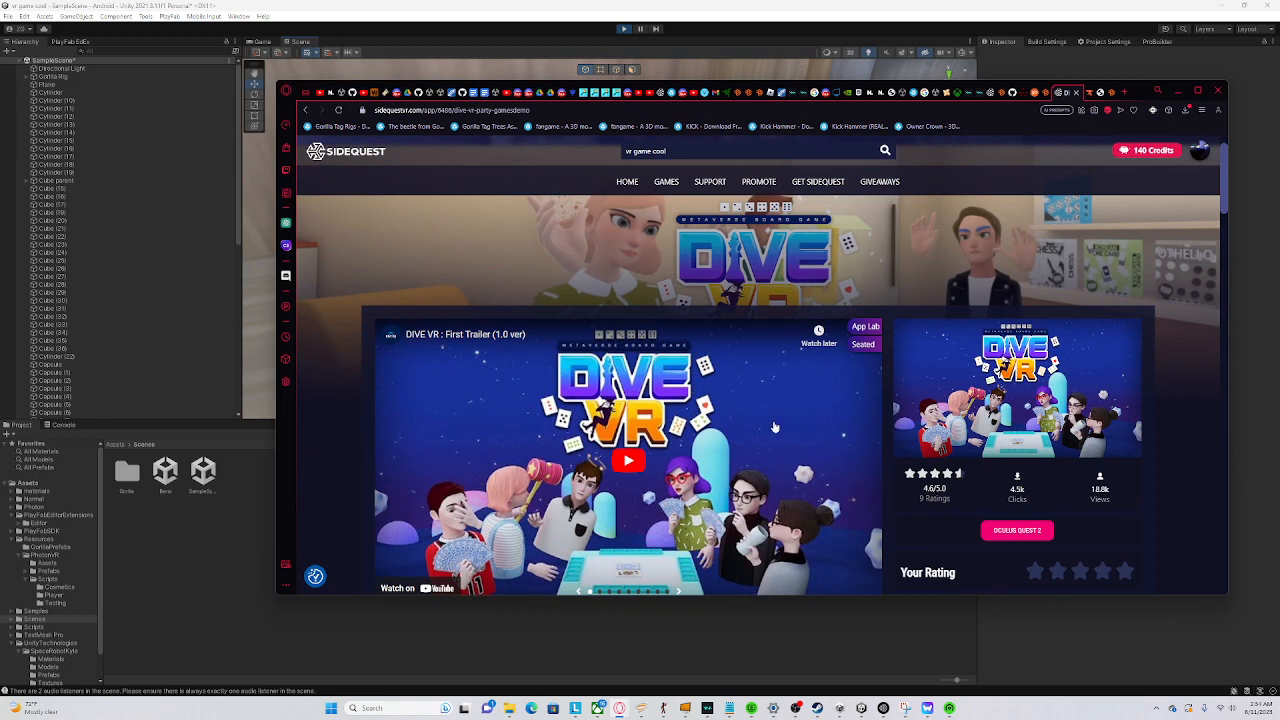
scroll("down", 3)
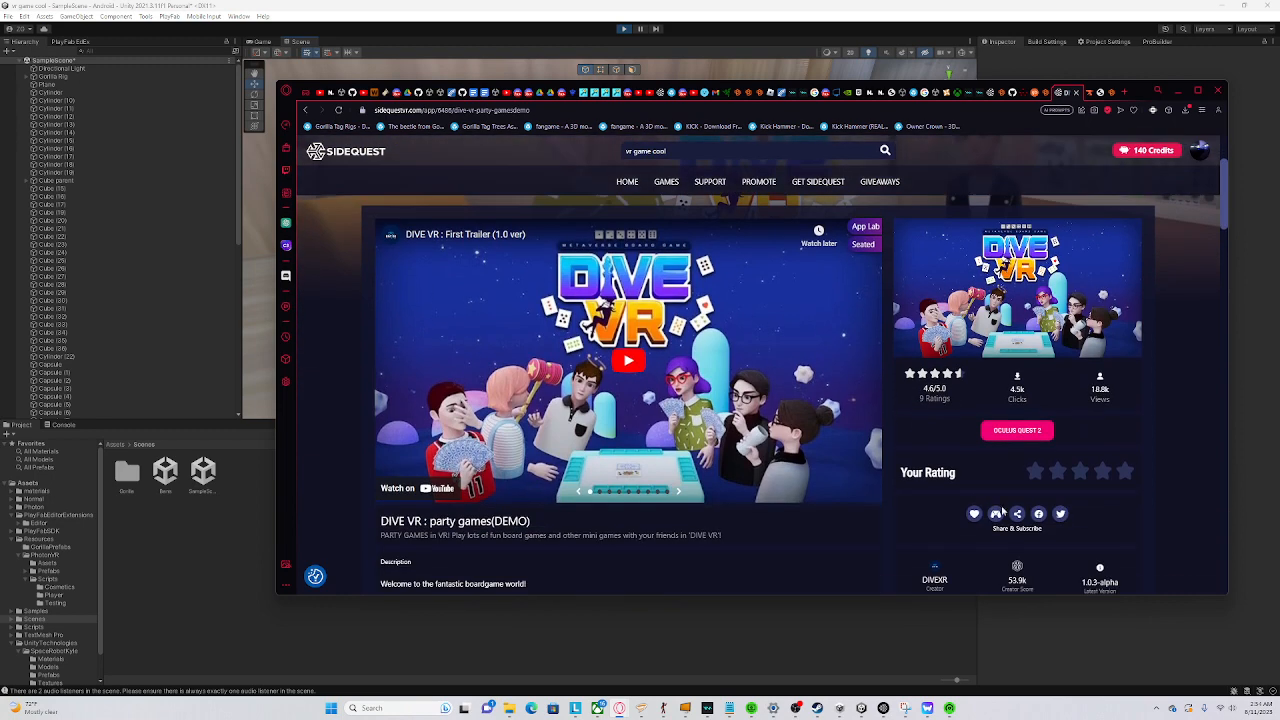
scroll("down", 3)
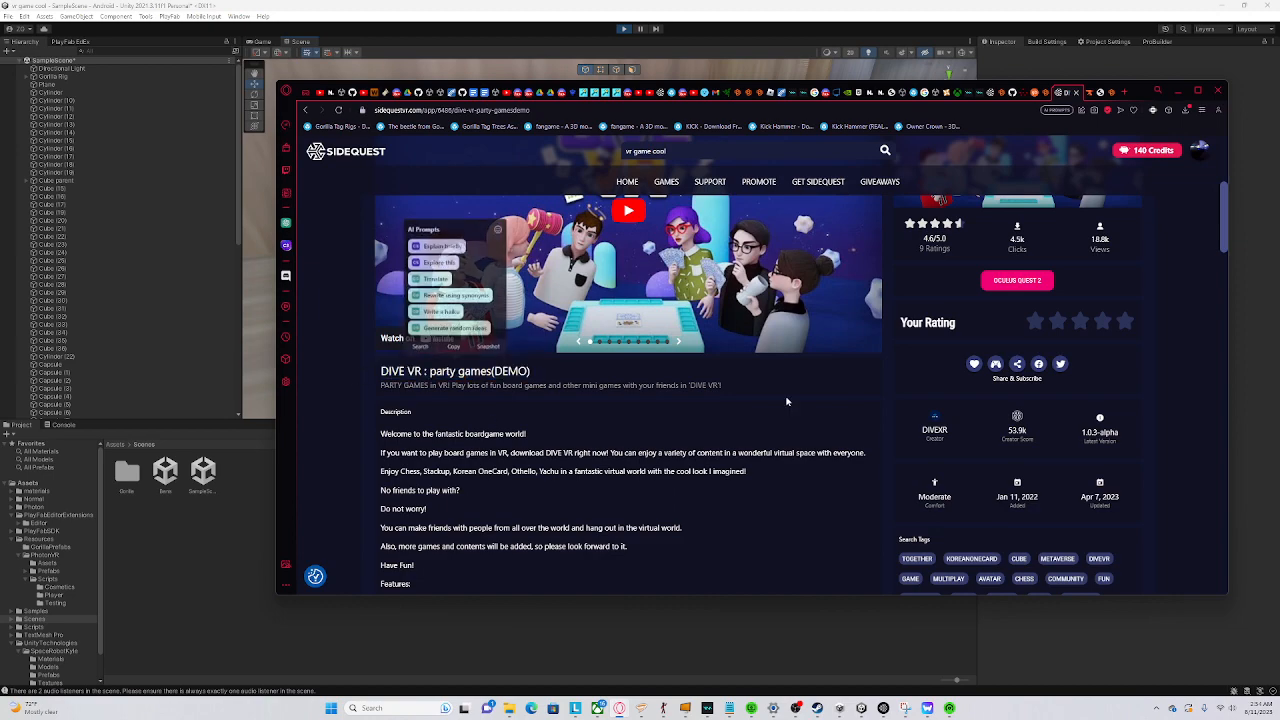
scroll("down", 3)
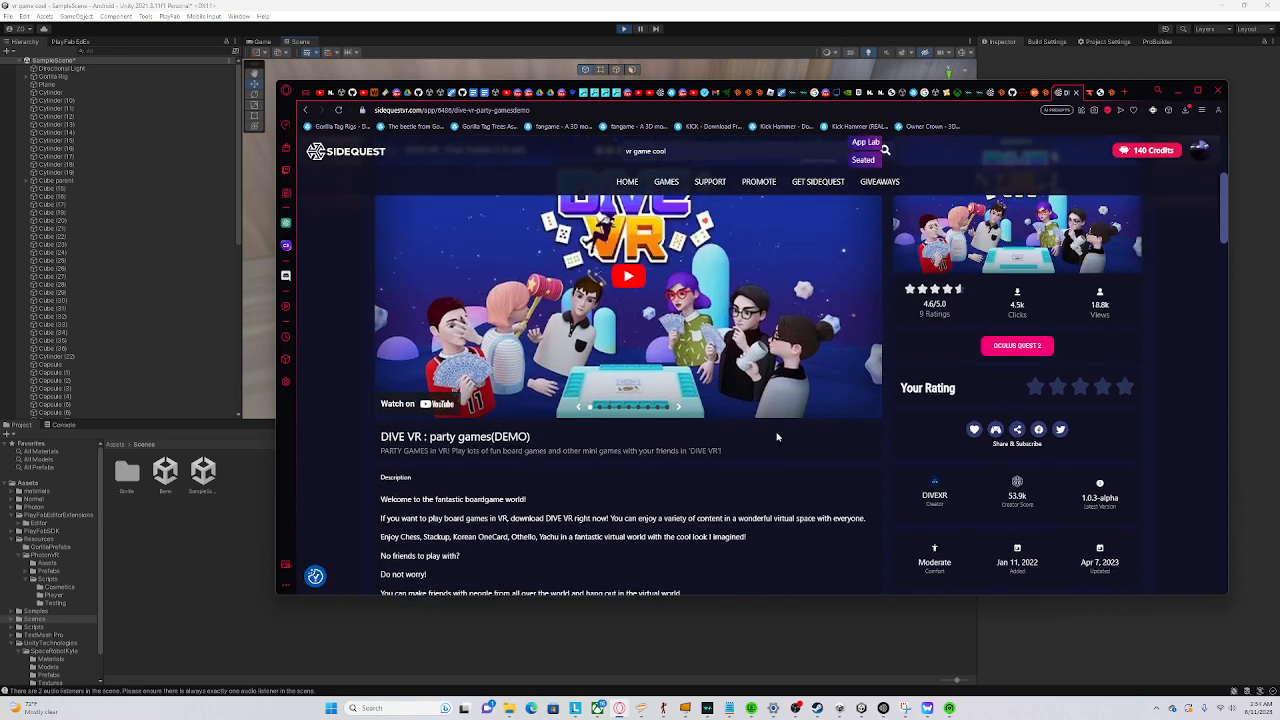
scroll("down", 3)
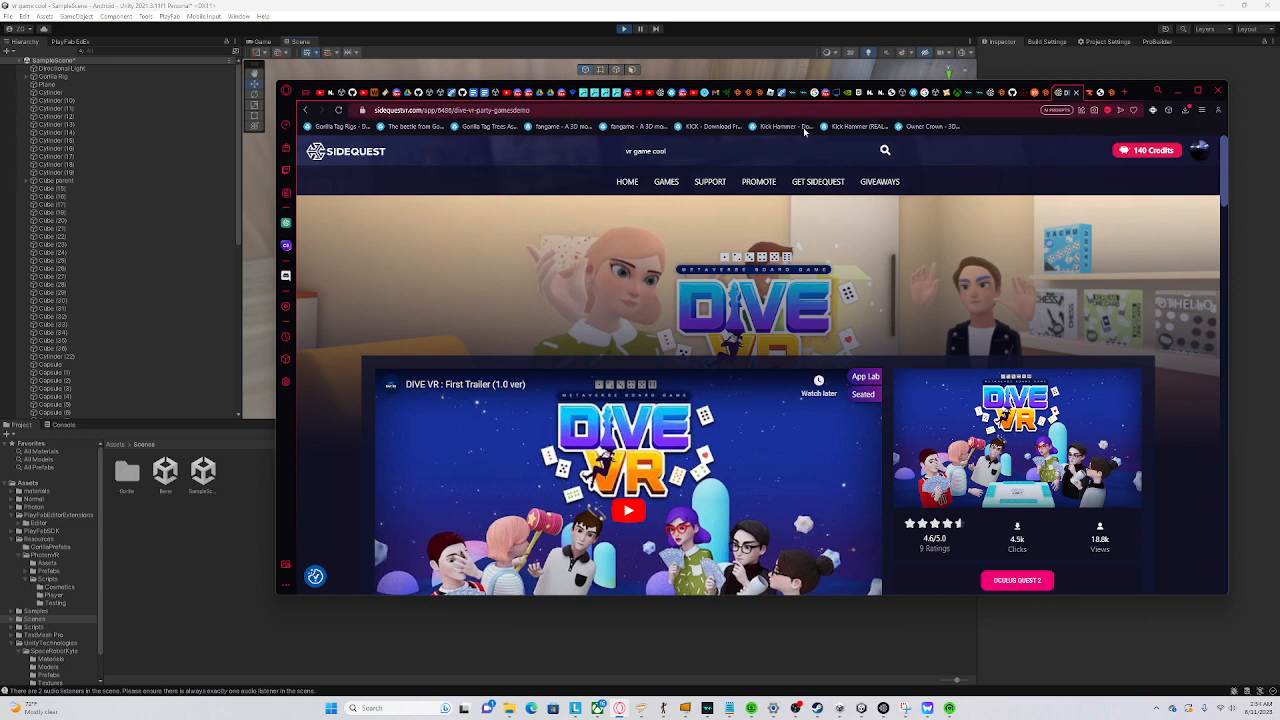
Browse the Cool Monke Vr store page, then bring back the vr game cool search results
left_click(1199, 150)
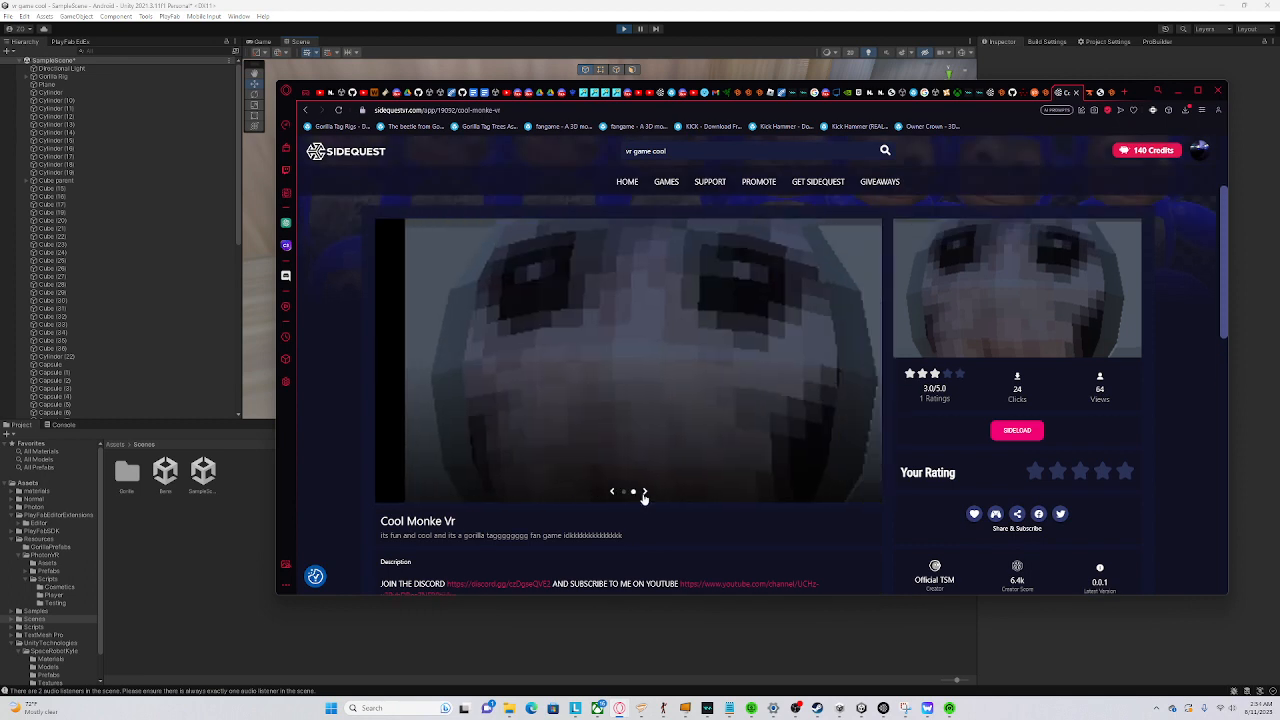
scroll("down", 3)
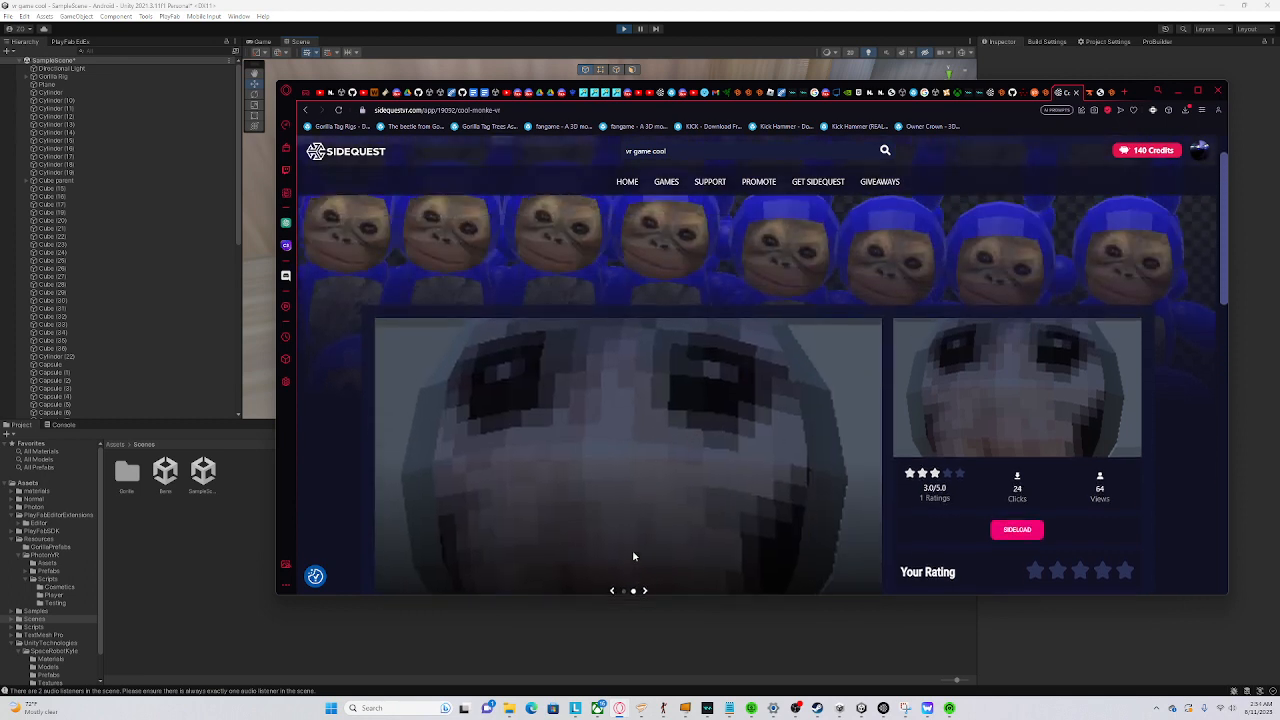
scroll("down", 3)
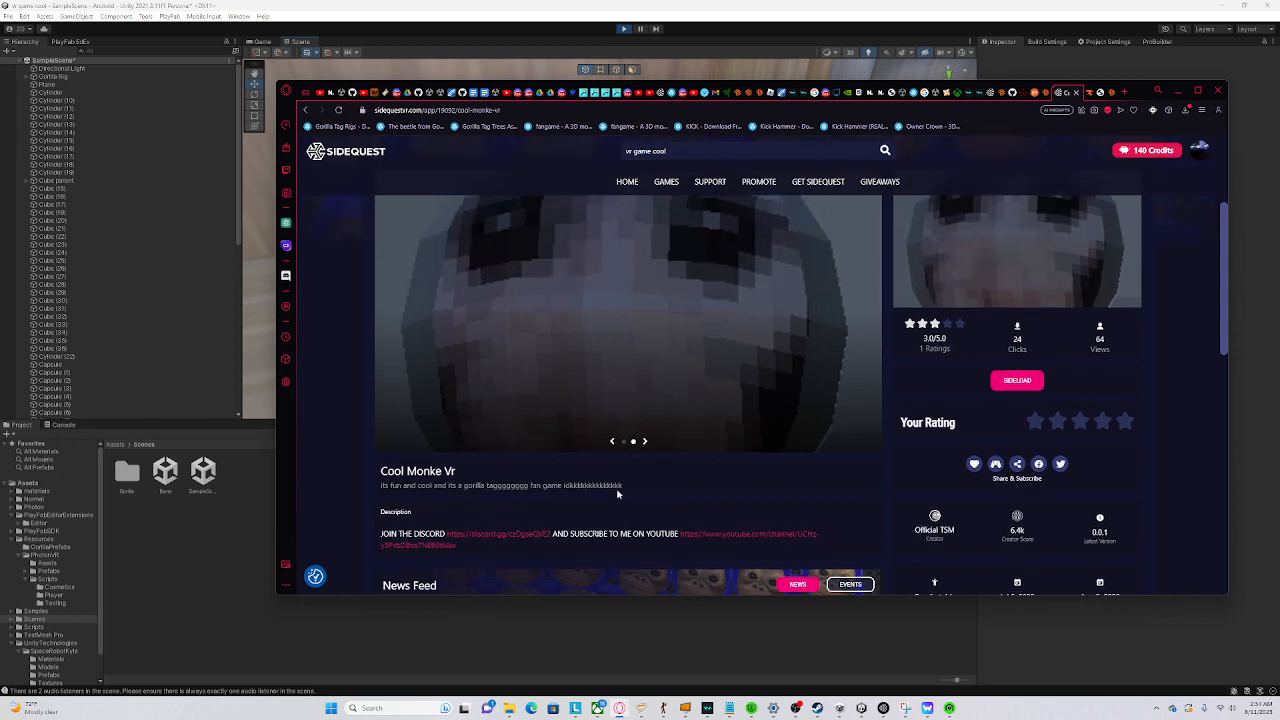
left_click(645, 441)
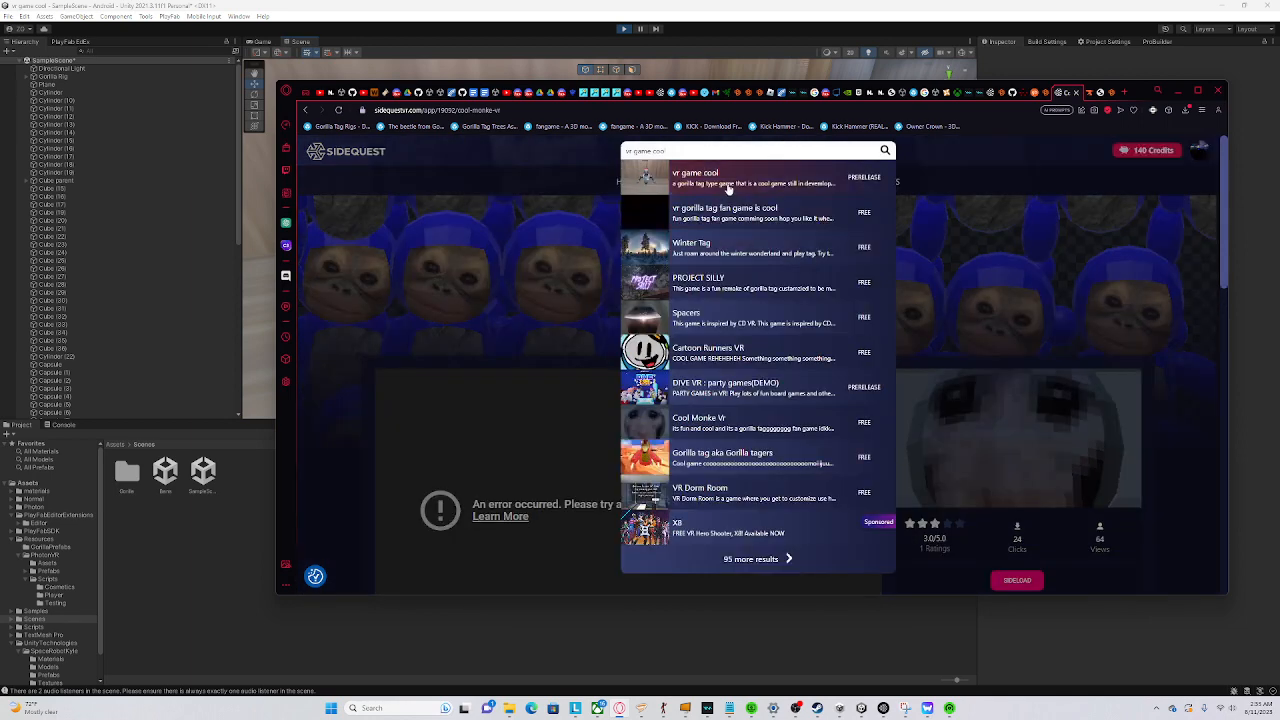
Open the vr game cool listing and cycle its screenshot carousel back and forward
left_click(694, 177)
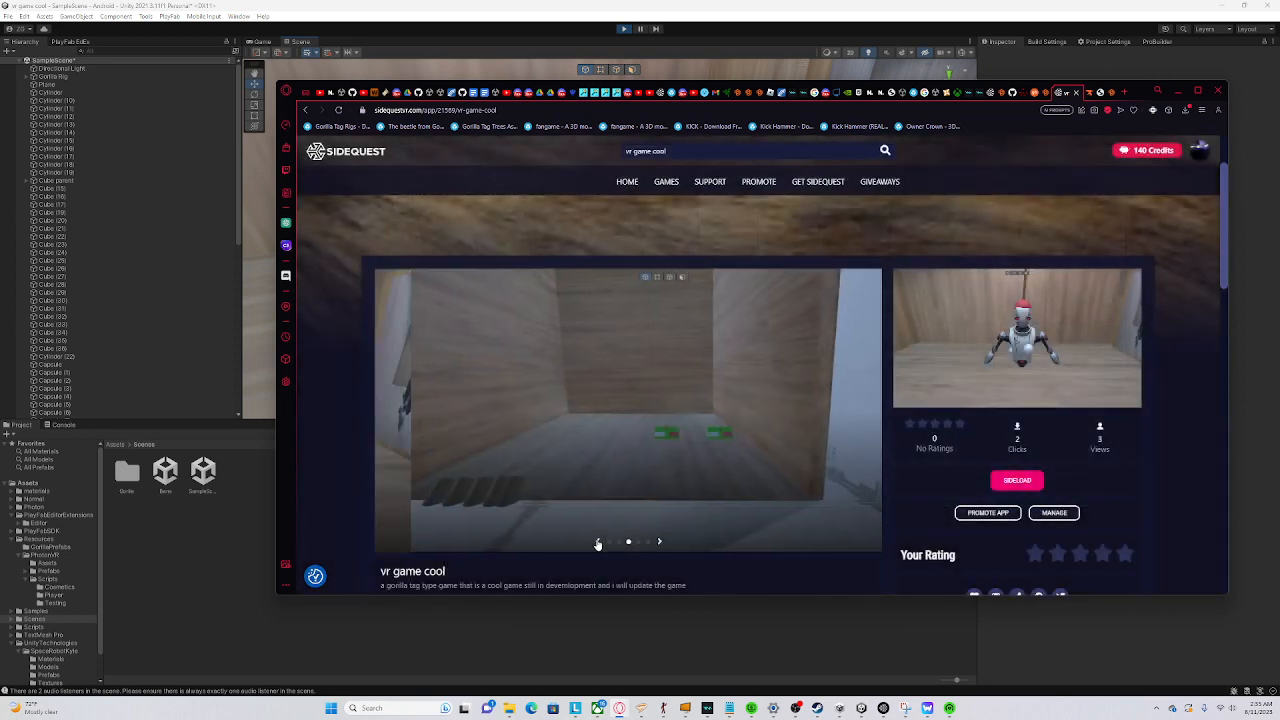
left_click(659, 541)
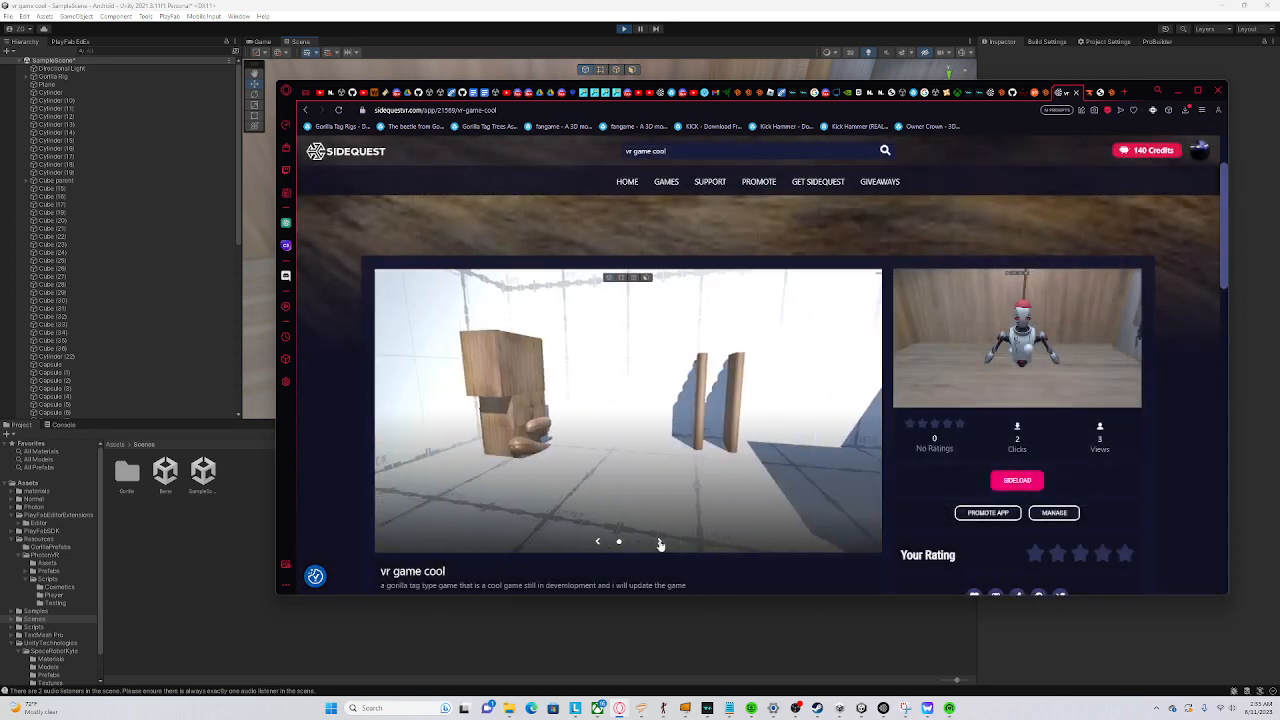
left_click(659, 541)
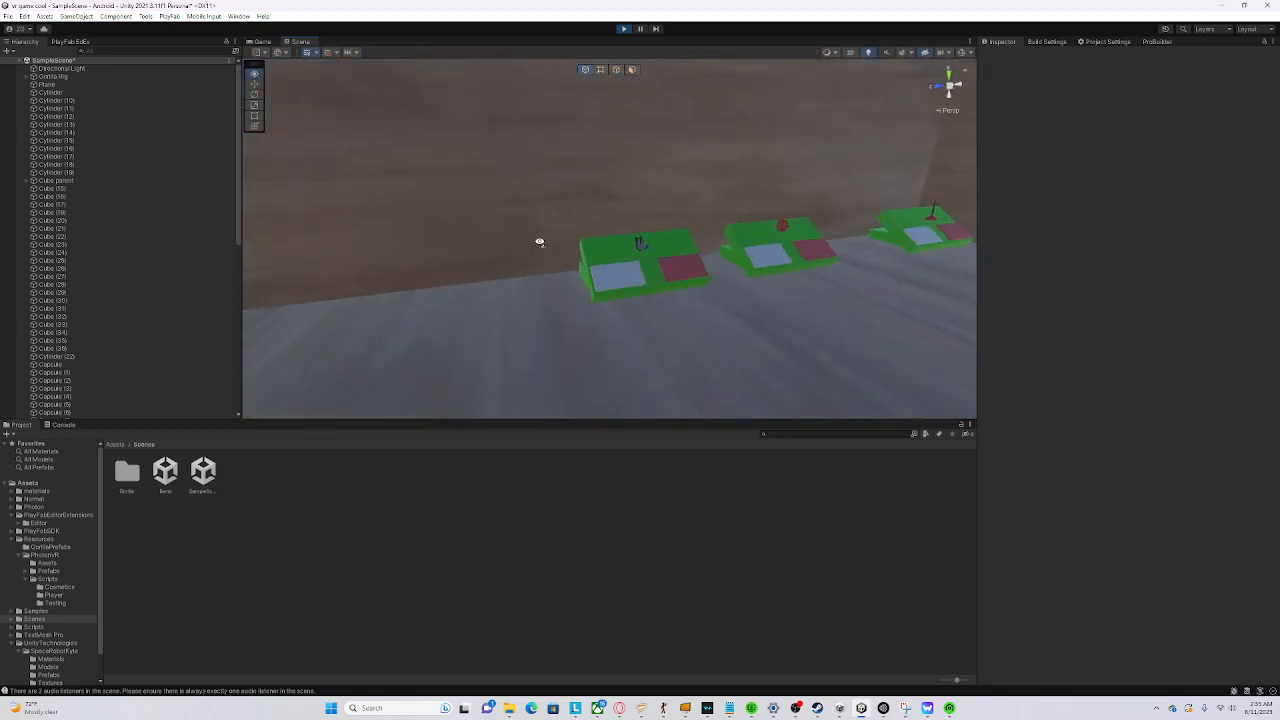
left_click(620, 260)
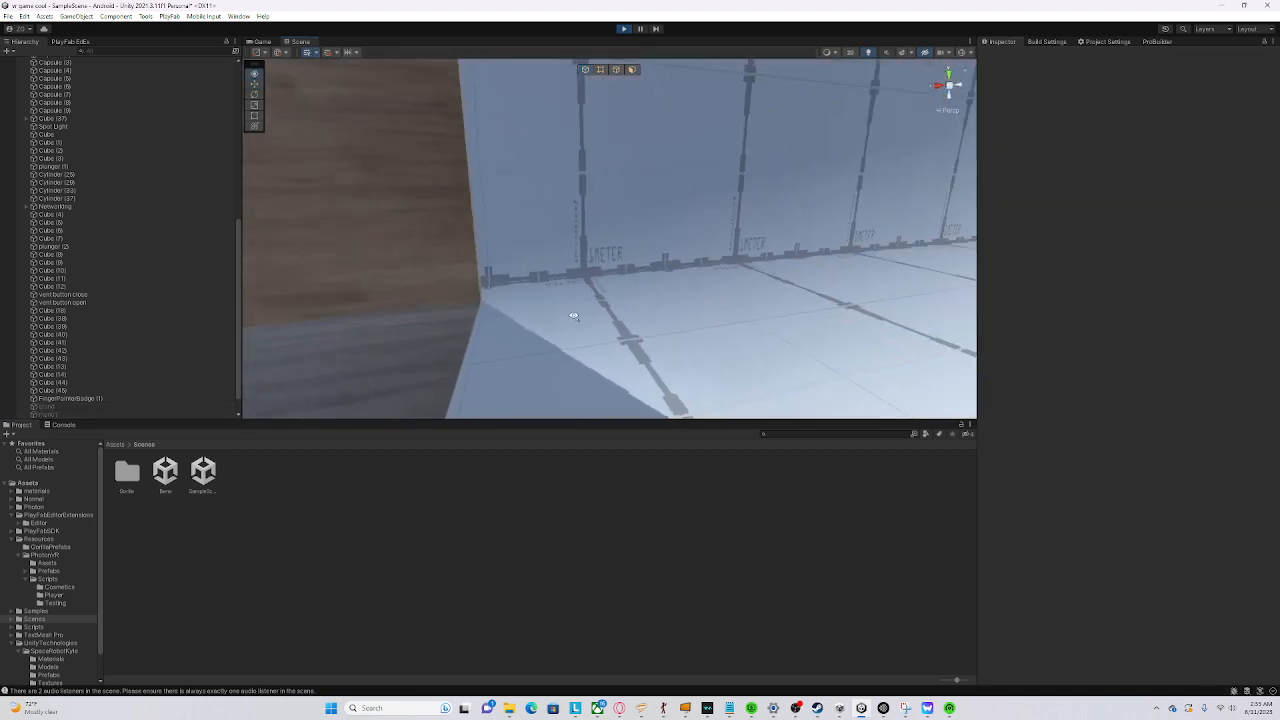
left_click_drag(574, 315, 679, 403)
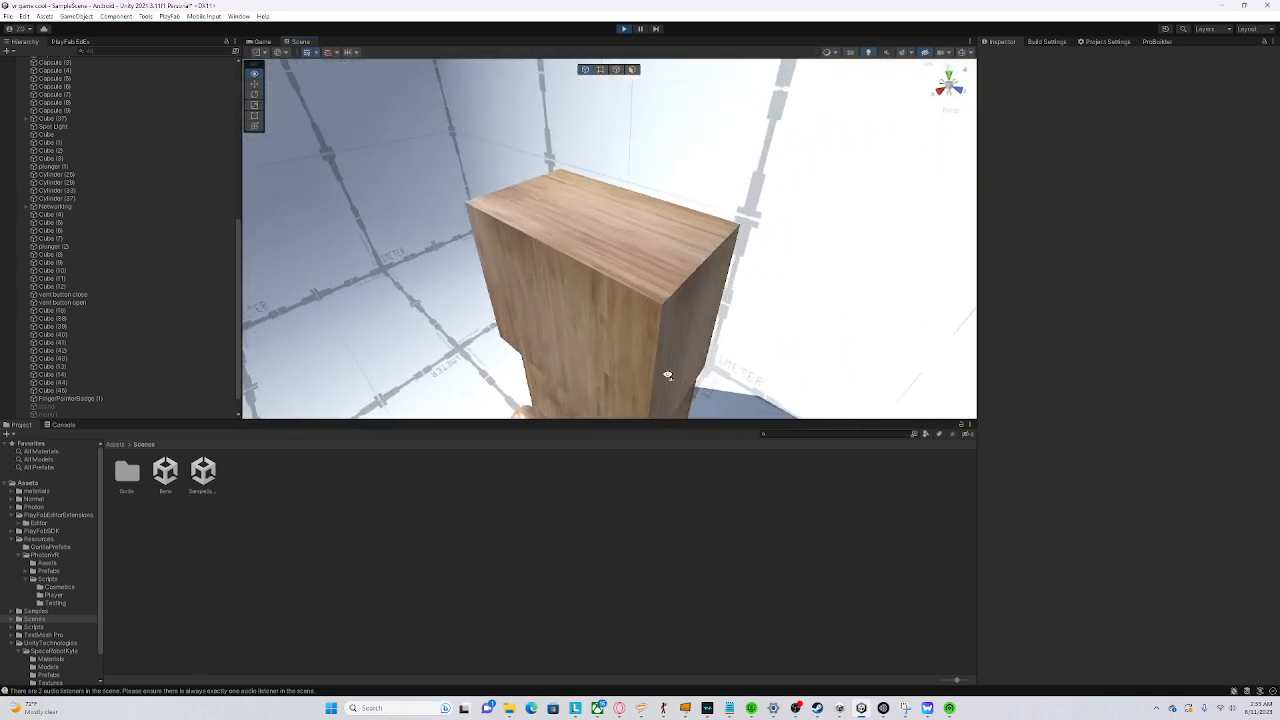
left_click_drag(668, 375, 409, 312)
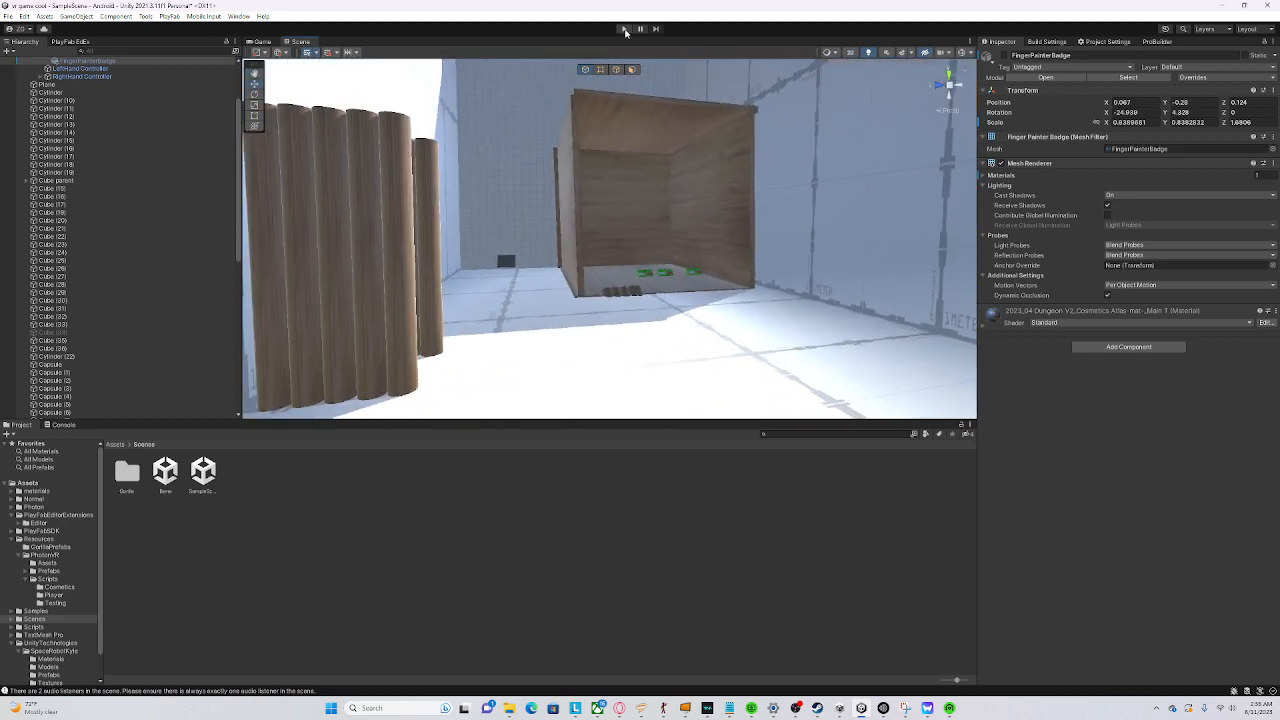
Enter Play mode and pan the view across the floor near the wall vent
left_click(623, 28)
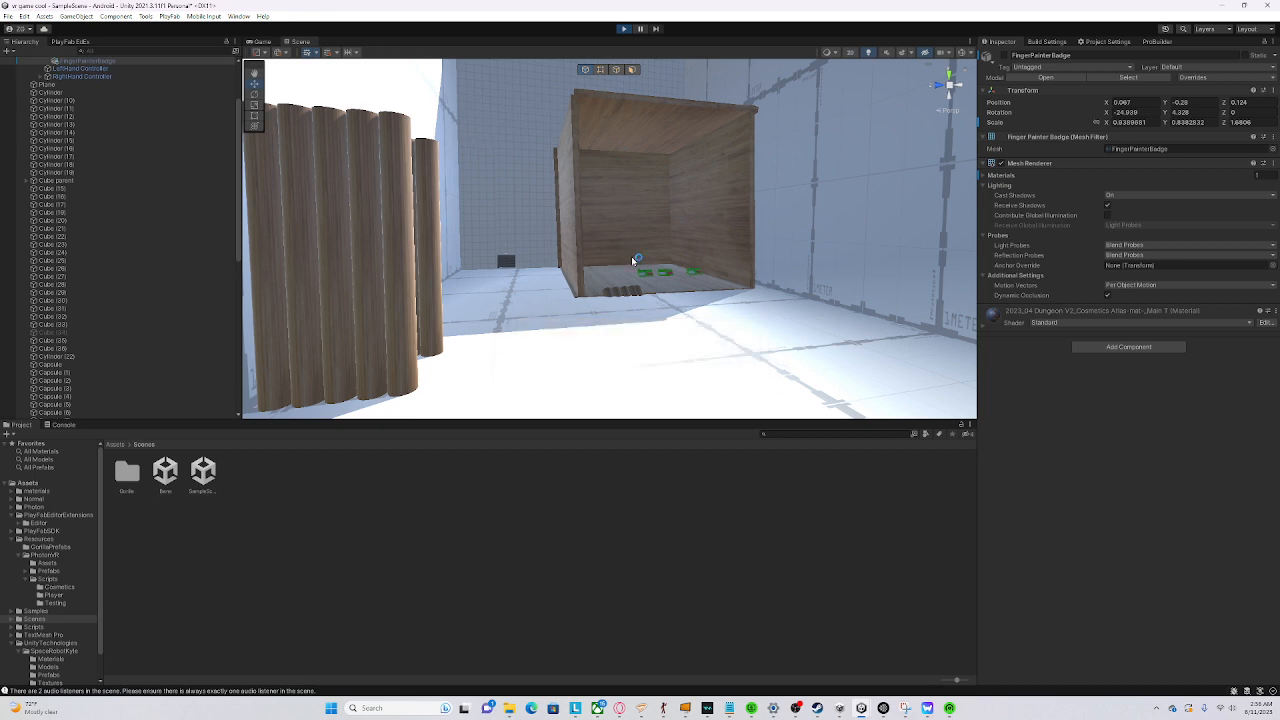
mouse_move(631, 263)
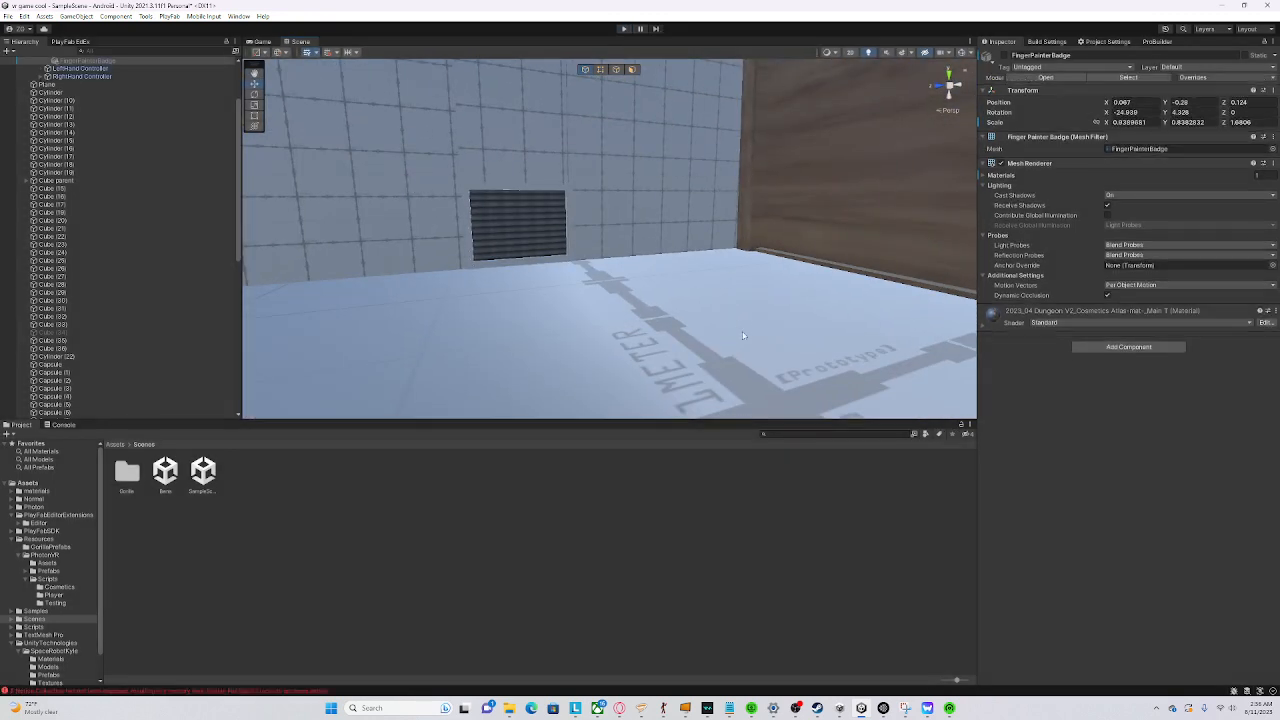
left_click_drag(743, 335, 795, 278)
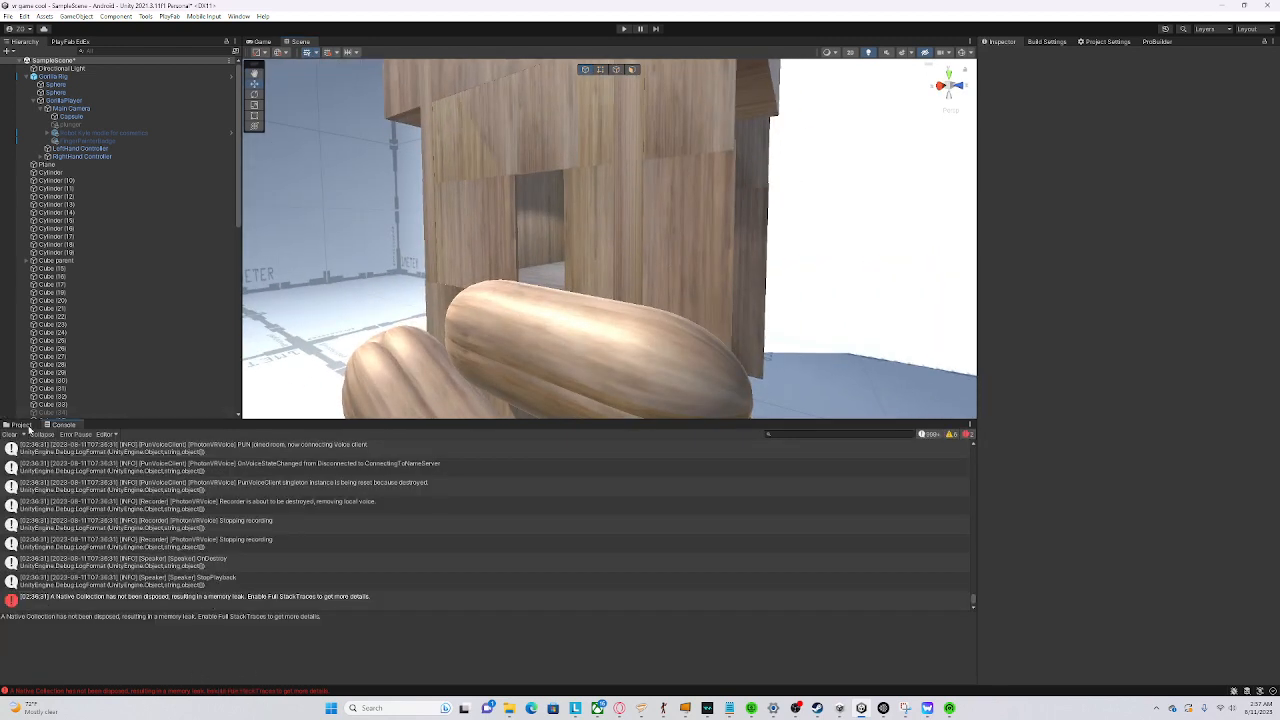
Show the project's scene files, then switch from the Game view to the Scene view
left_click(20, 424)
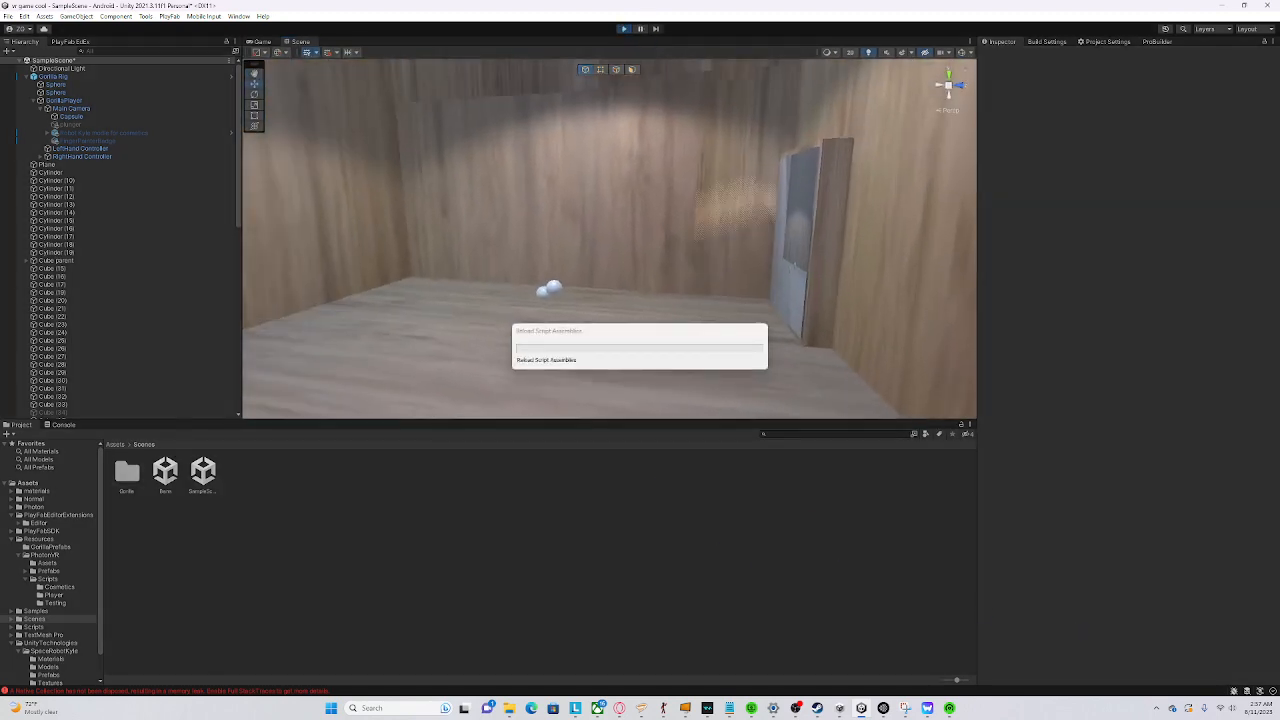
left_click(1255, 708)
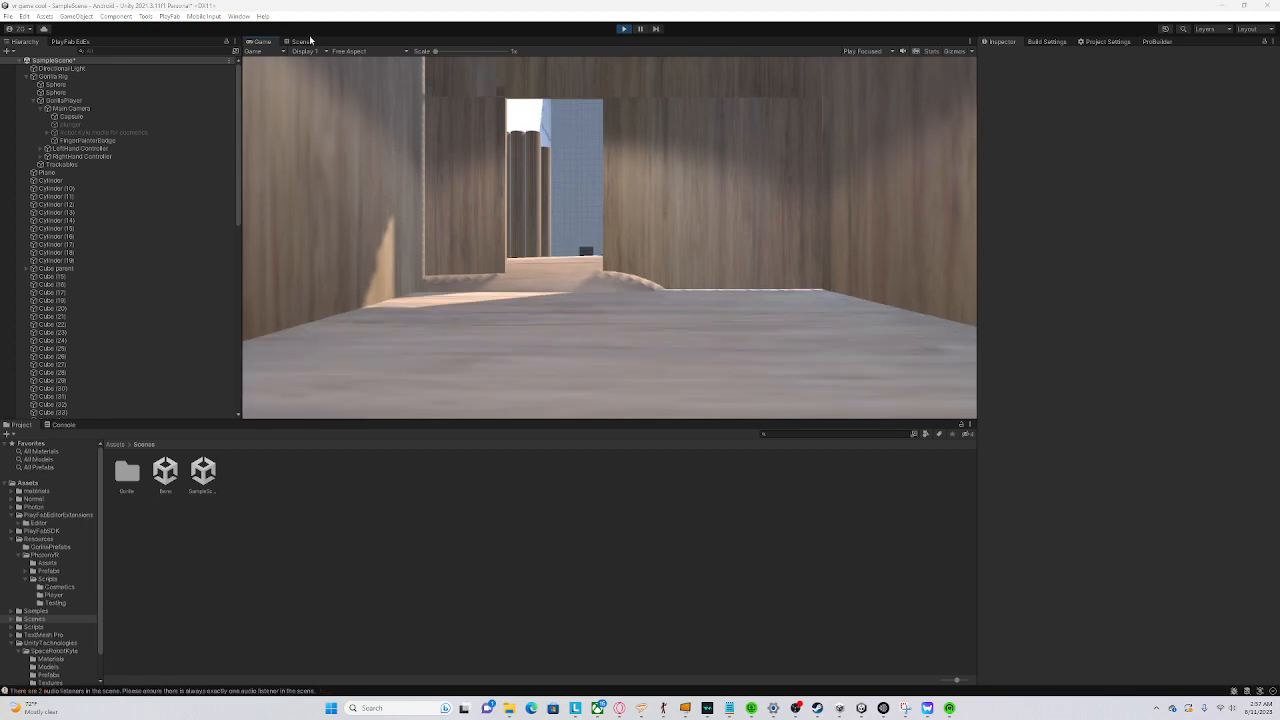
left_click(300, 41)
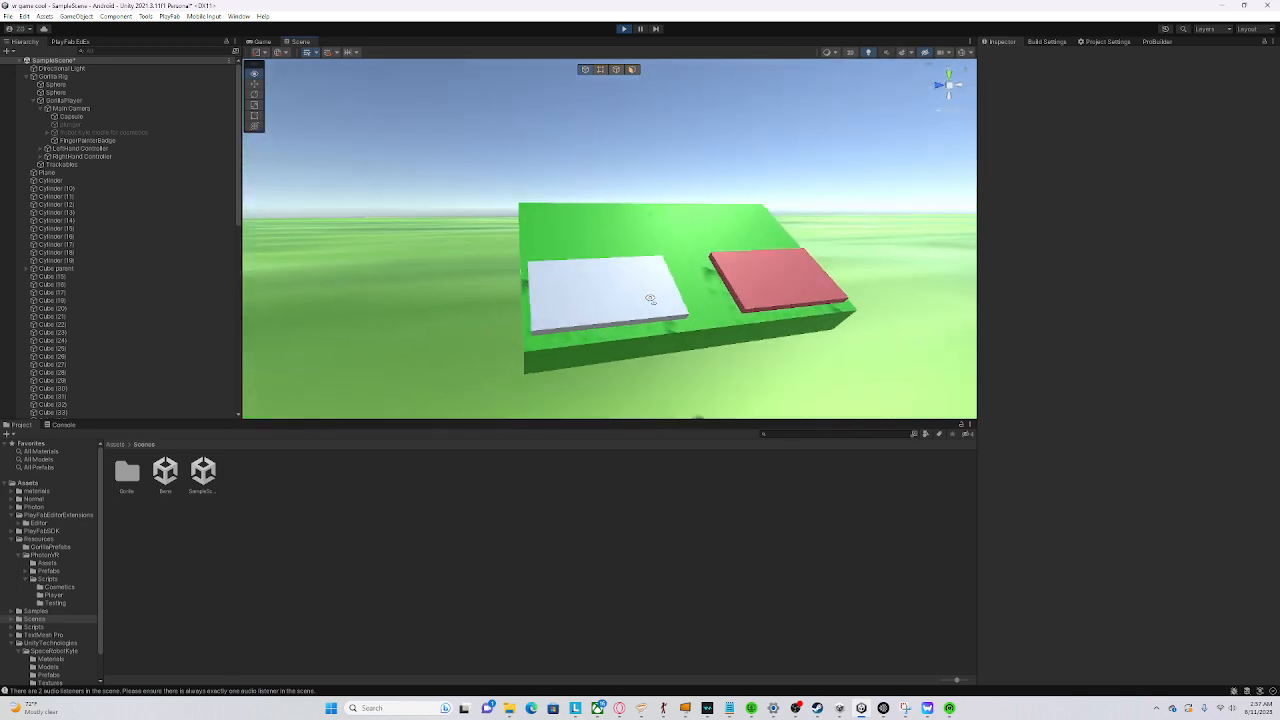
left_click_drag(650, 300, 905, 350)
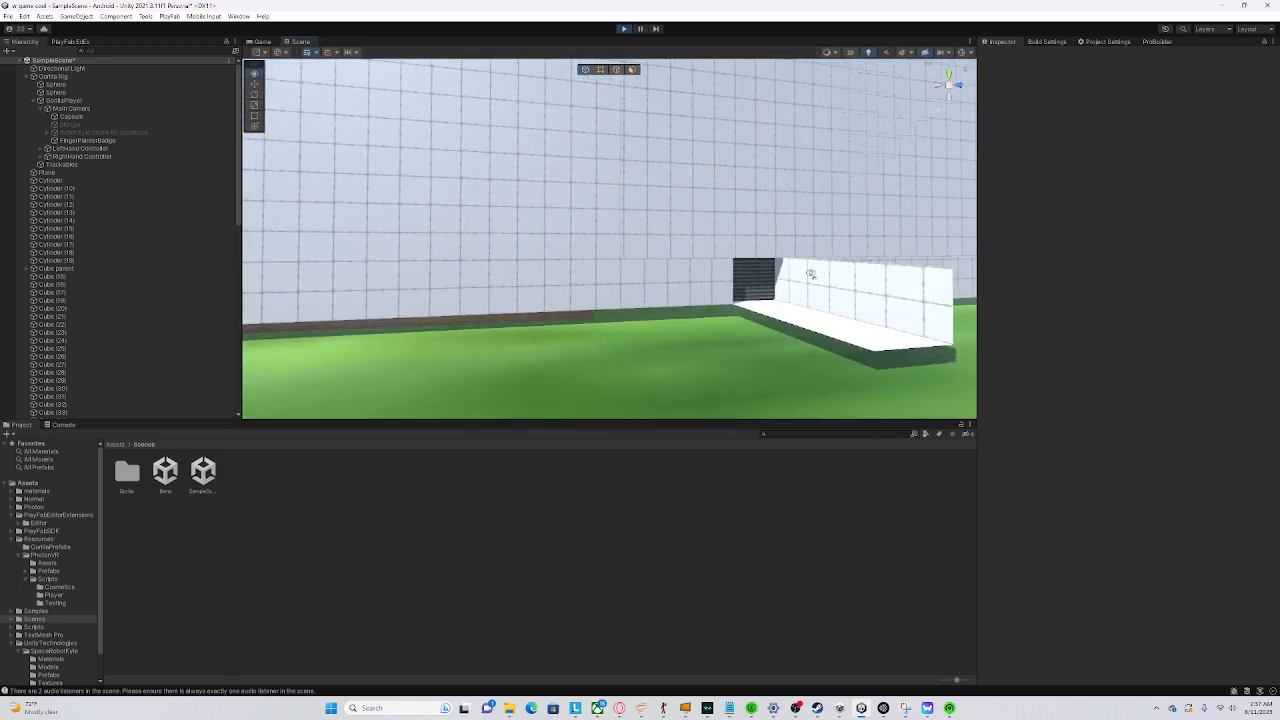
left_click_drag(810, 273, 399, 325)
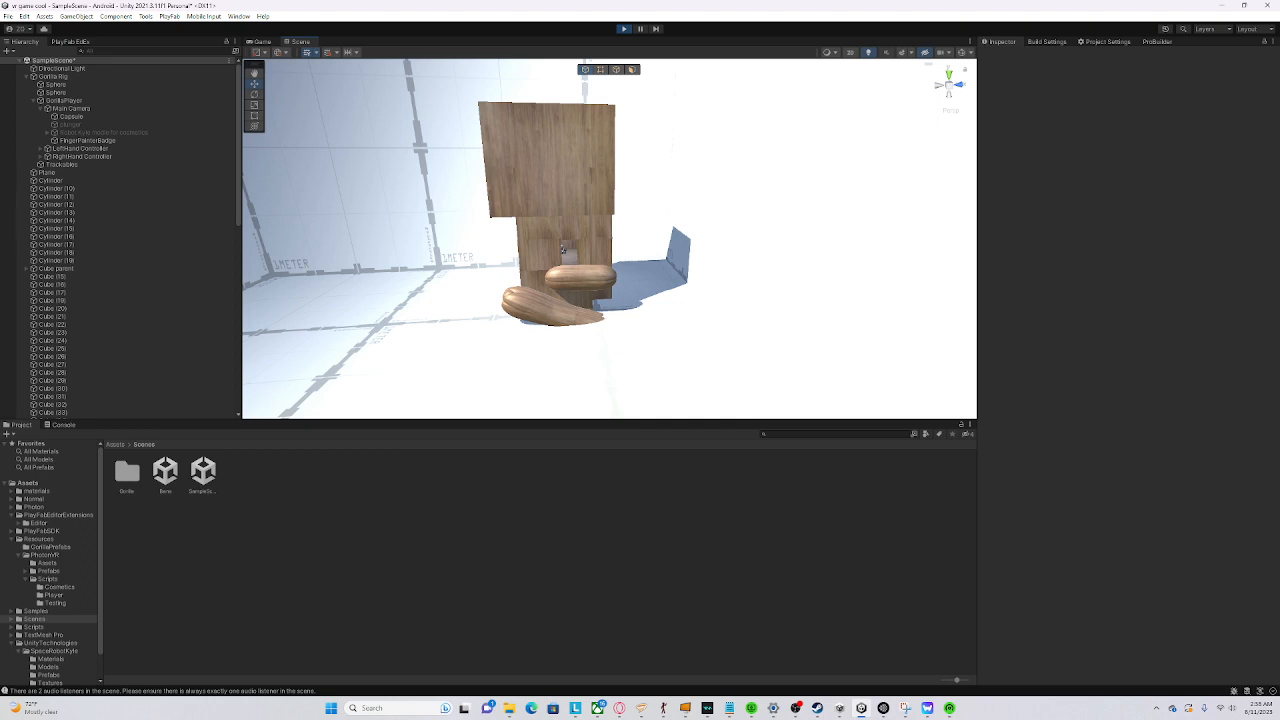
mouse_move(876, 261)
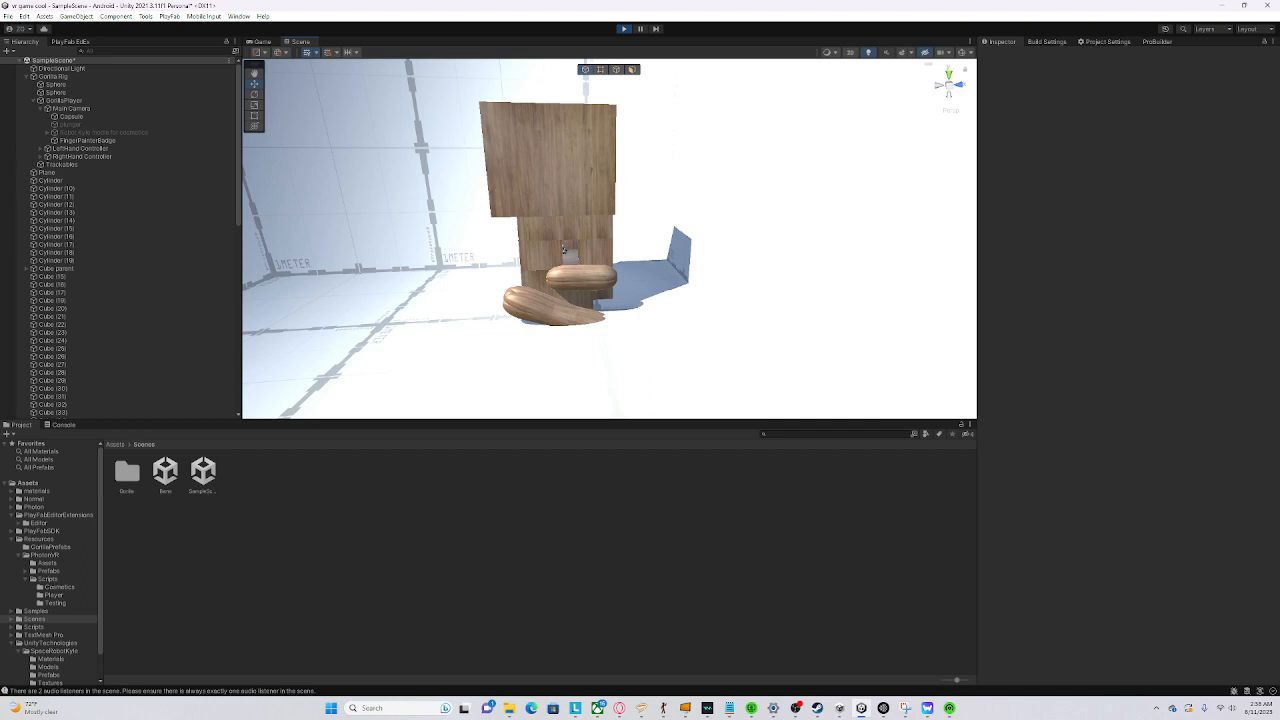
mouse_move(478, 185)
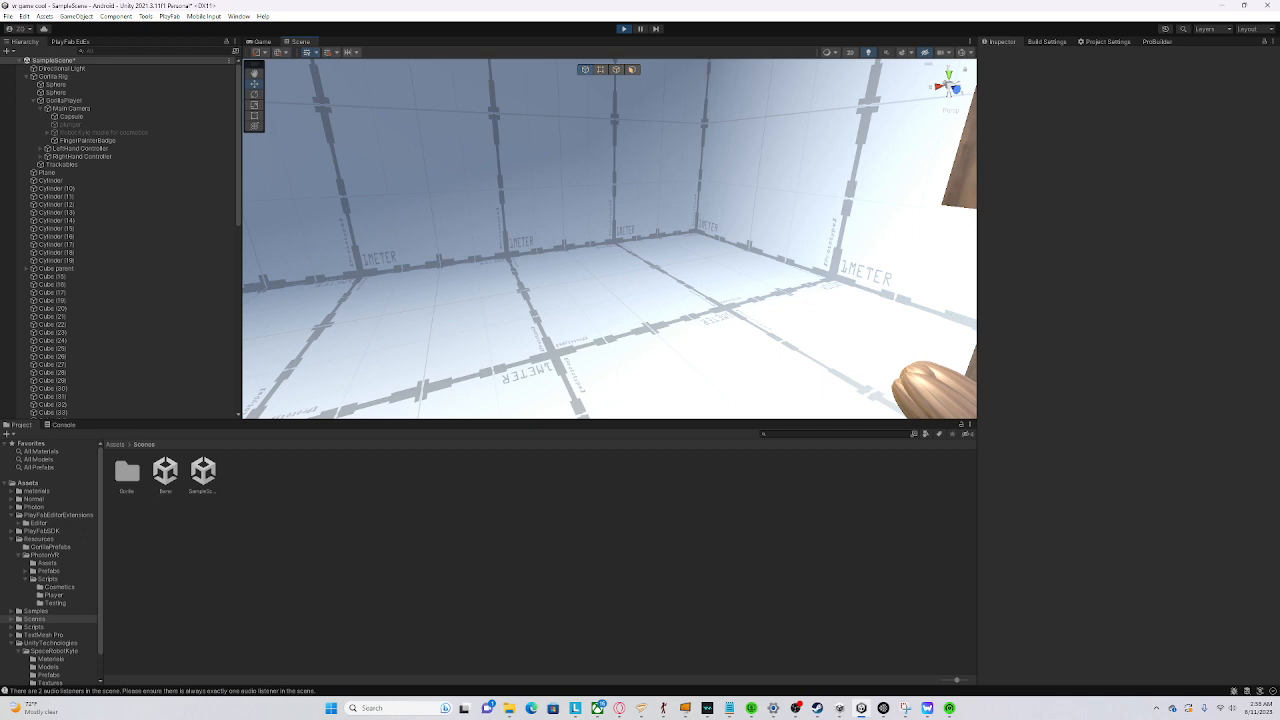
mouse_move(738, 275)
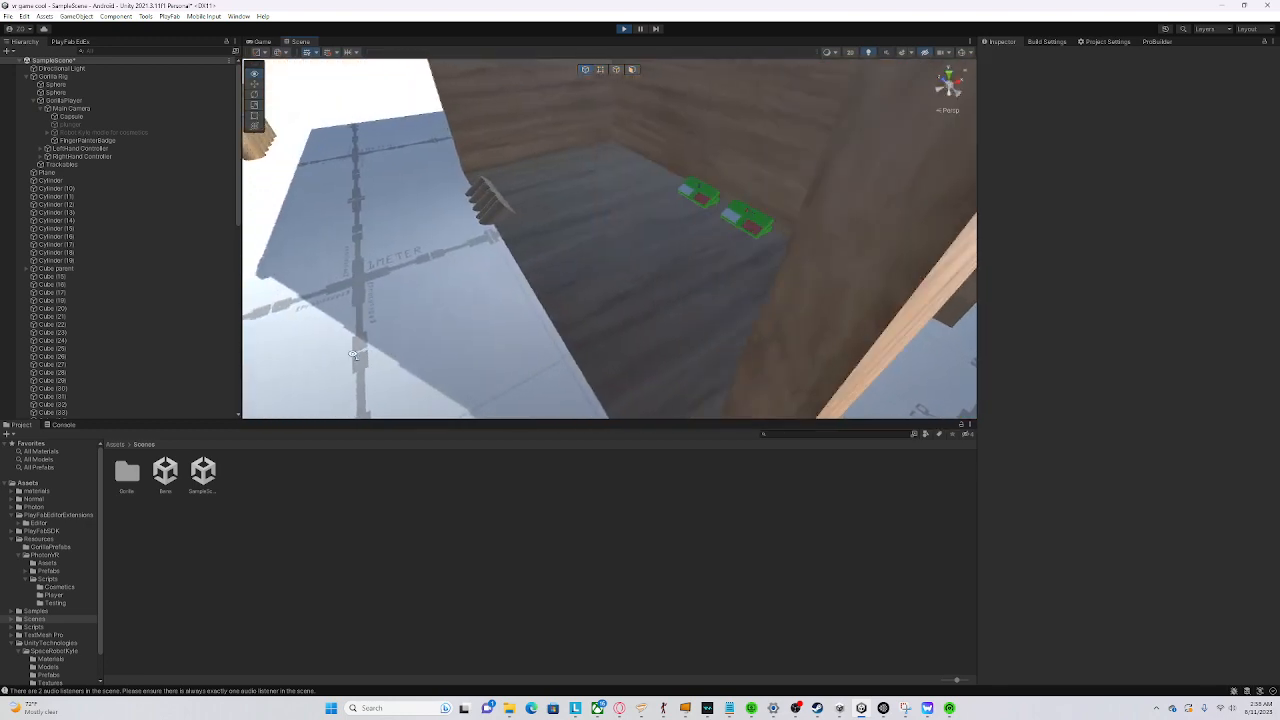
double_click(165, 471)
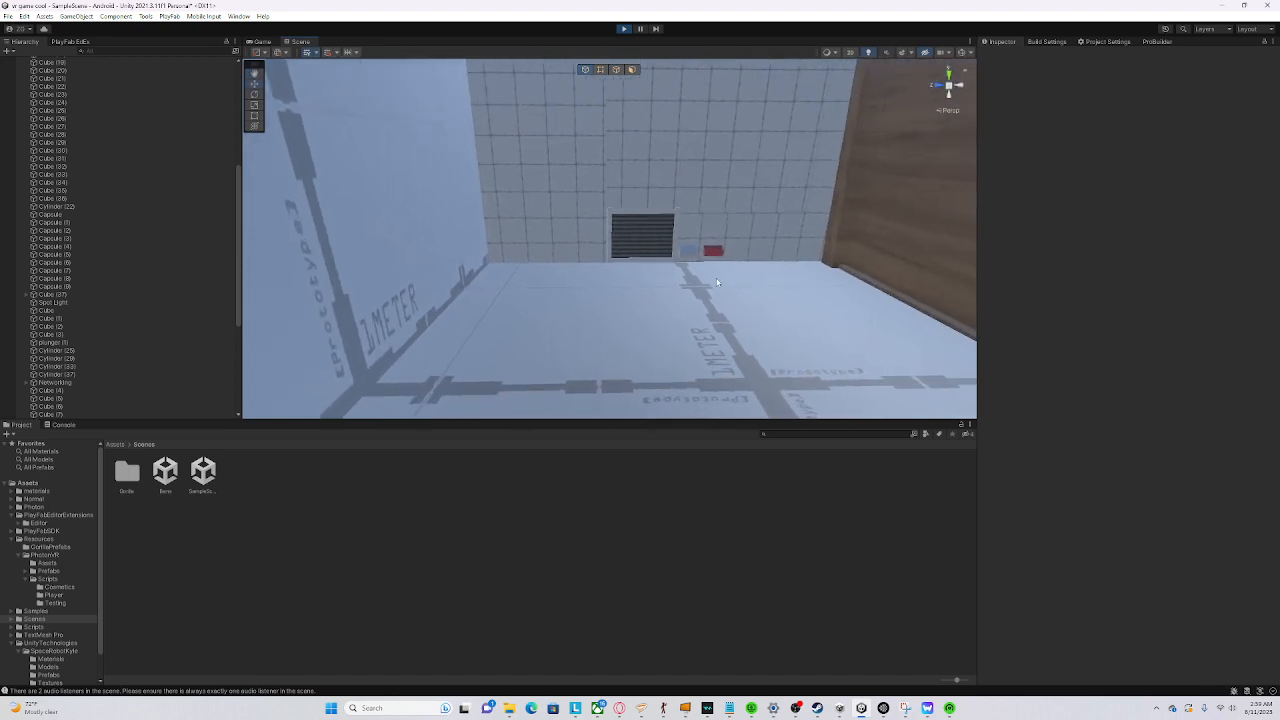
mouse_move(769, 388)
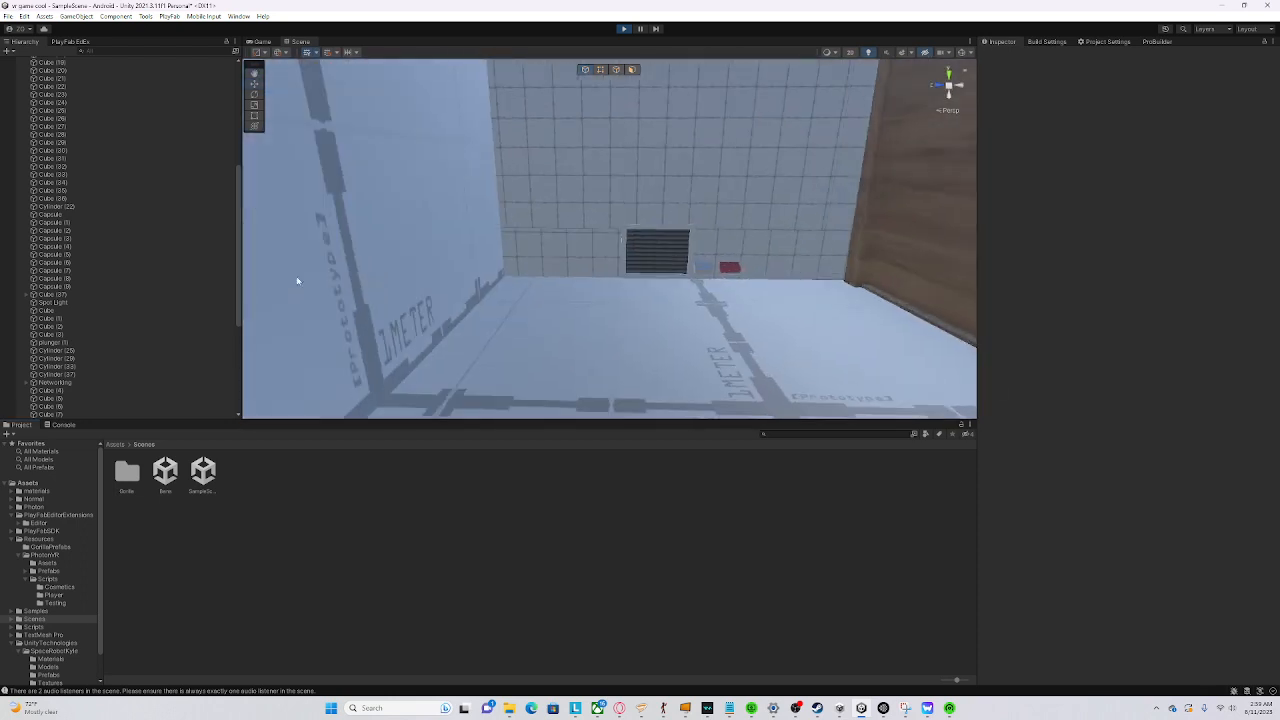
left_click(63, 406)
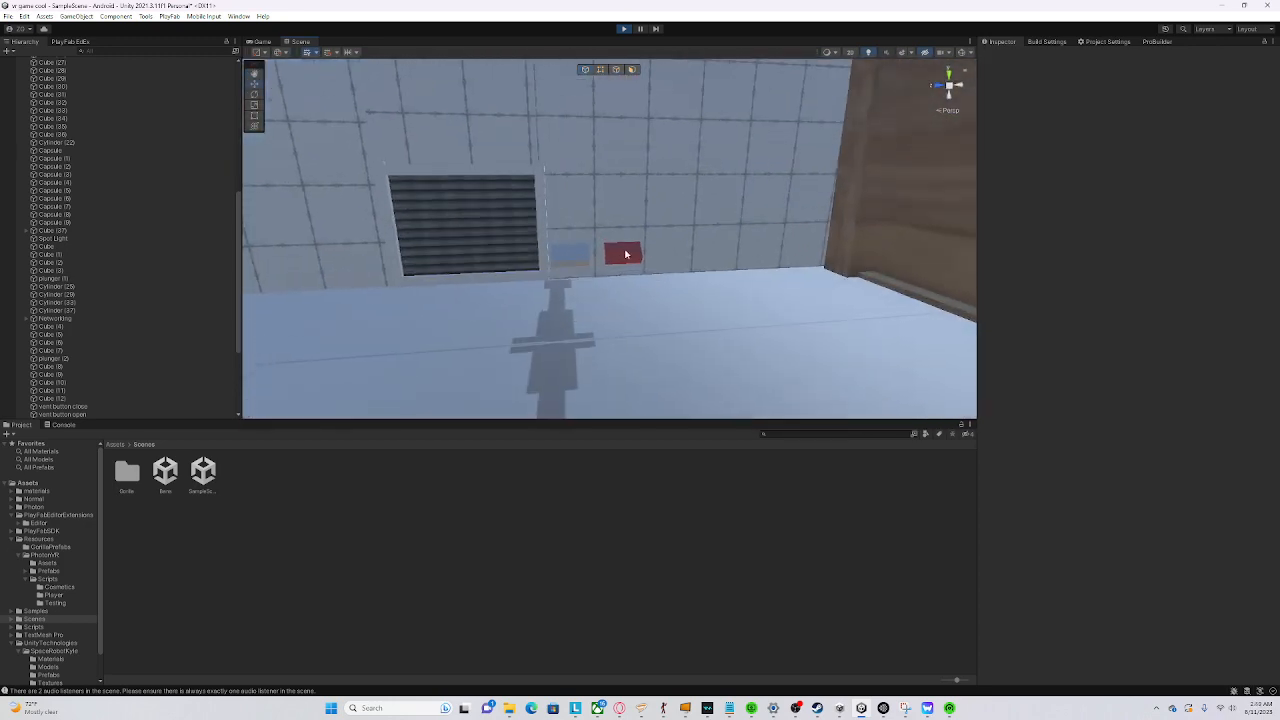
left_click(622, 253)
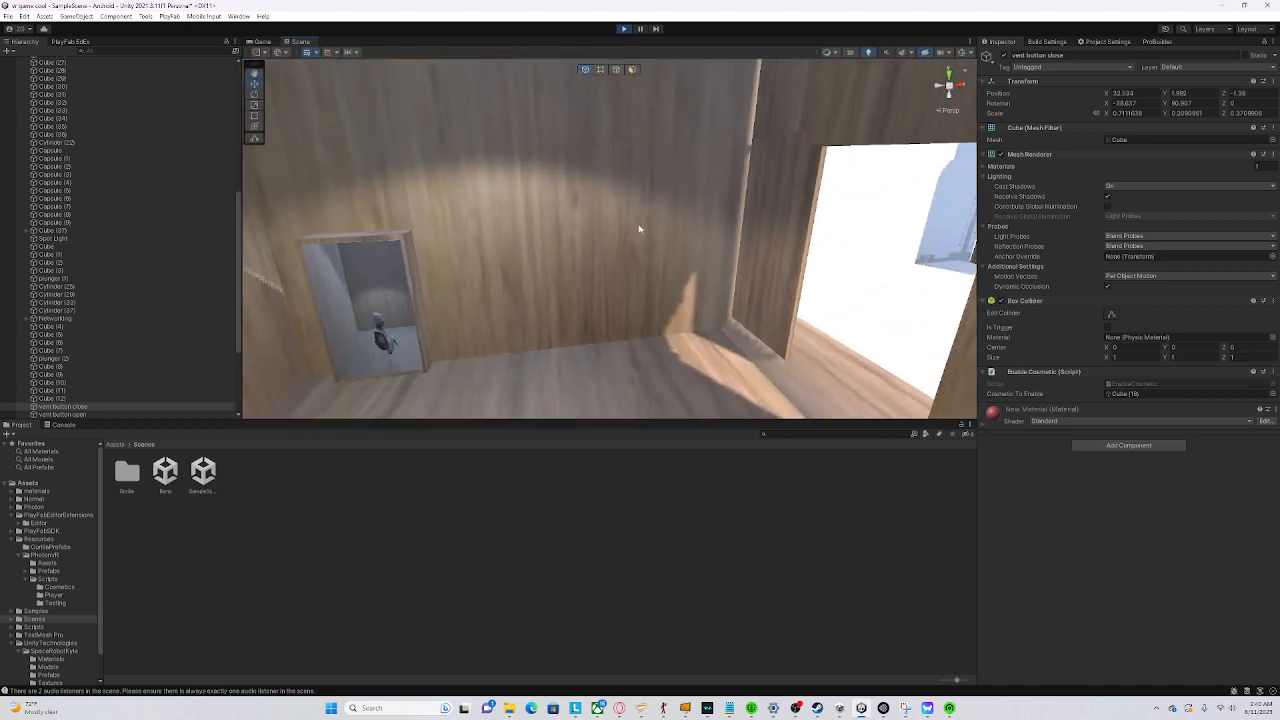
left_click_drag(640, 230, 688, 345)
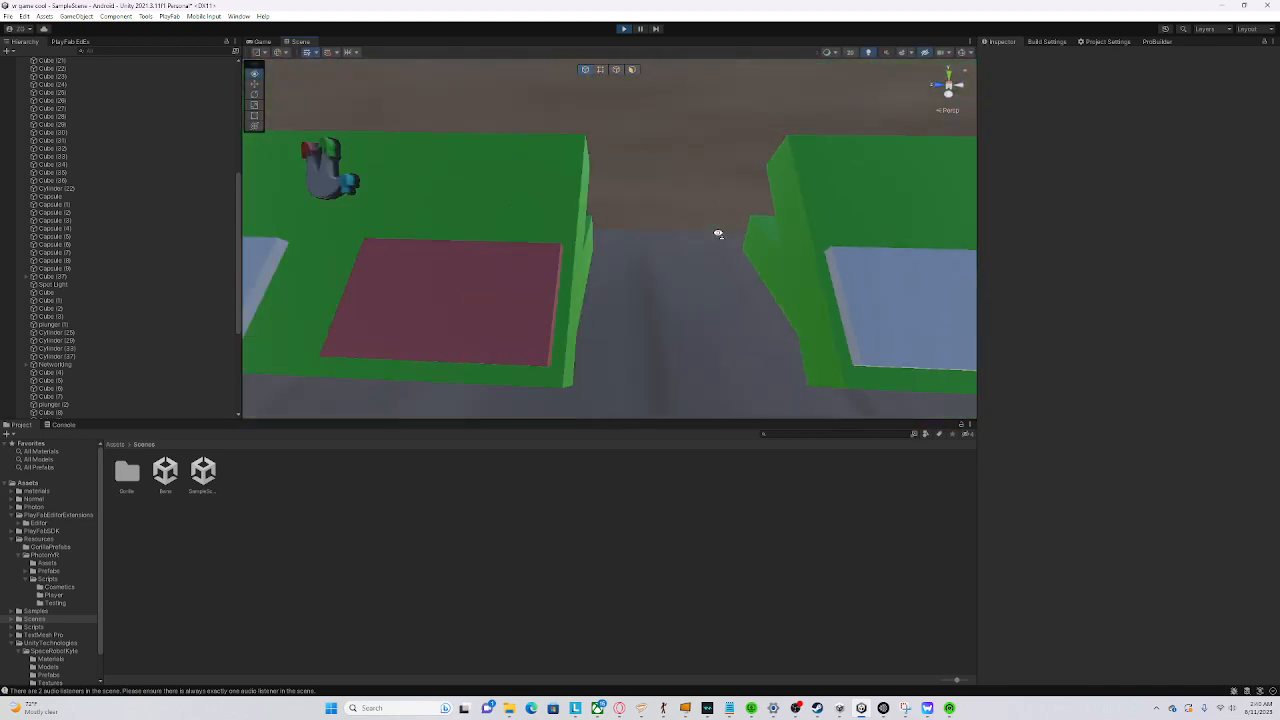
left_click_drag(718, 234, 795, 236)
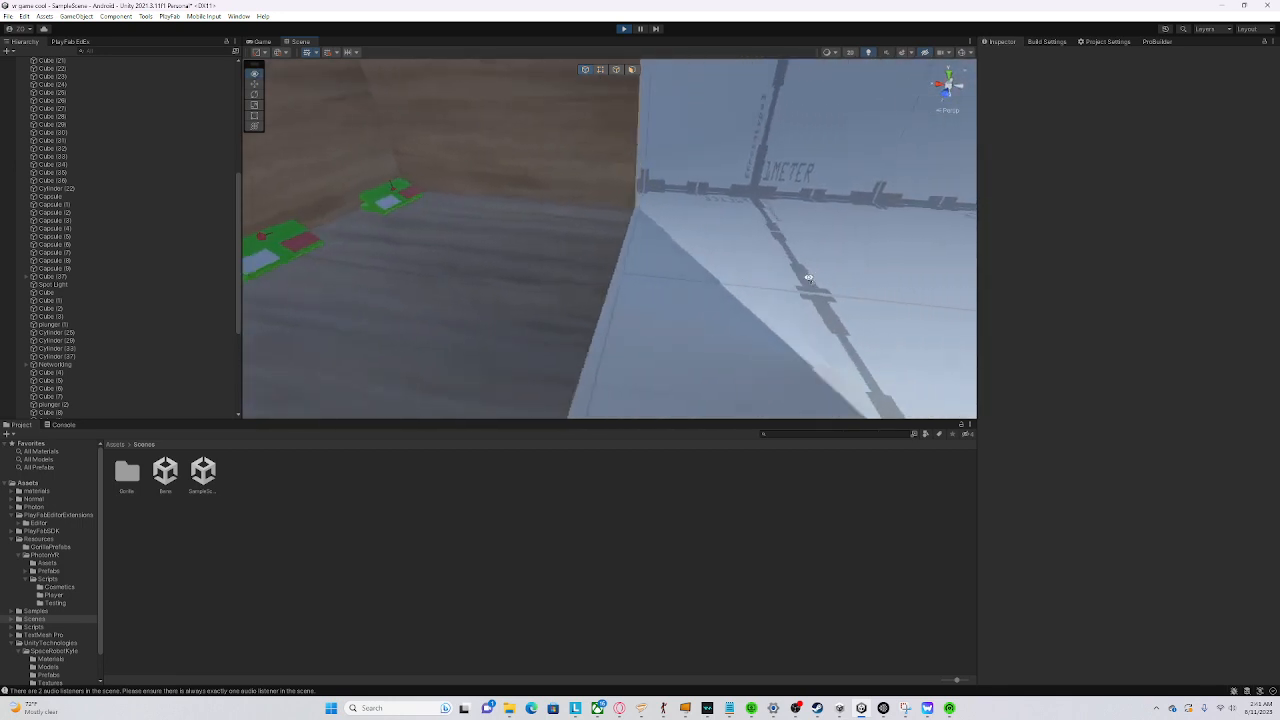
left_click_drag(808, 277, 820, 261)
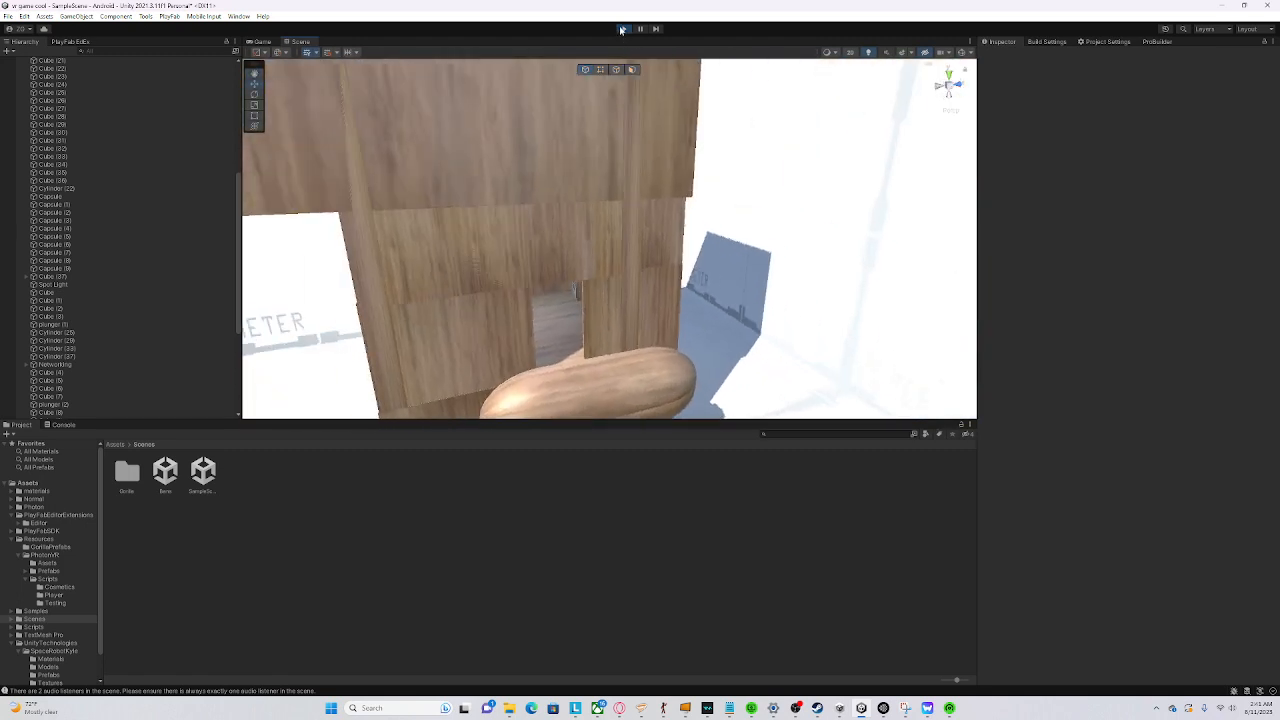
Exit Play mode using the toolbar Play button
left_click(622, 29)
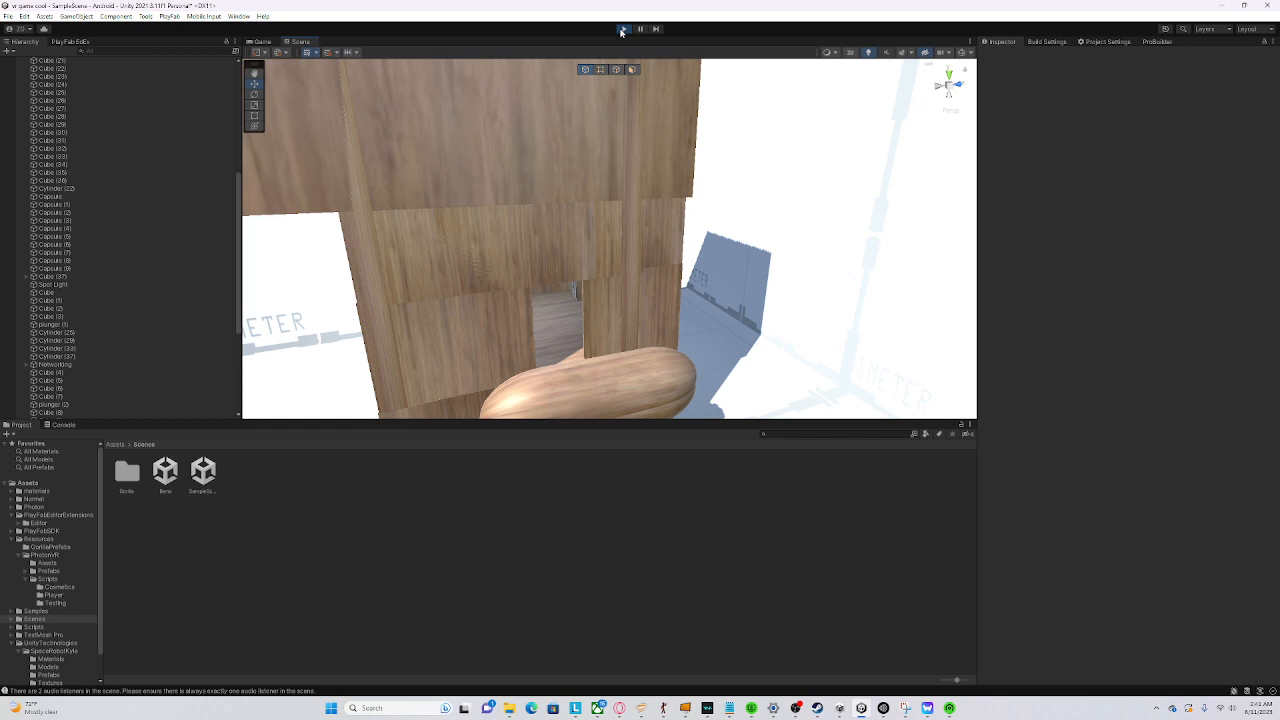
left_click(624, 28)
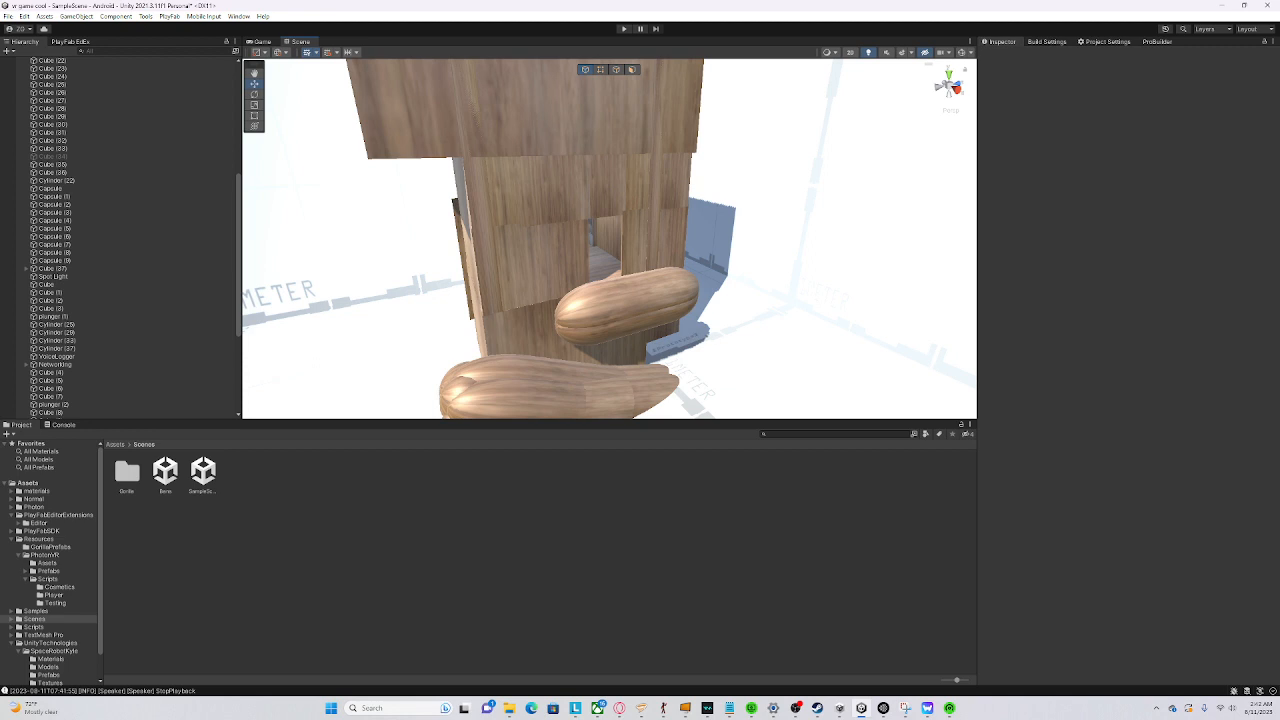
mouse_move(816, 262)
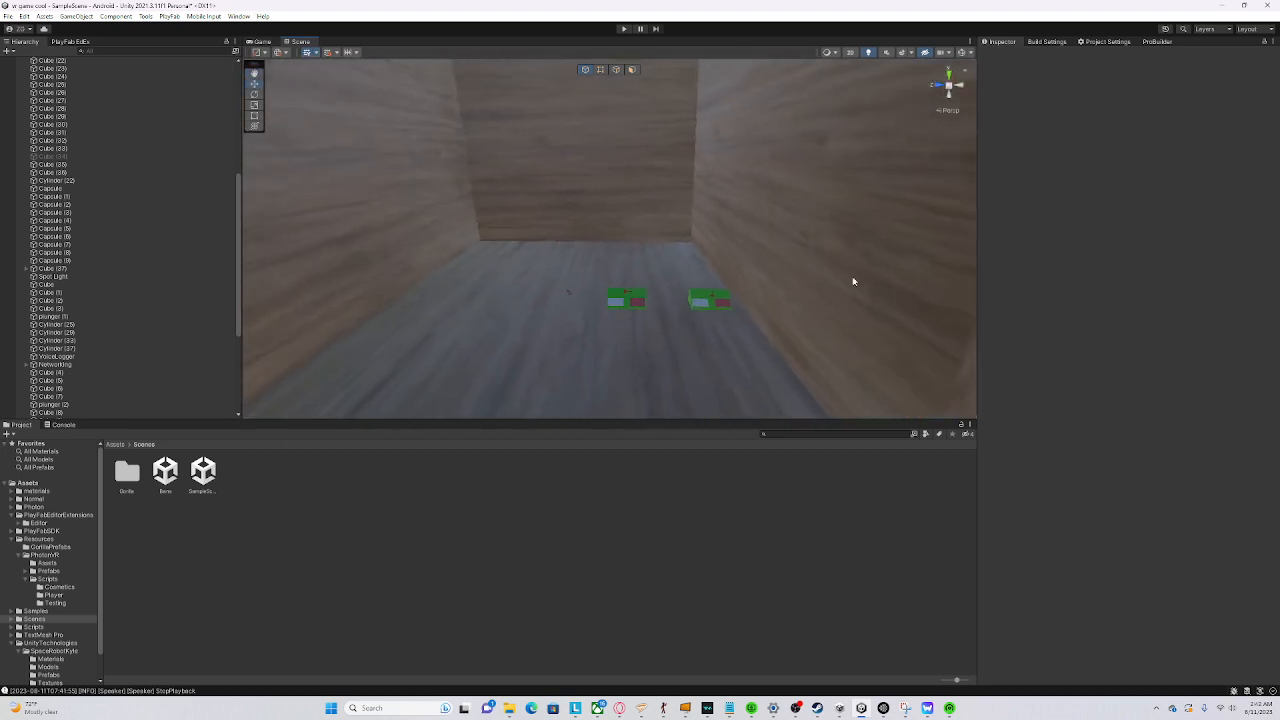
left_click_drag(850, 280, 394, 318)
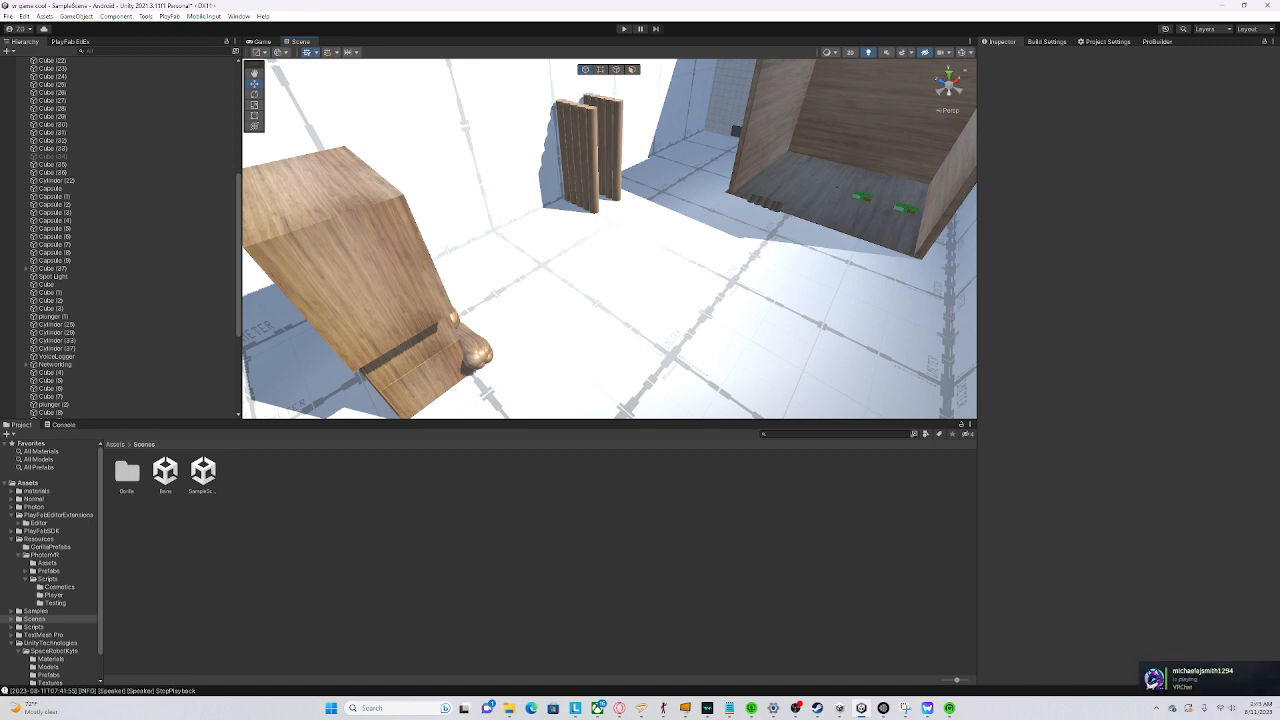
mouse_move(1189, 565)
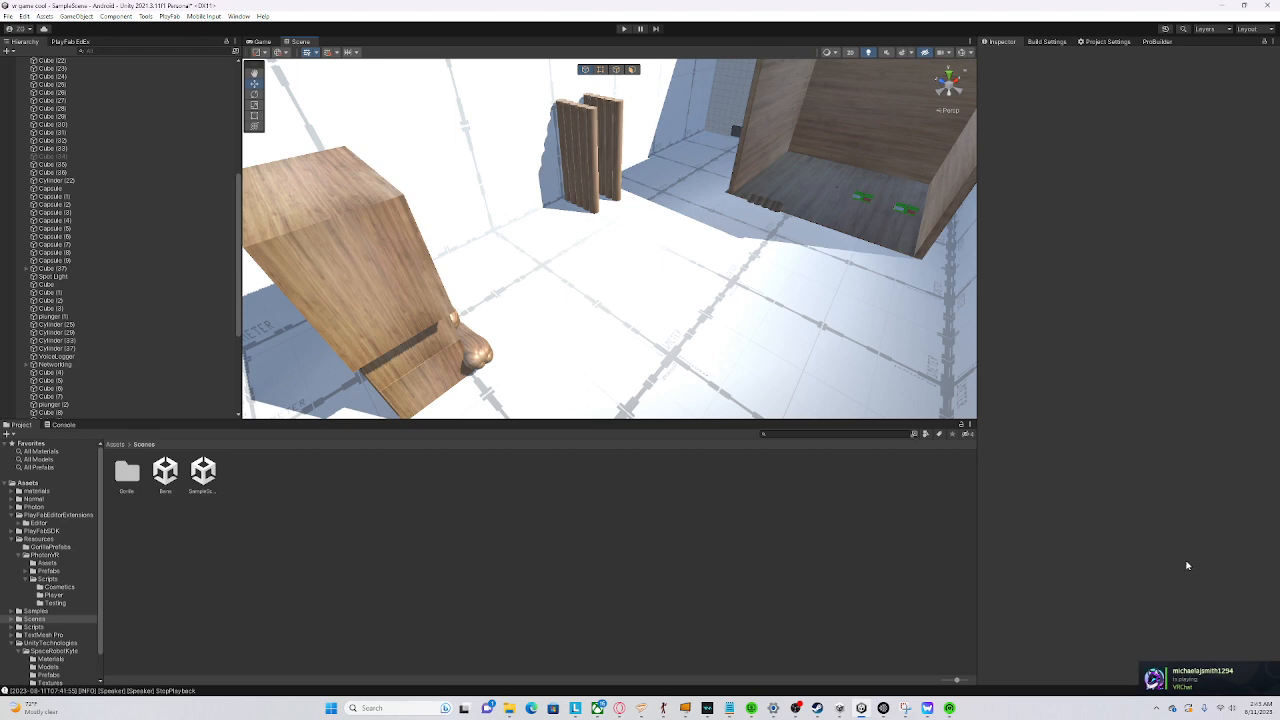
mouse_move(1052, 456)
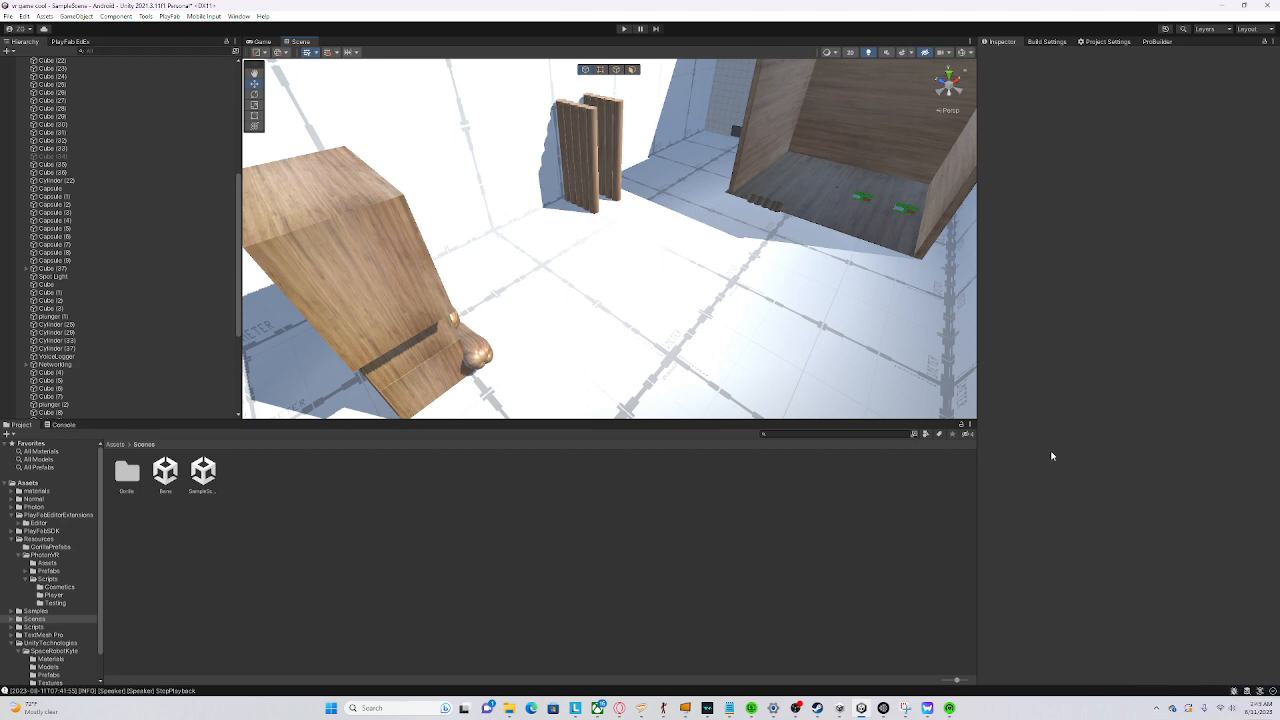
mouse_move(977, 600)
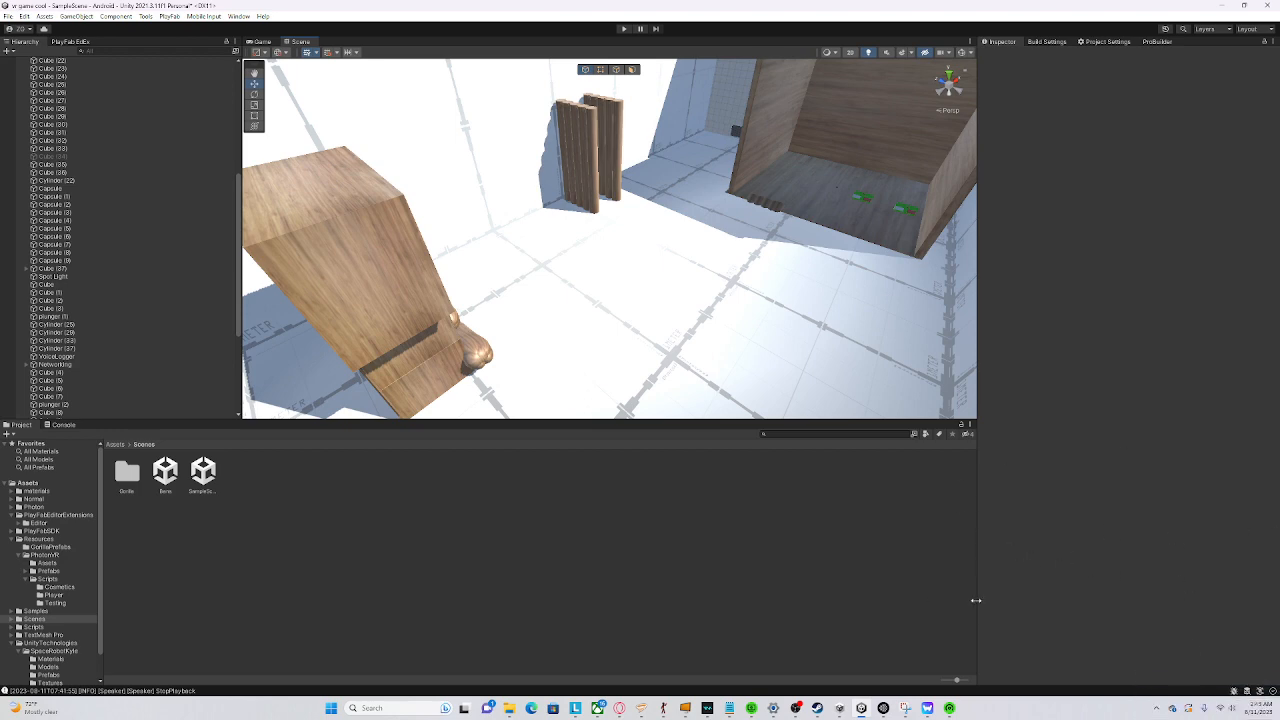
mouse_move(698, 260)
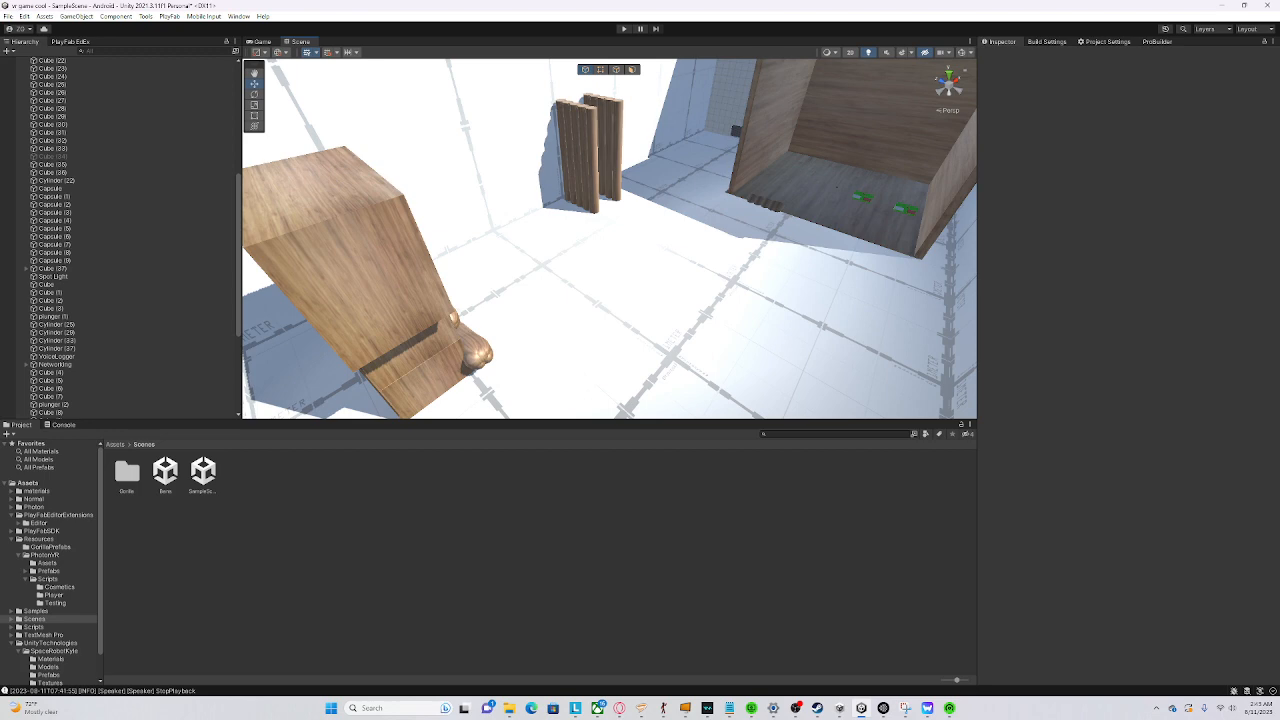
mouse_move(707, 280)
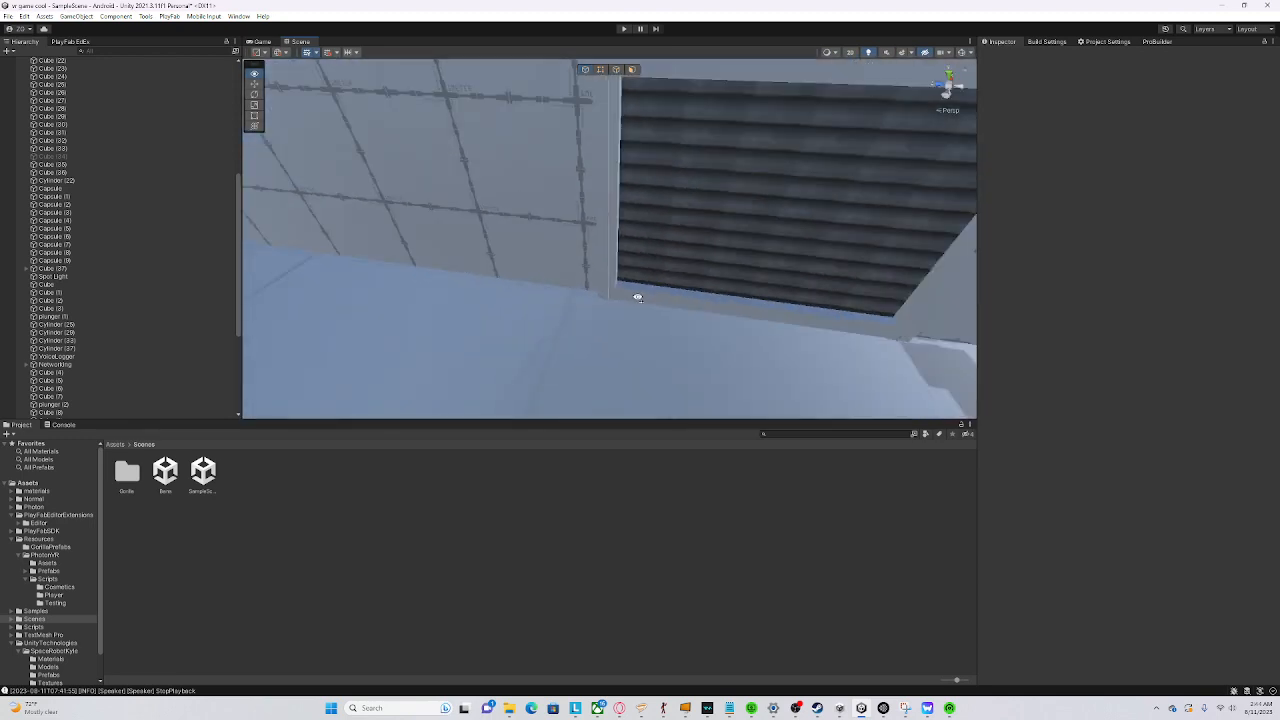
Fly through the wooden corridors, then open the Bans scene, saving the current scene
left_click_drag(640, 290, 605, 250)
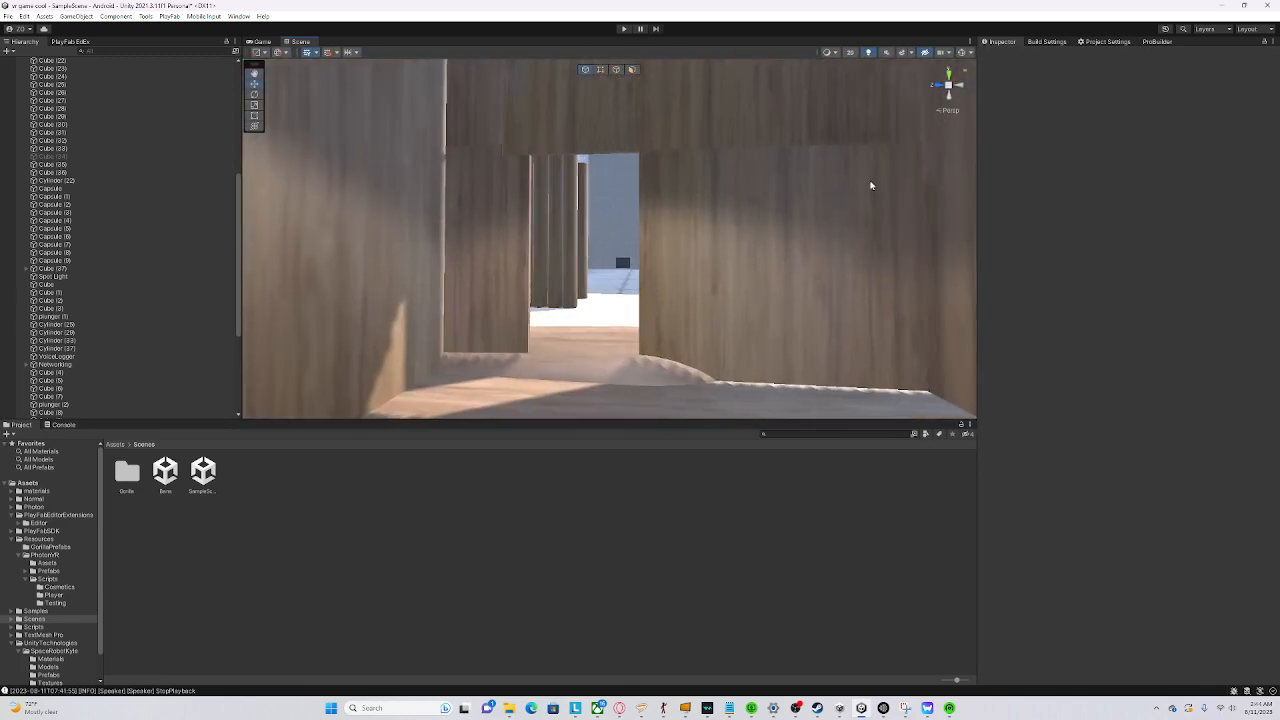
left_click_drag(870, 185, 610, 172)
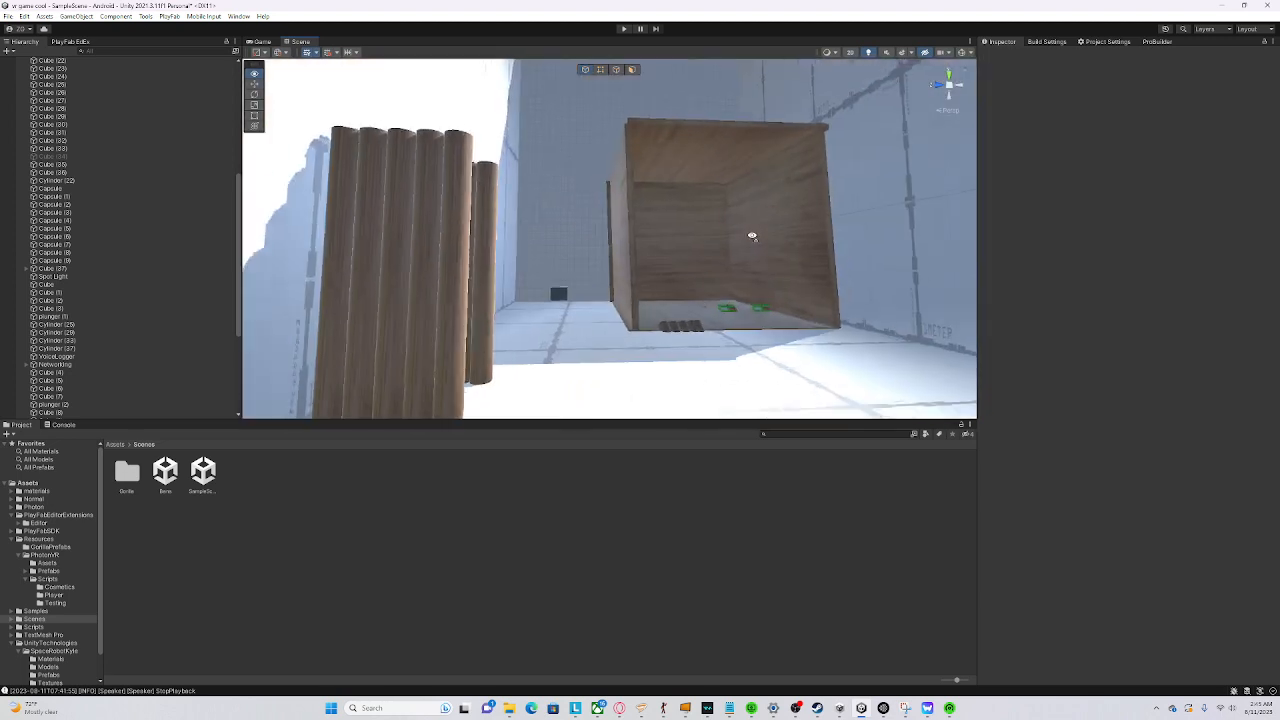
double_click(165, 471)
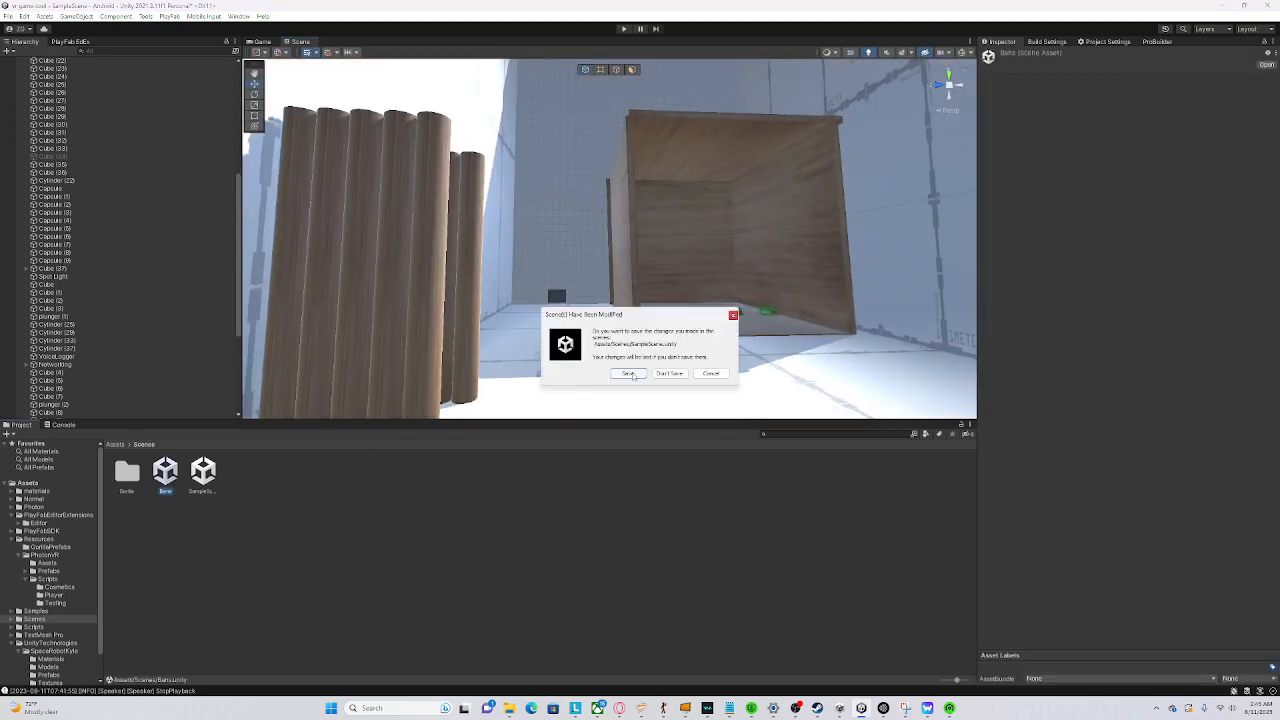
left_click(629, 373)
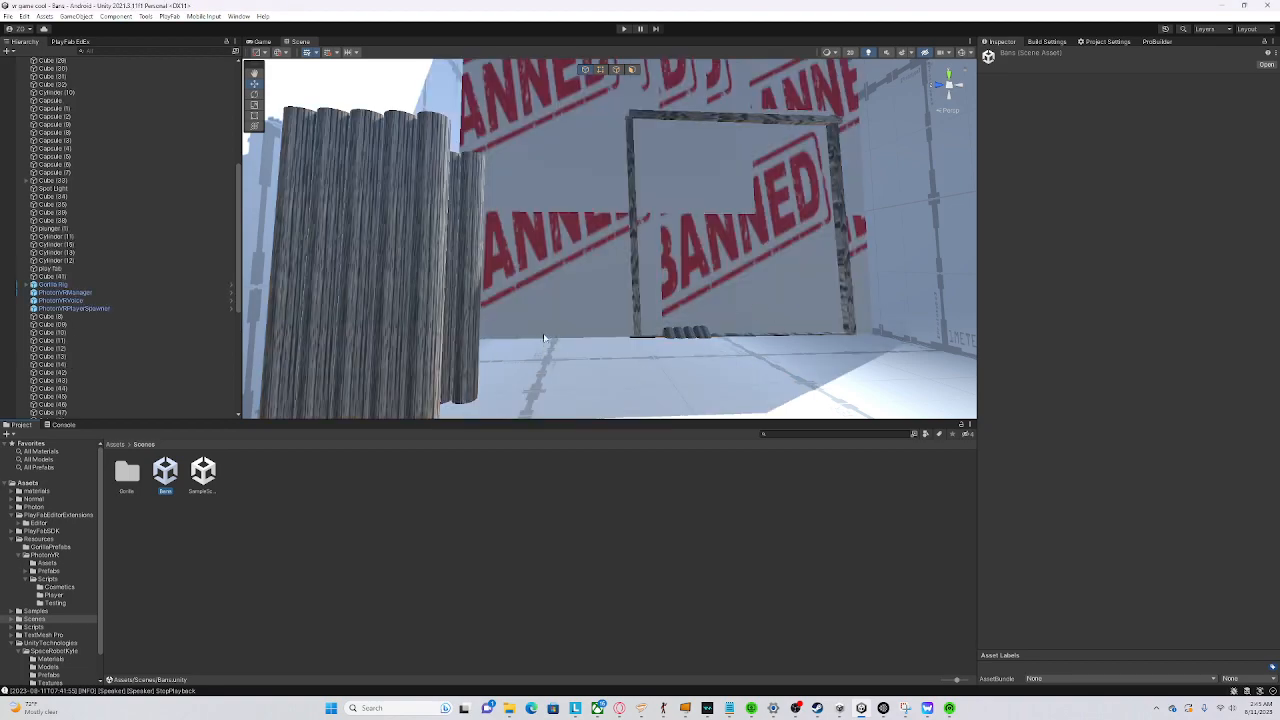